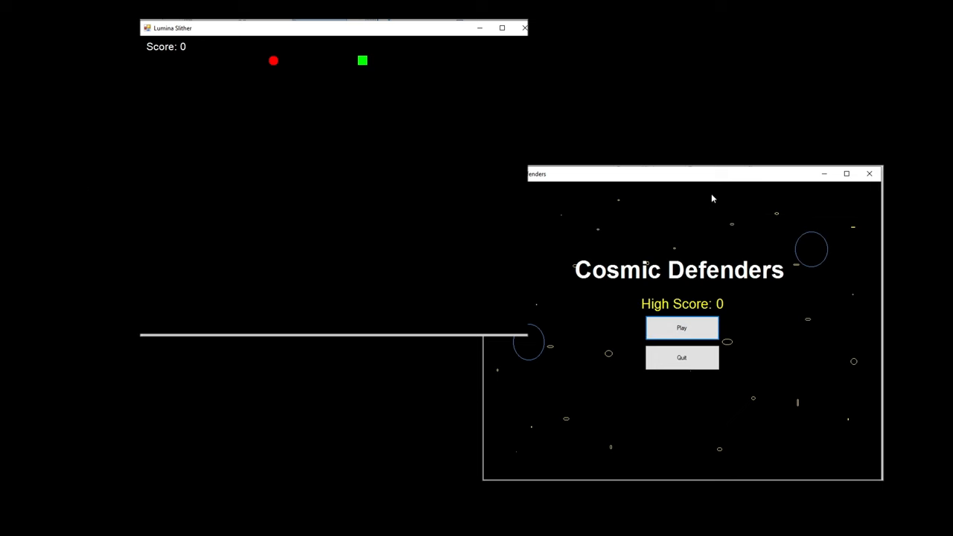
- Play Cosmic Defenders and the other generated games, restarting a Flappy Fowl round
click(681, 328)
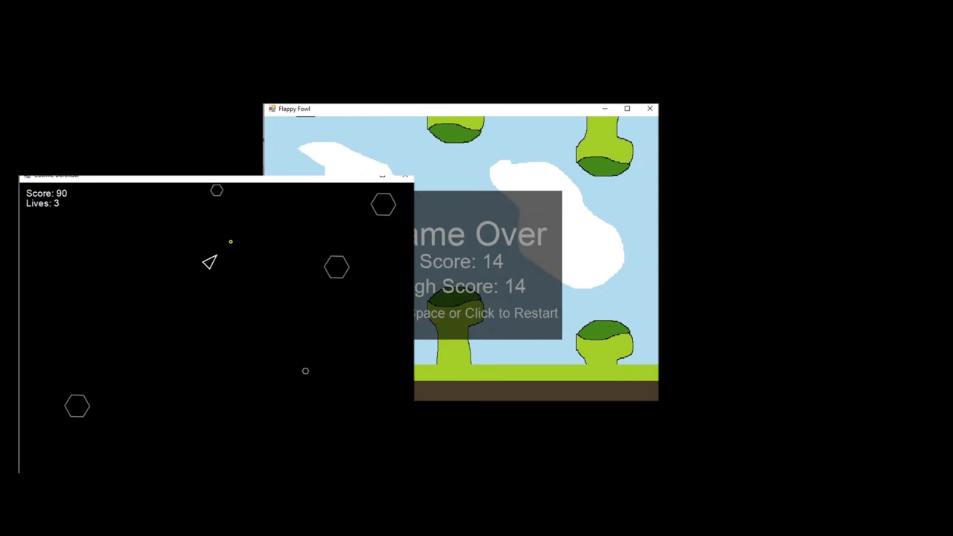
click(648, 108)
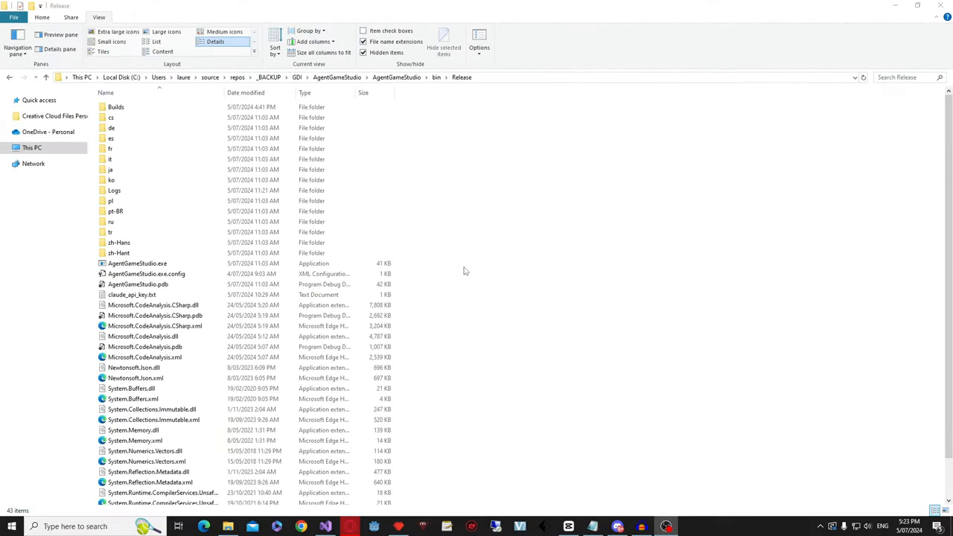
click(111, 127)
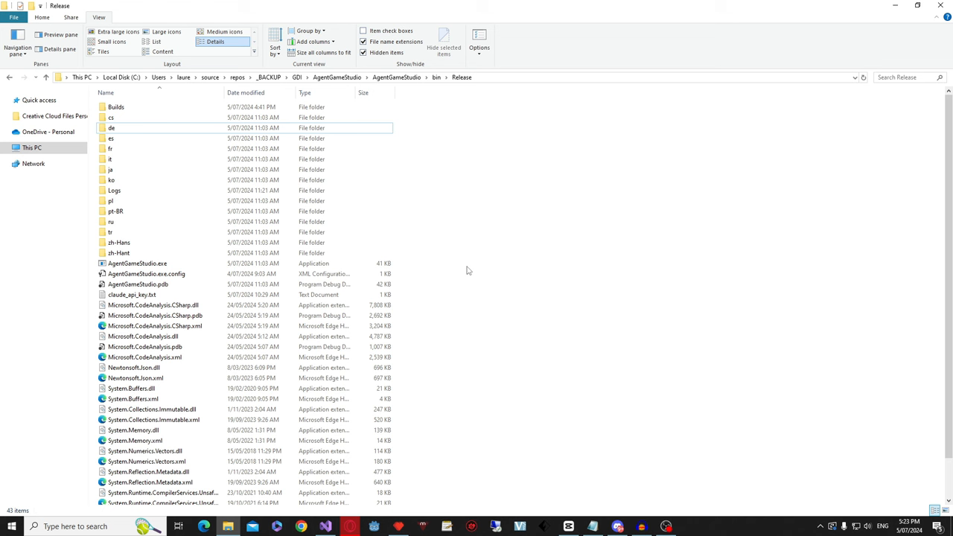
mouse_move(448, 250)
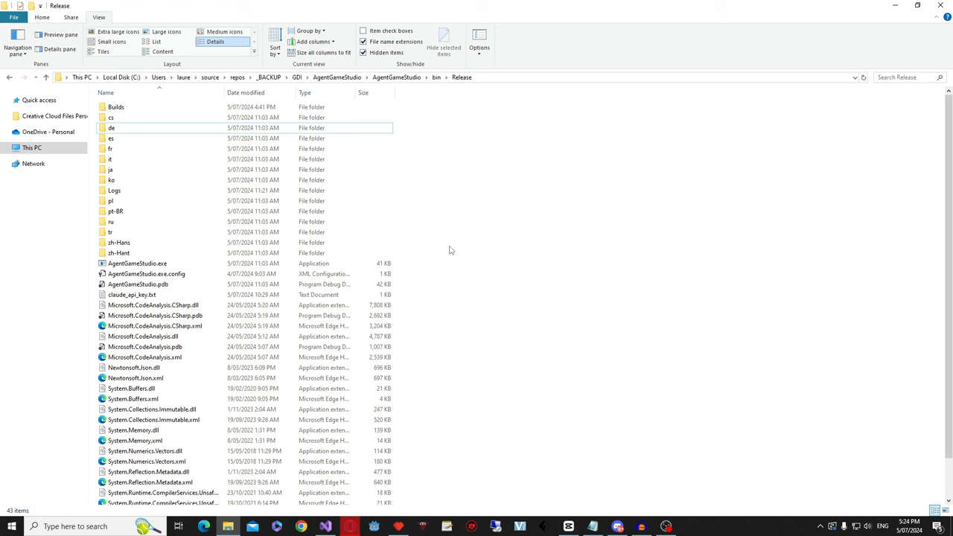
mouse_move(394, 247)
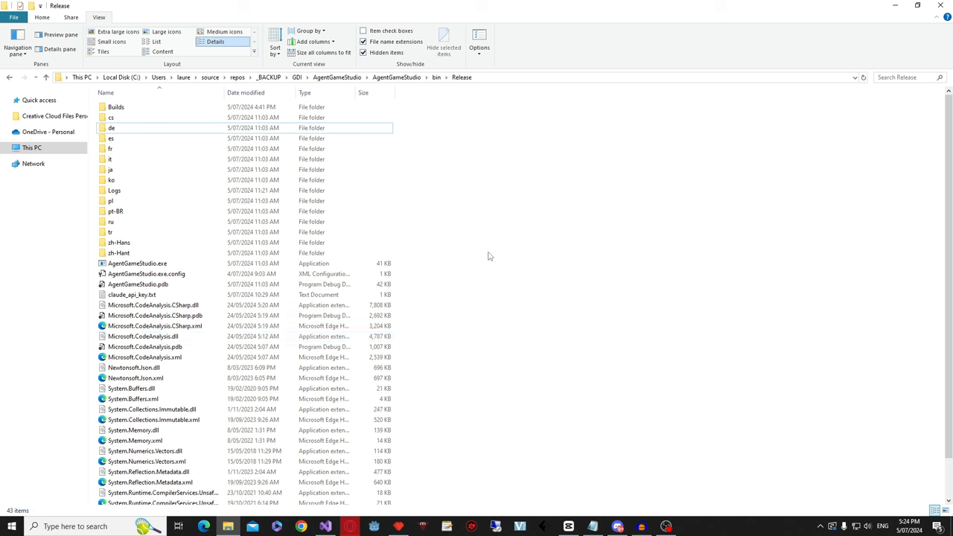
mouse_move(498, 266)
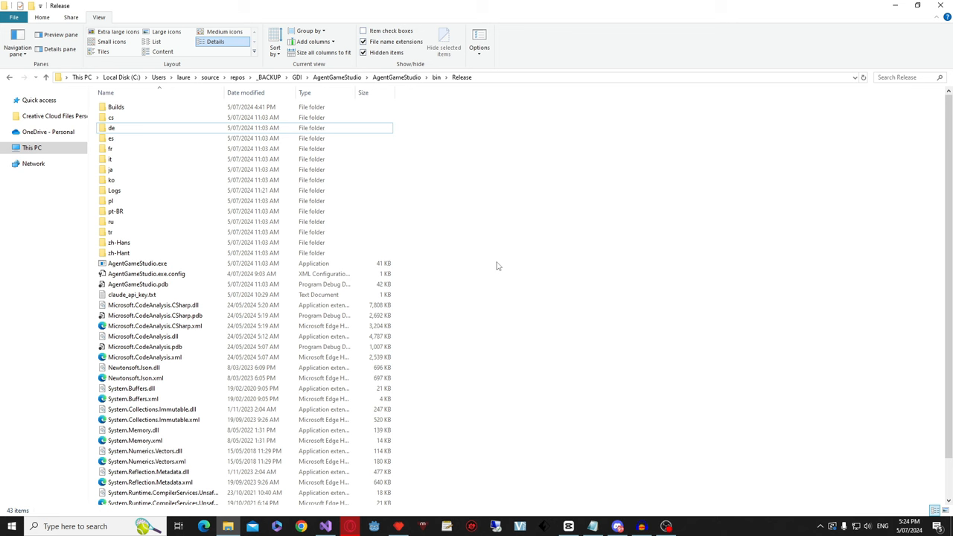
scroll(down, 3)
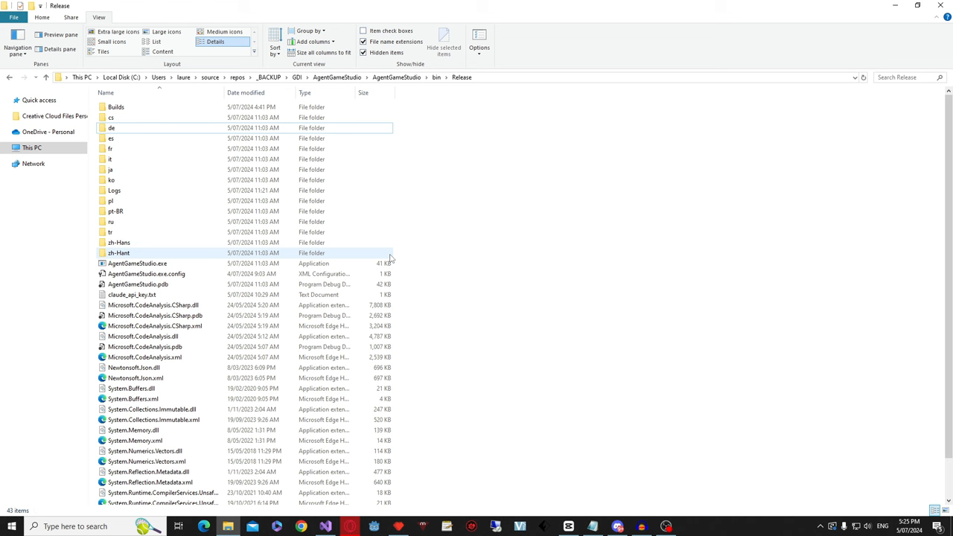
click(132, 294)
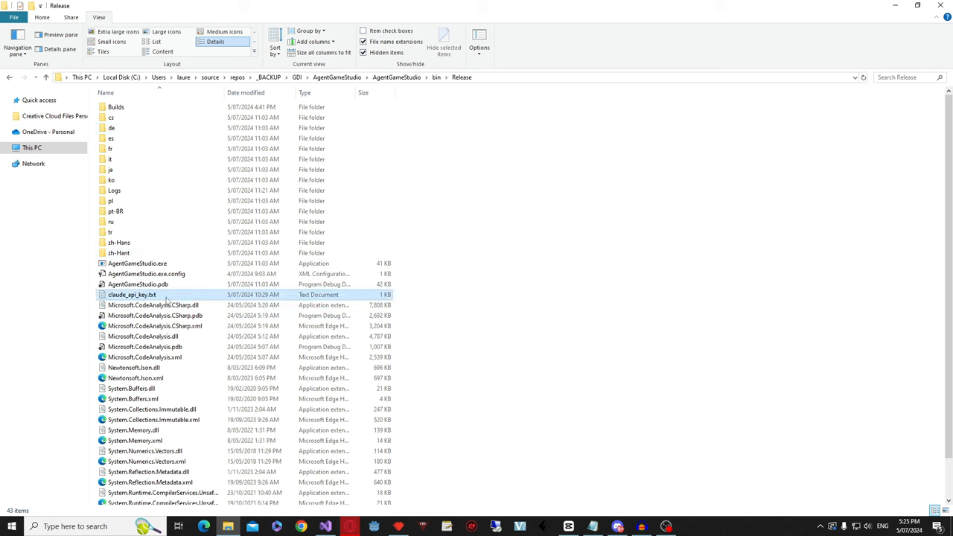
click(132, 294)
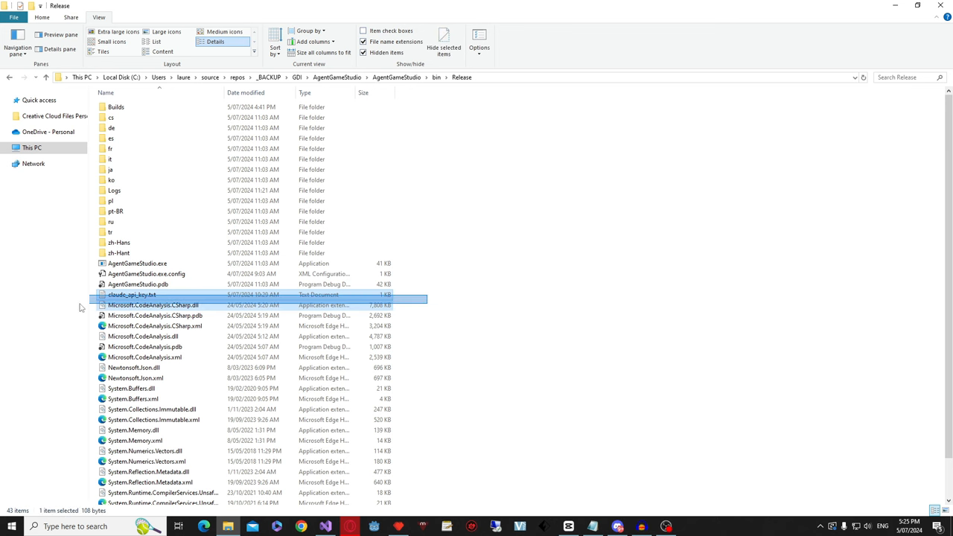
click(469, 305)
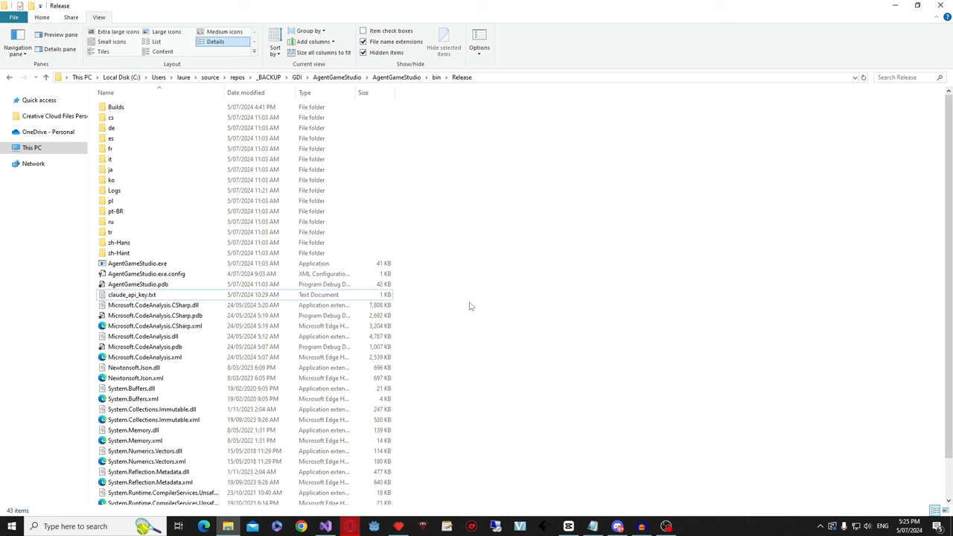
mouse_move(446, 275)
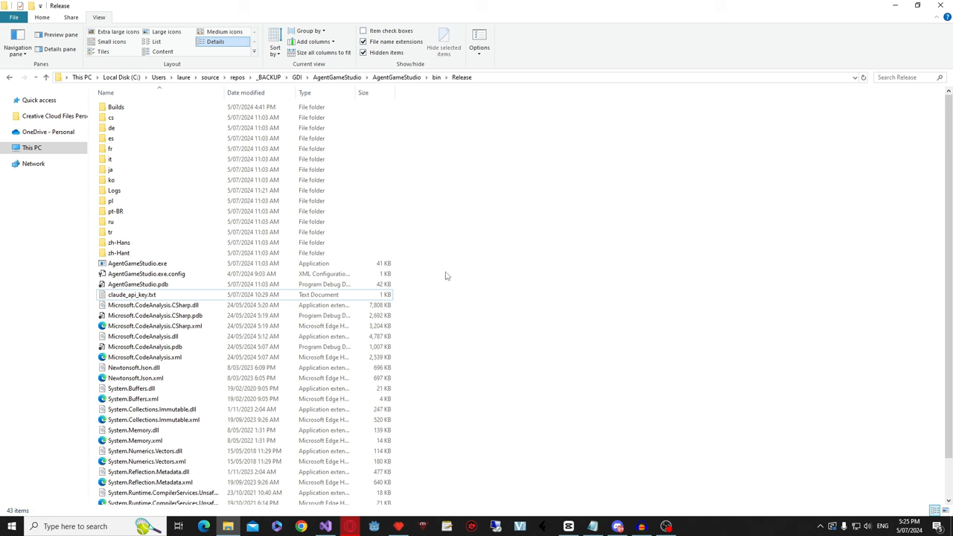
mouse_move(444, 293)
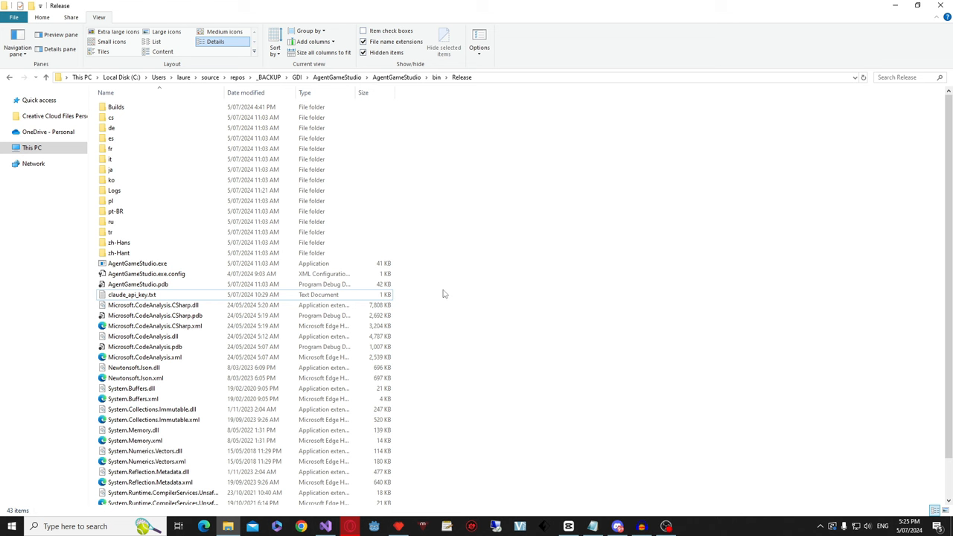
mouse_move(407, 139)
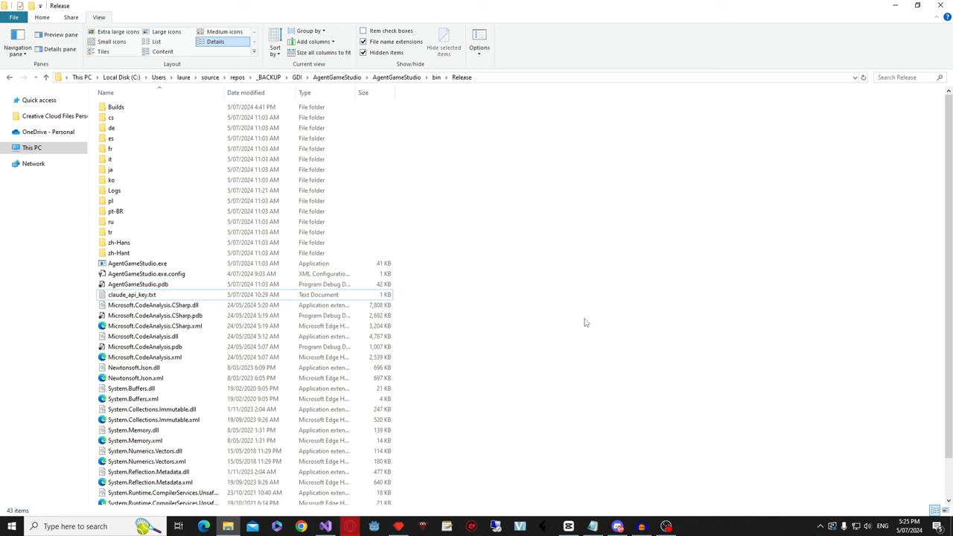
mouse_move(559, 314)
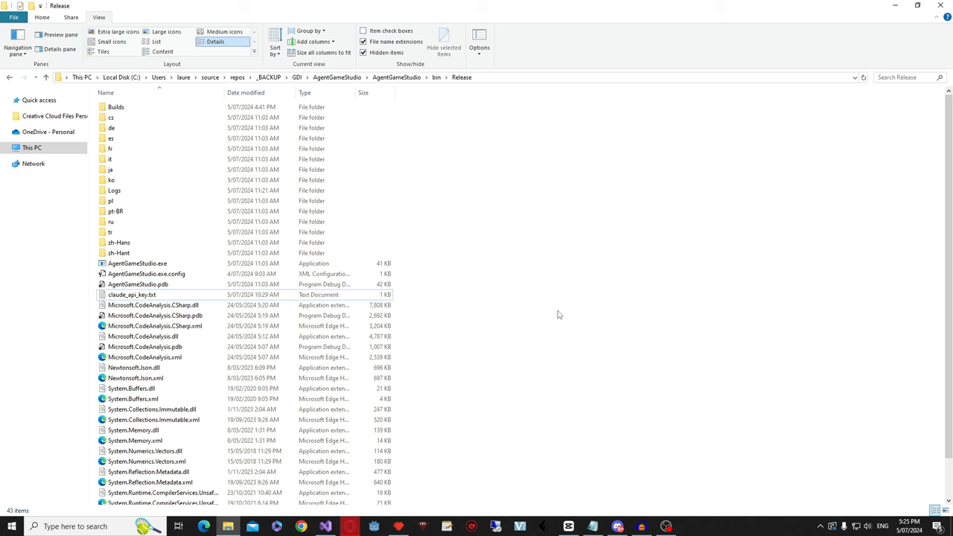
click(111, 127)
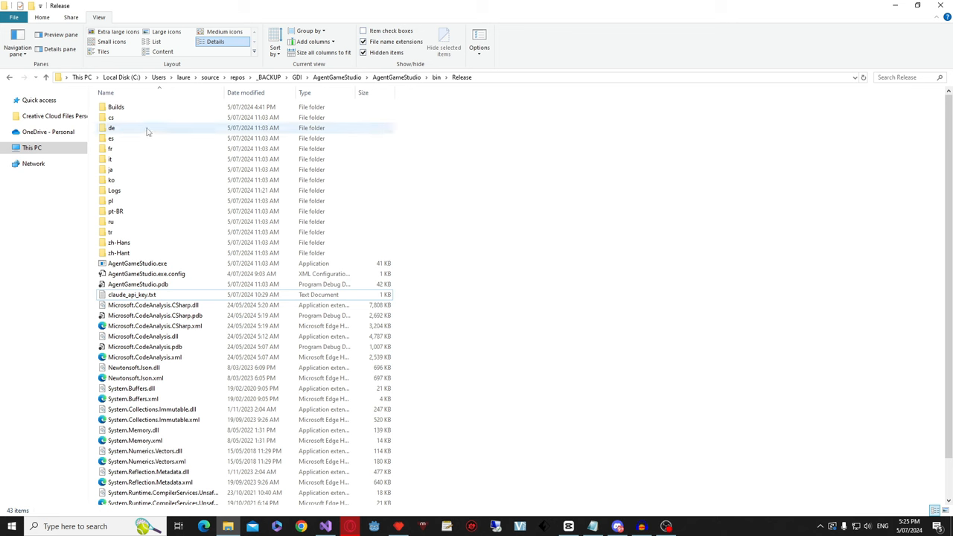
- Open Builds, enter the CosmicDefender folder and launch its bug-fixed executable
double_click(115, 107)
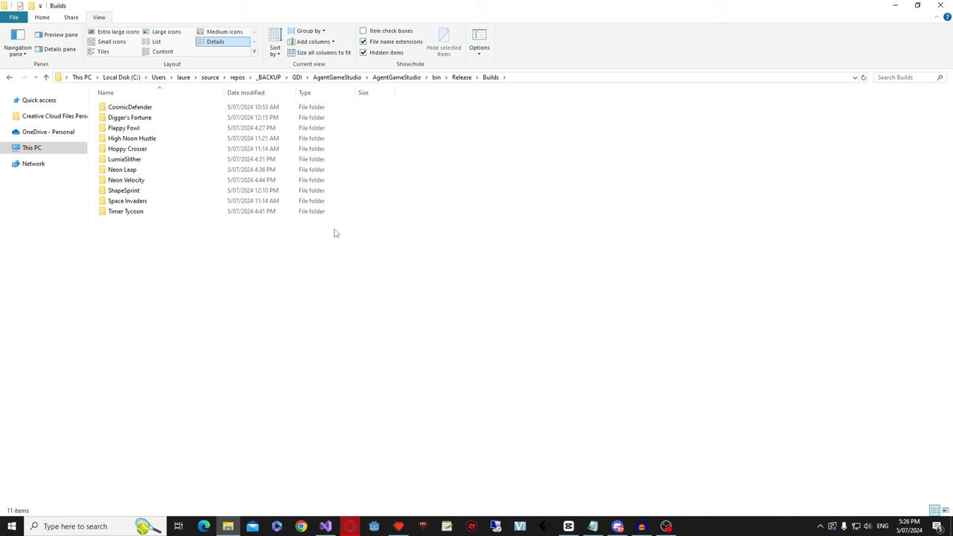
mouse_move(184, 235)
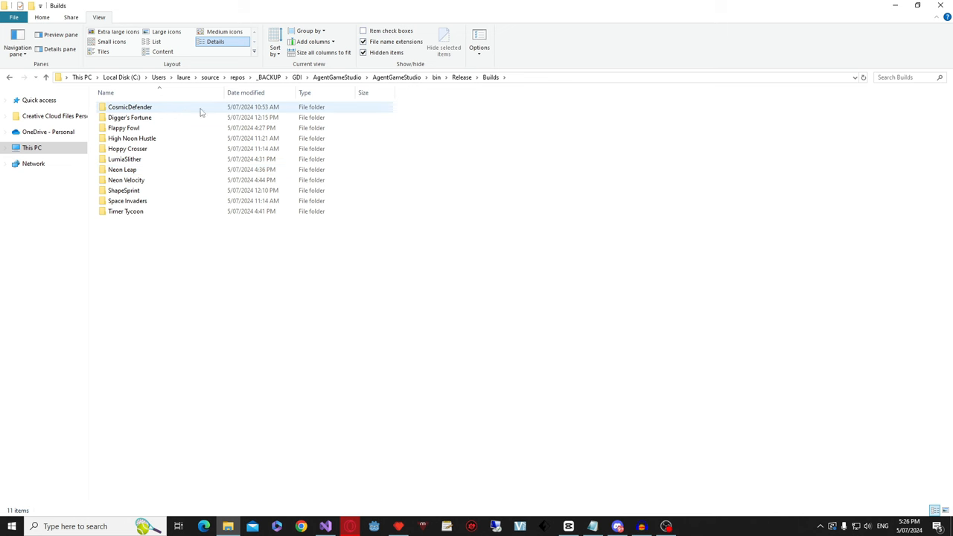
double_click(130, 107)
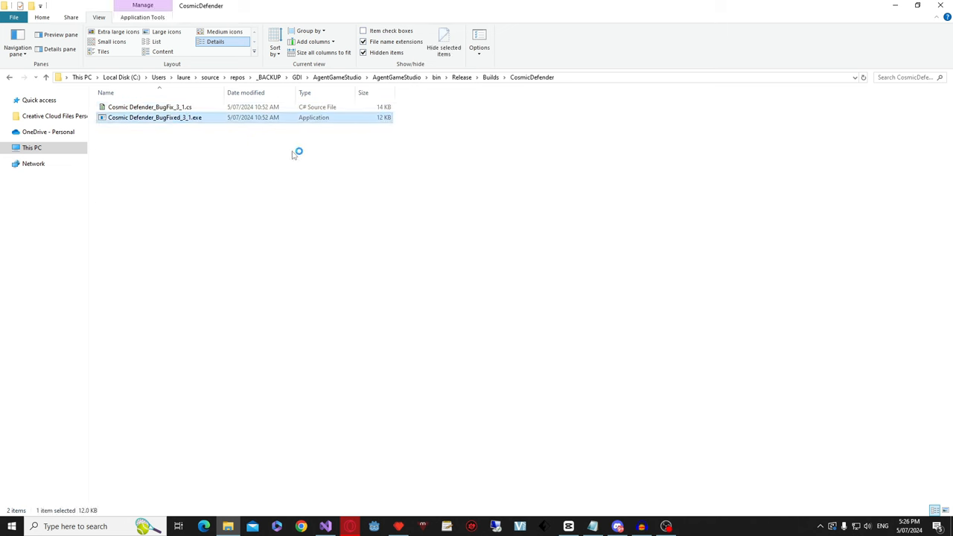
double_click(154, 118)
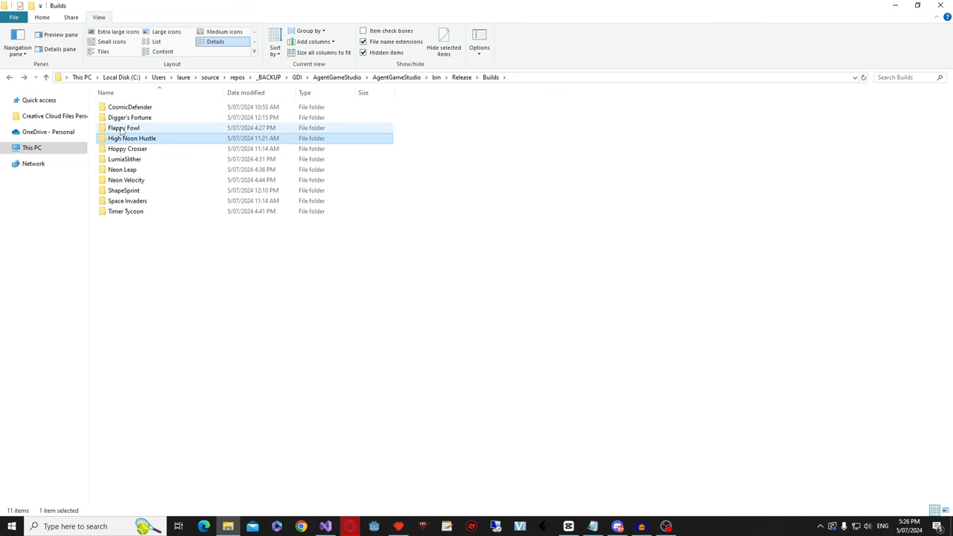
- Open the Flappy Fowl build folder and browse its Assets sprite images
double_click(123, 127)
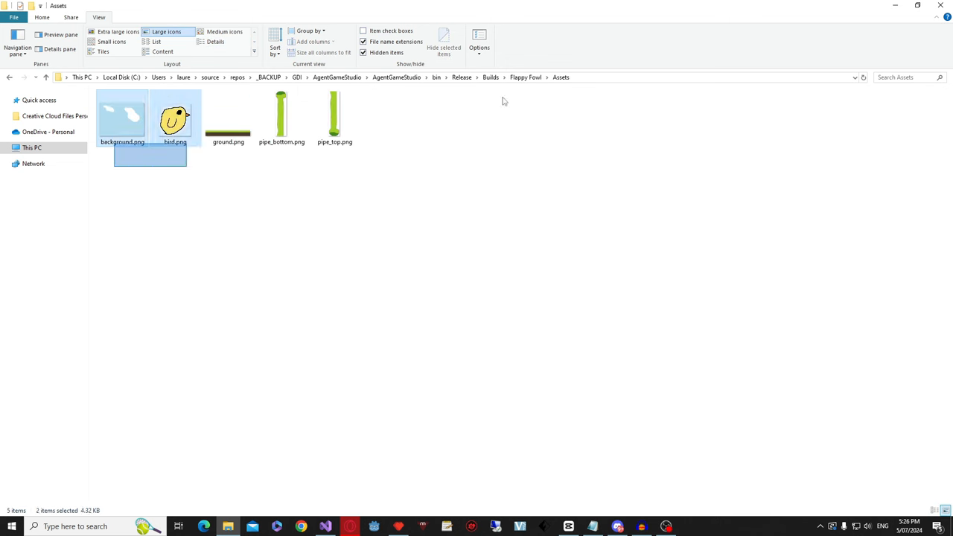
click(526, 76)
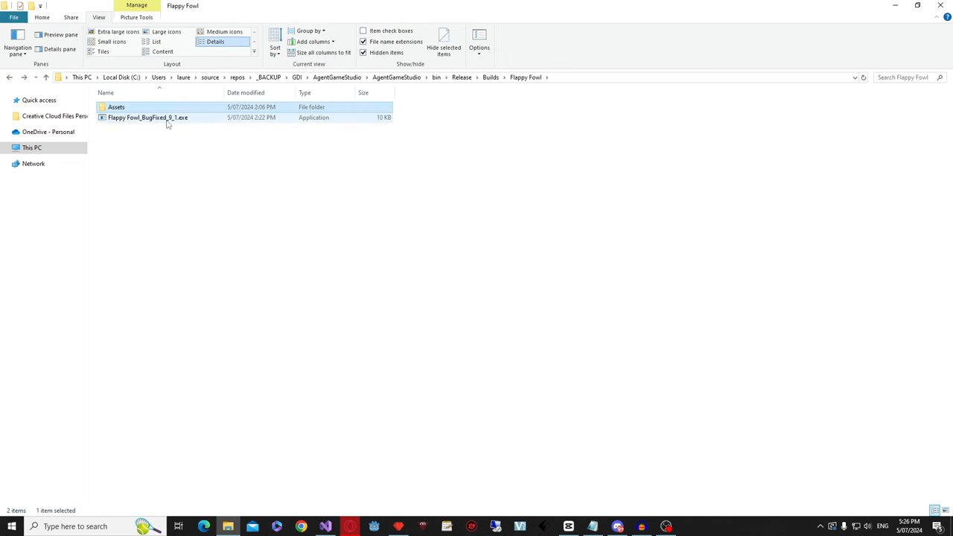
double_click(116, 107)
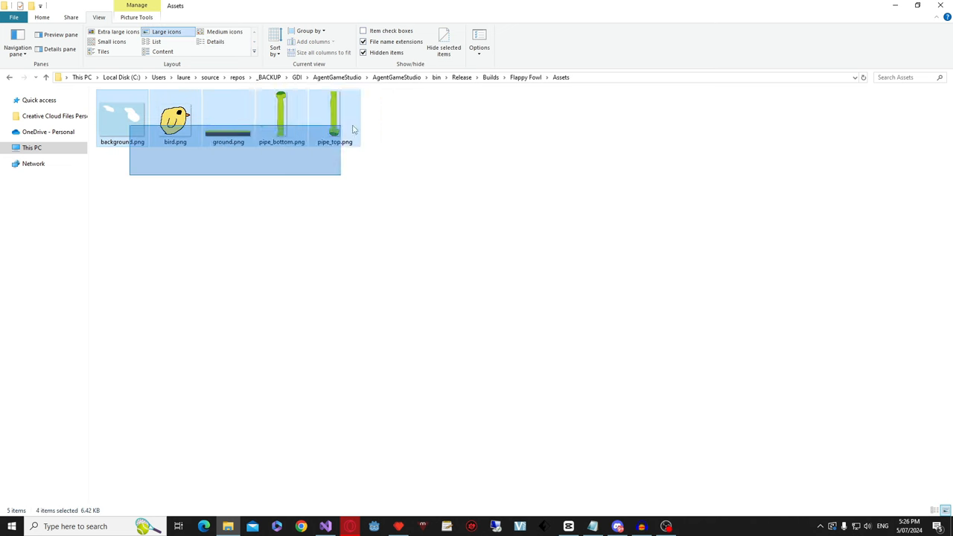
click(405, 186)
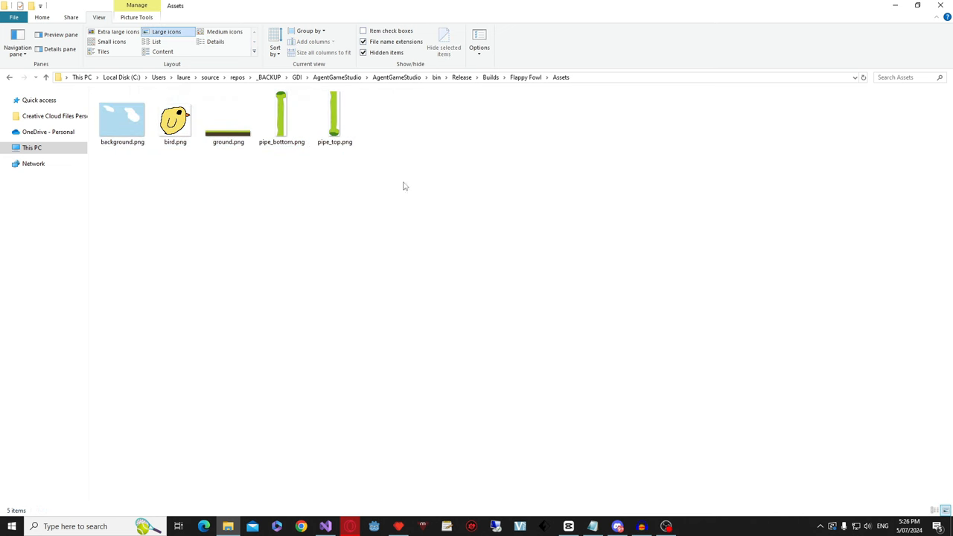
click(9, 77)
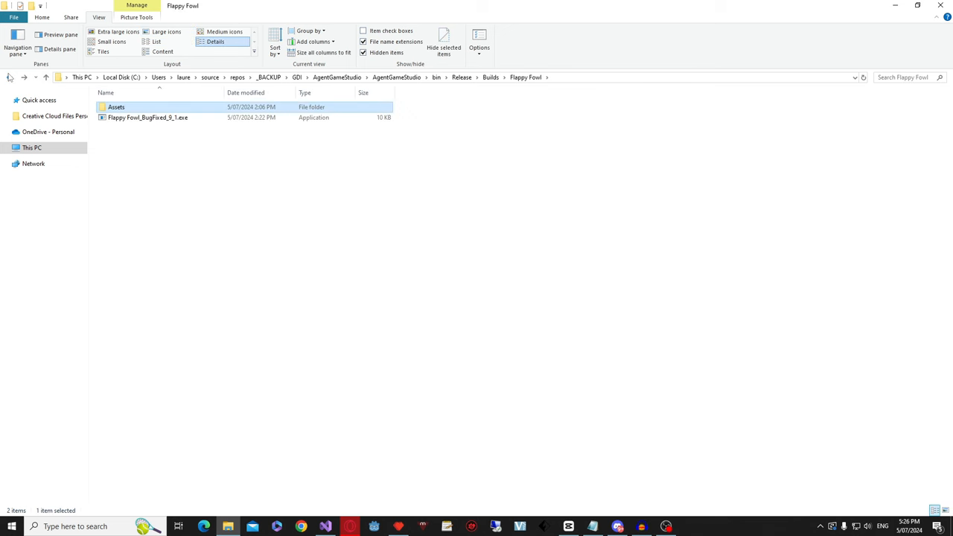
- Revisit the folder contents and select Flappy Fowl_BugFixed_9_1.exe
double_click(116, 107)
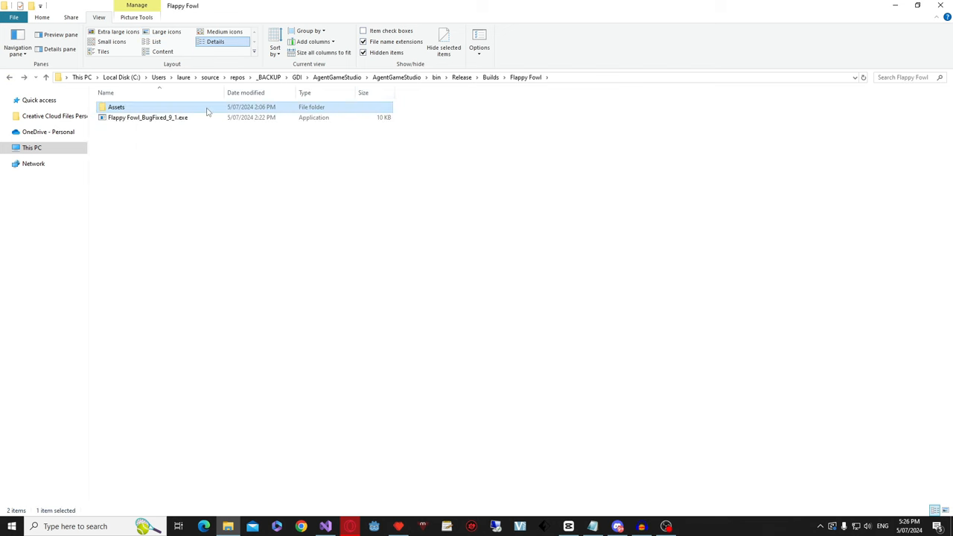
click(238, 145)
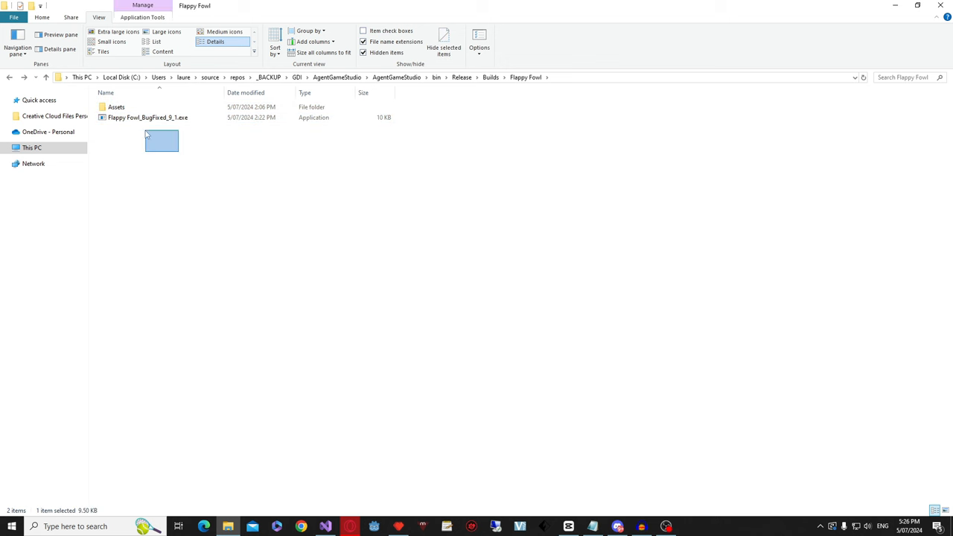
click(160, 166)
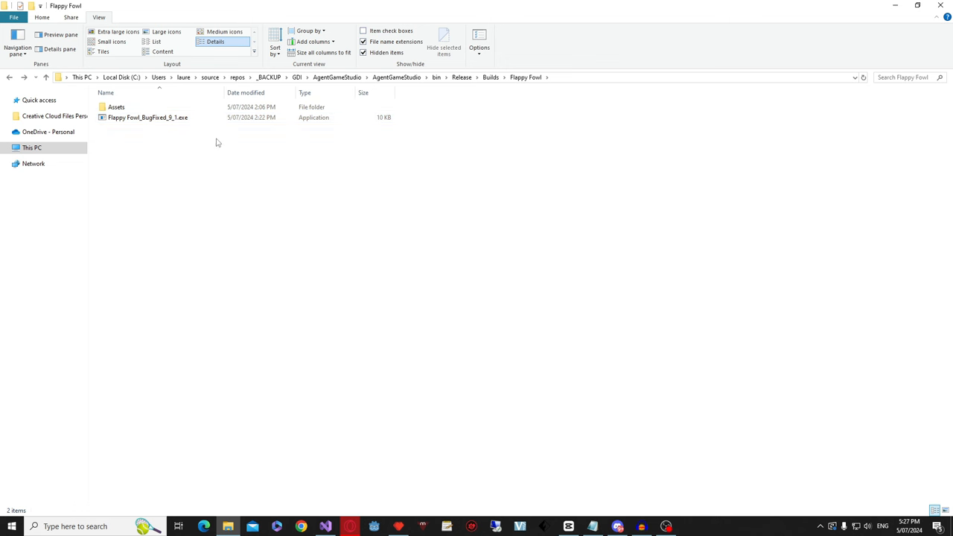
click(148, 117)
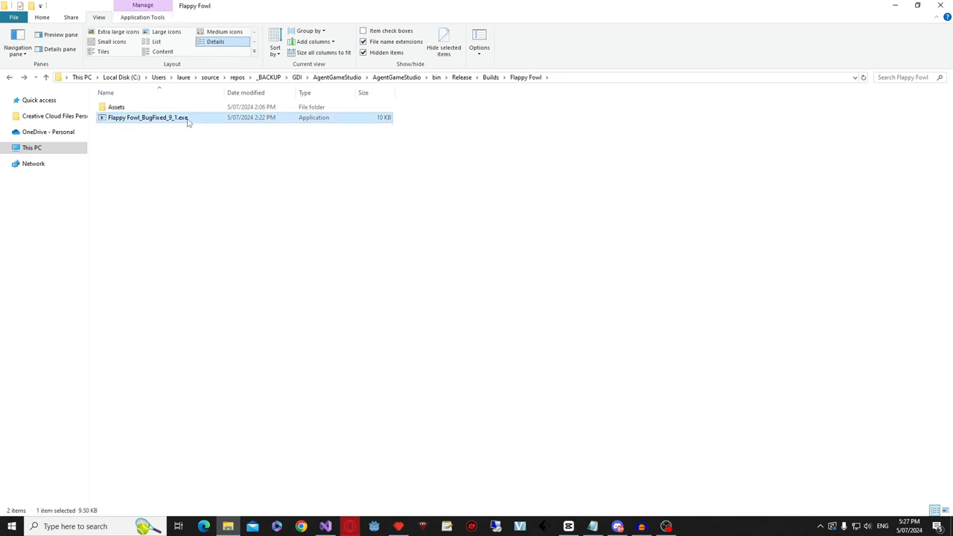
- Launch the bug-fixed Flappy Fowl build, view its start screen, then close it
double_click(147, 116)
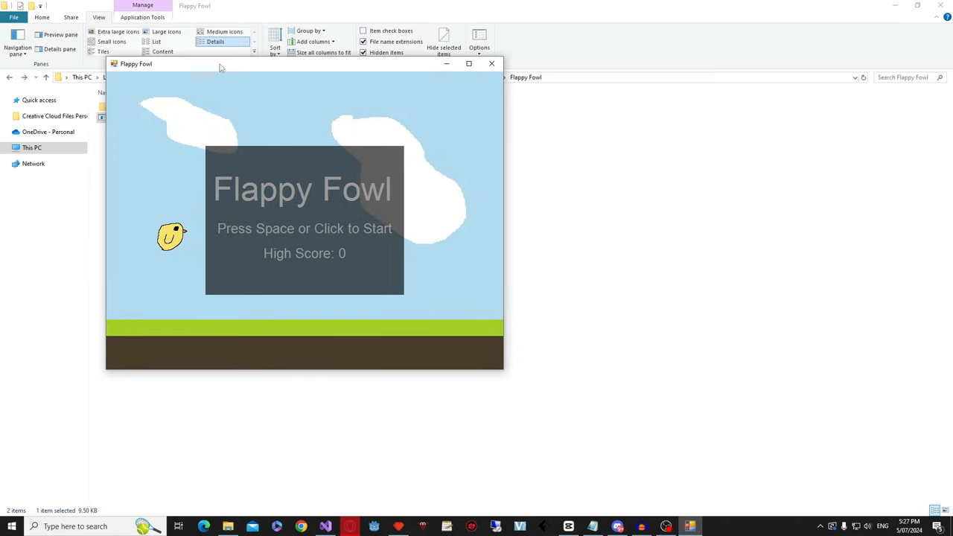
mouse_move(406, 196)
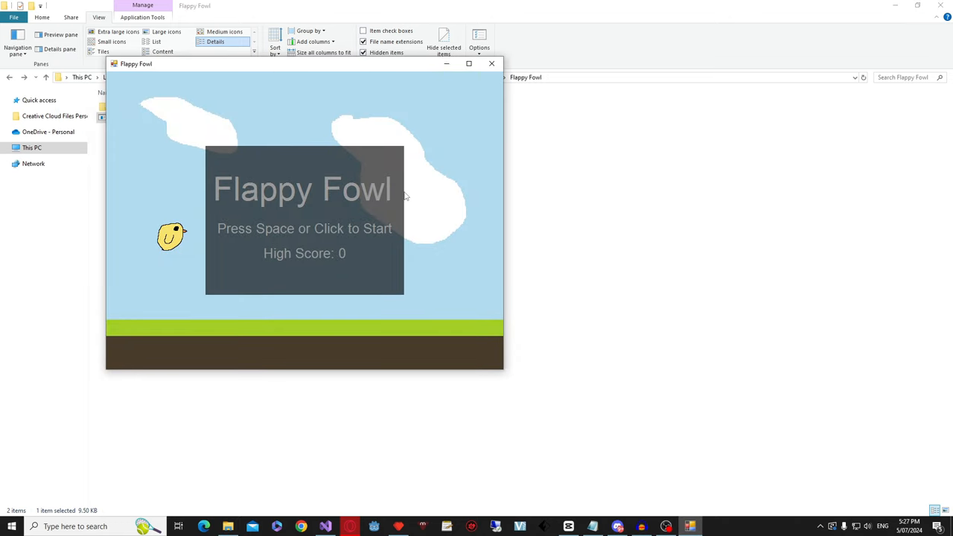
click(303, 223)
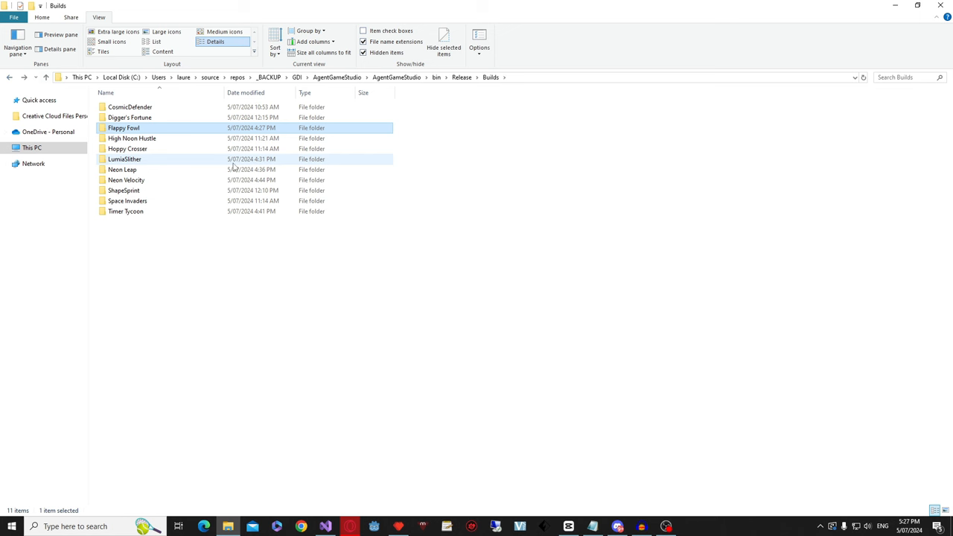
mouse_move(251, 169)
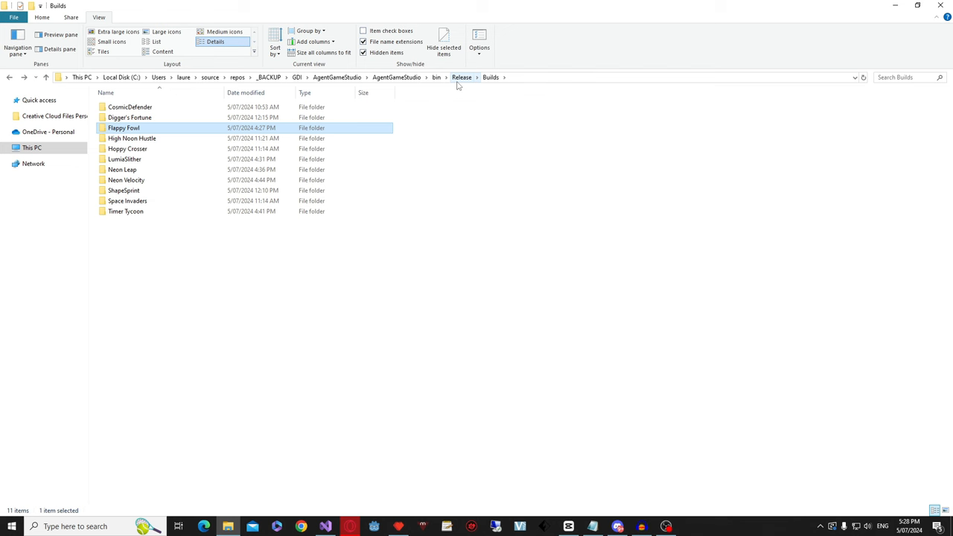
- Go back to the Release folder and select AgentGameStudio.exe
click(461, 77)
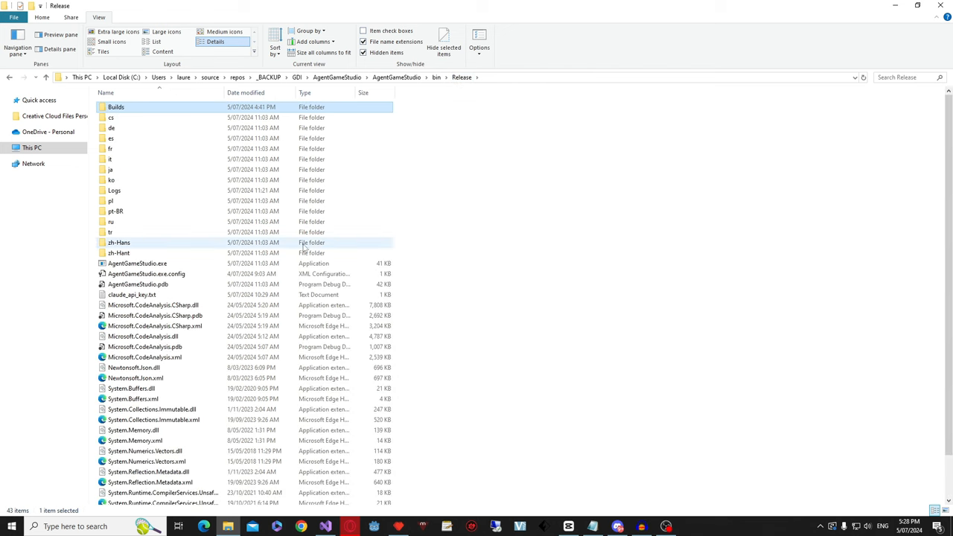
mouse_move(244, 243)
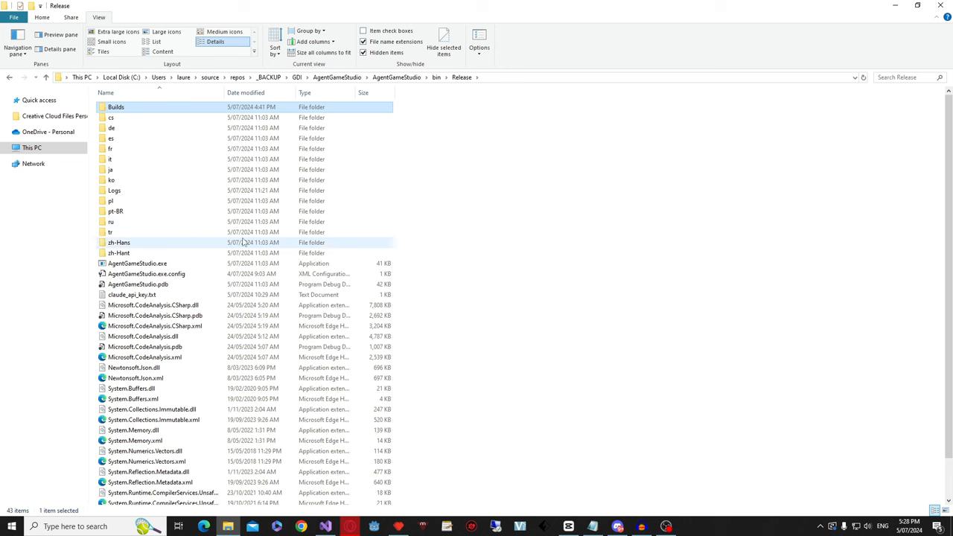
click(137, 263)
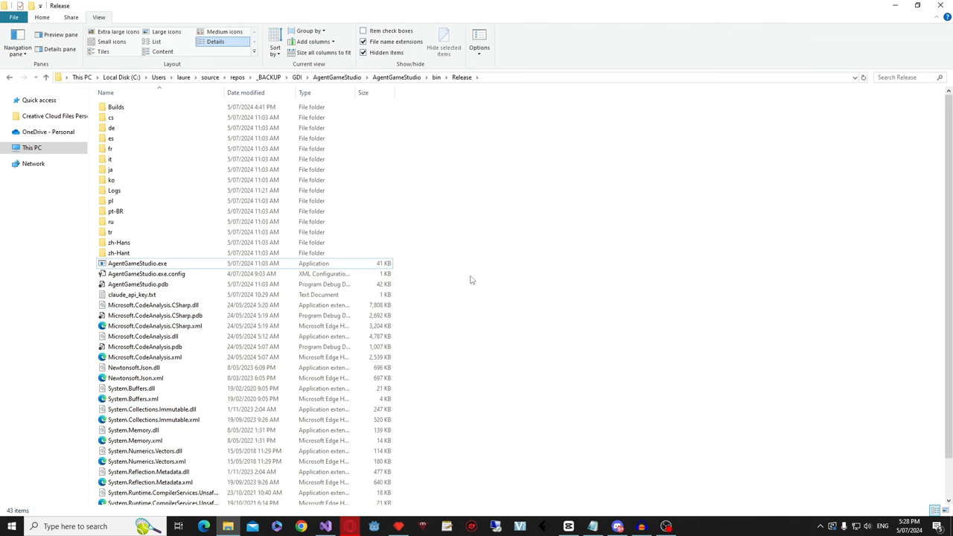
click(186, 315)
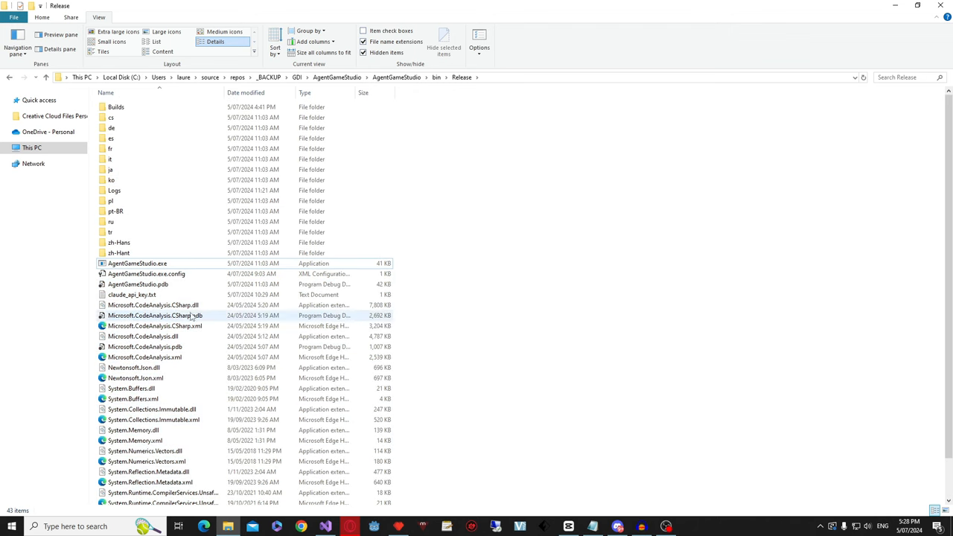
click(137, 263)
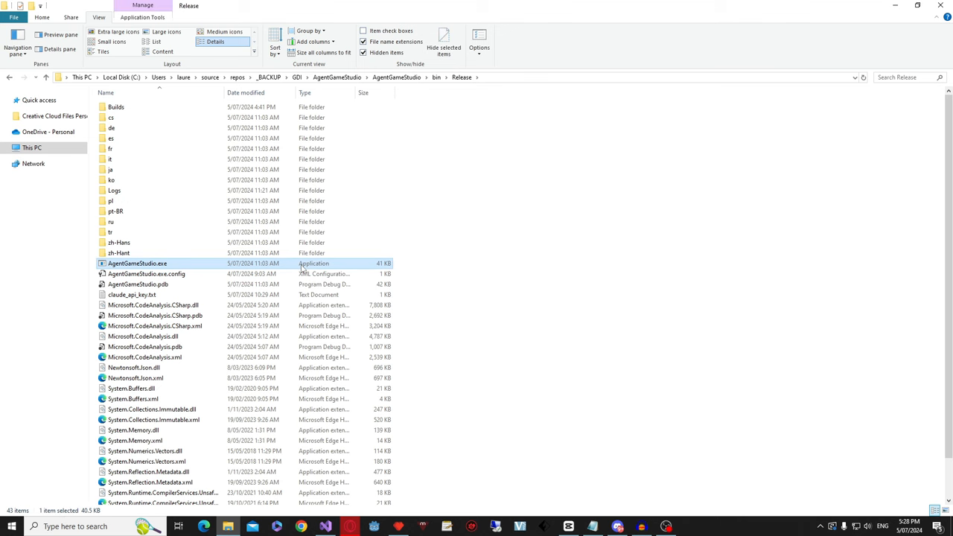
- Launch AgentGameStudio.exe and type a gravity-switching Mario clone idea with up to 3 levels
double_click(137, 263)
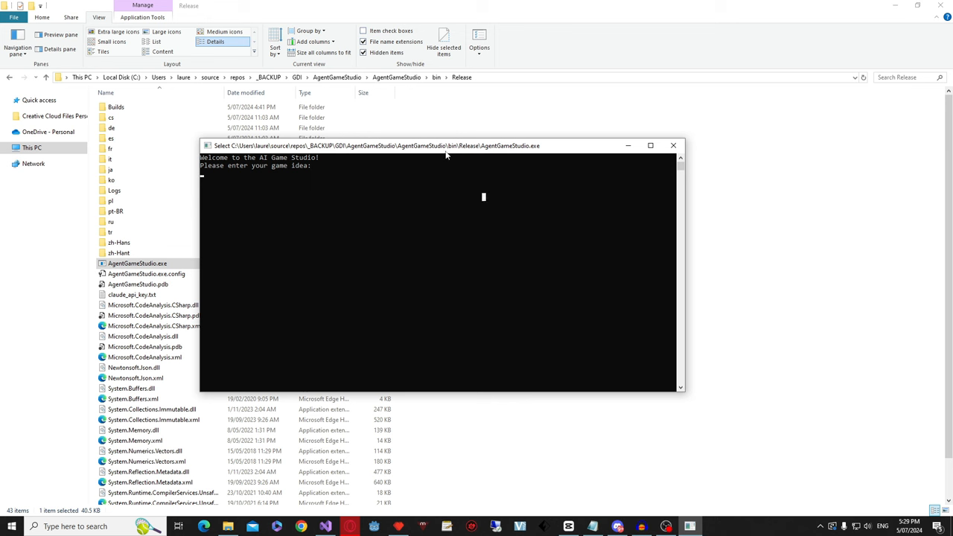
mouse_move(427, 221)
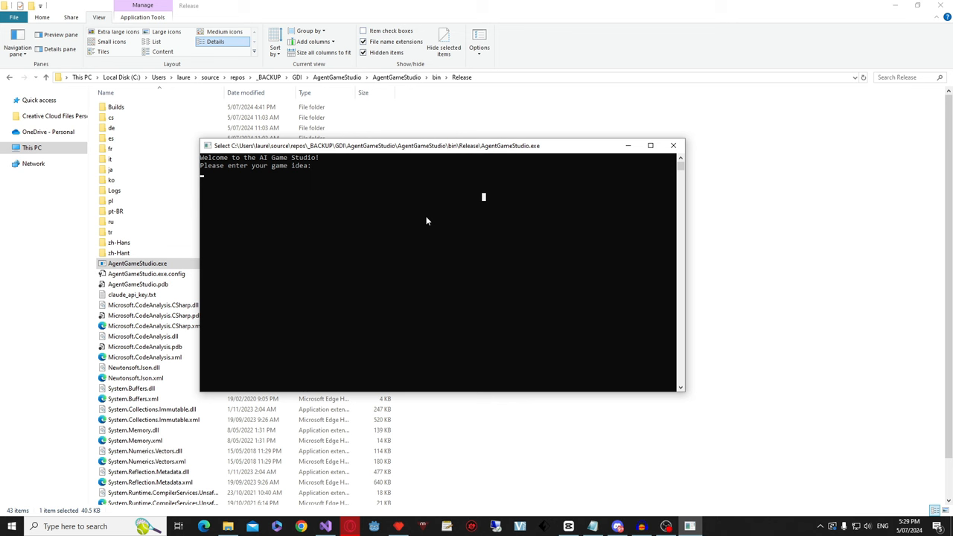
text(Mar)
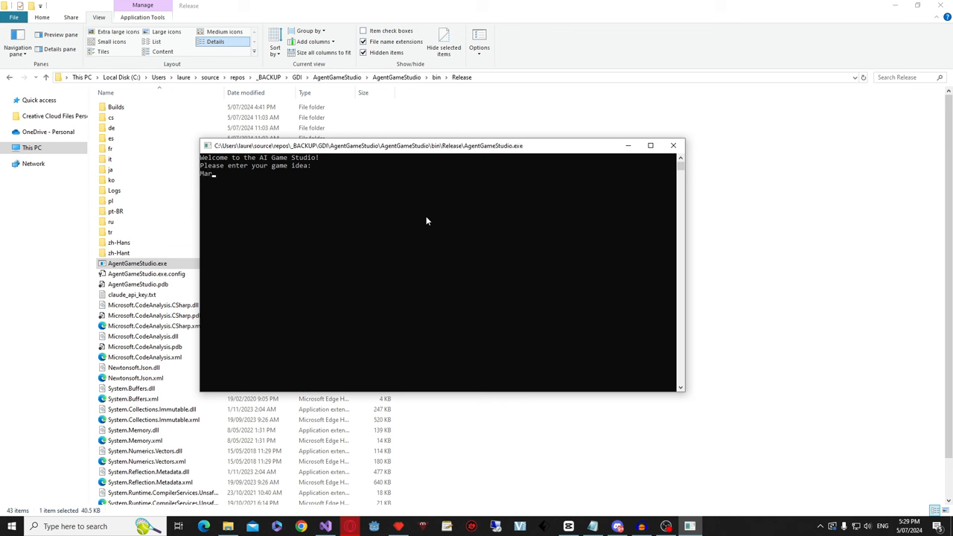
text(io clone)
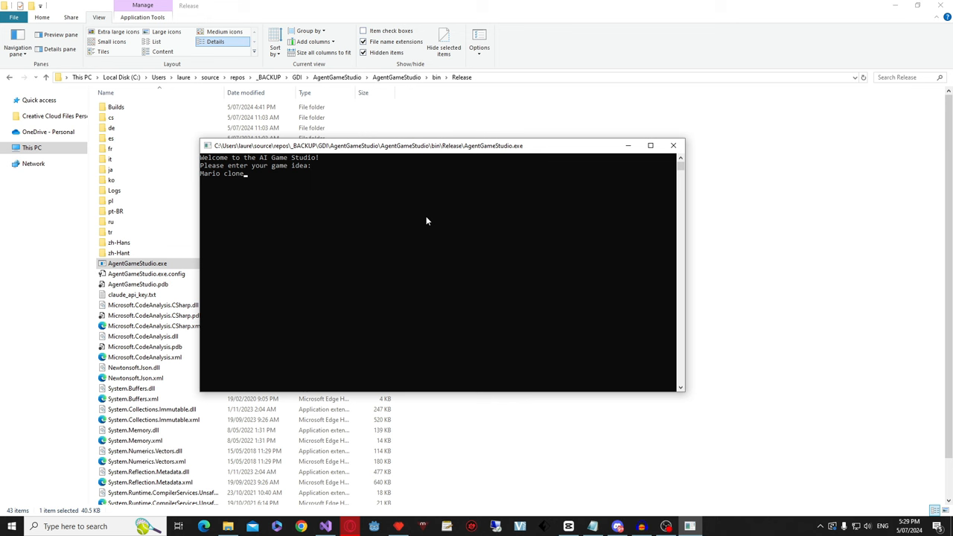
text(, but with gra)
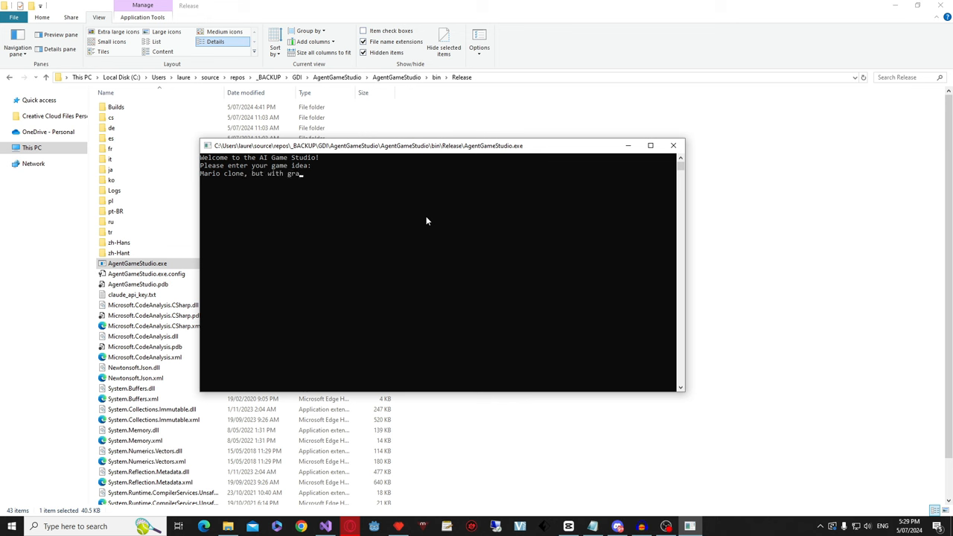
text(vity switching. make up to 3)
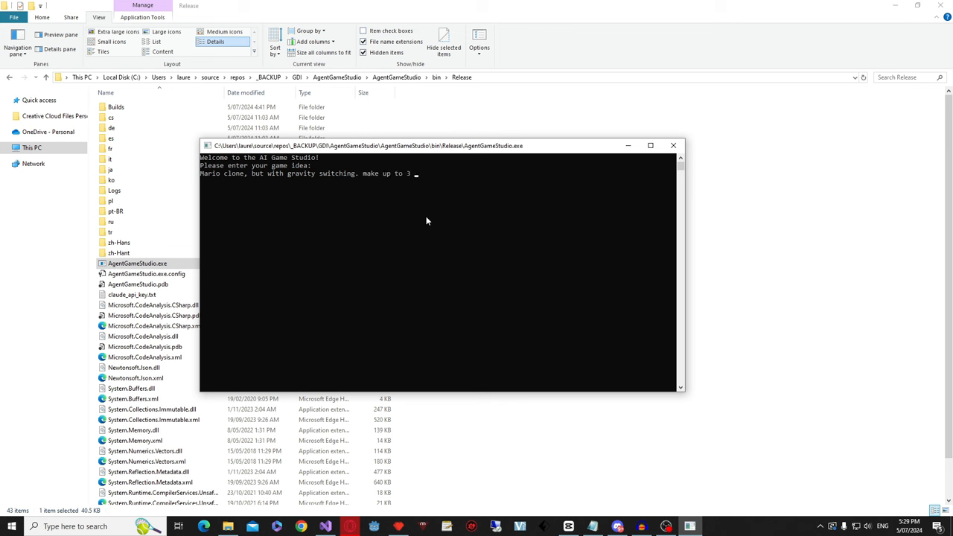
text(levels. reach)
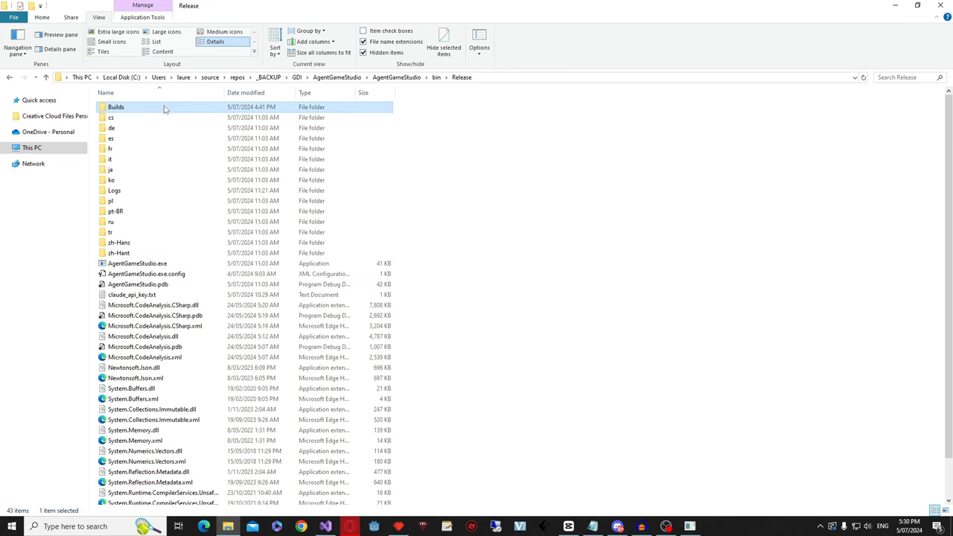
- Browse Builds > Flappy Fowl > Assets PNGs, then return to Builds
double_click(115, 106)
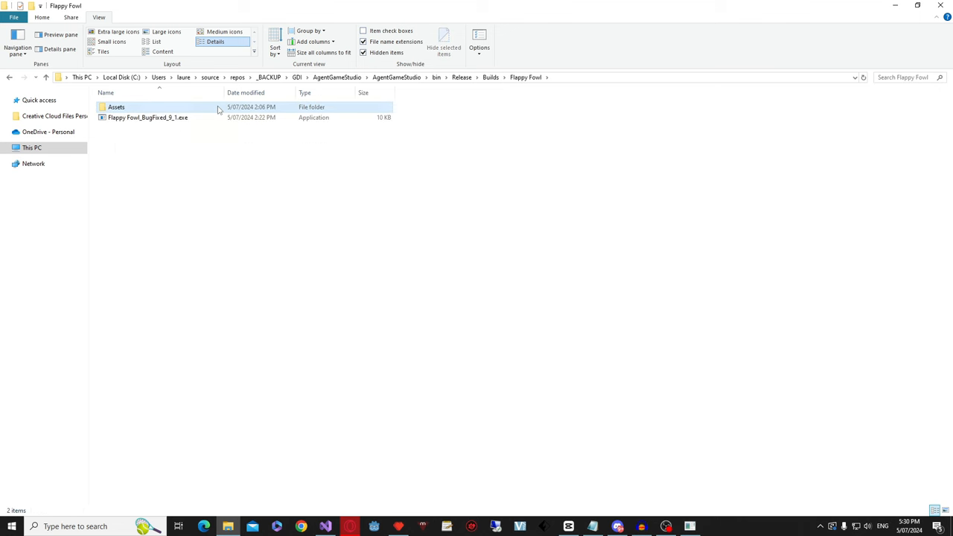
double_click(116, 106)
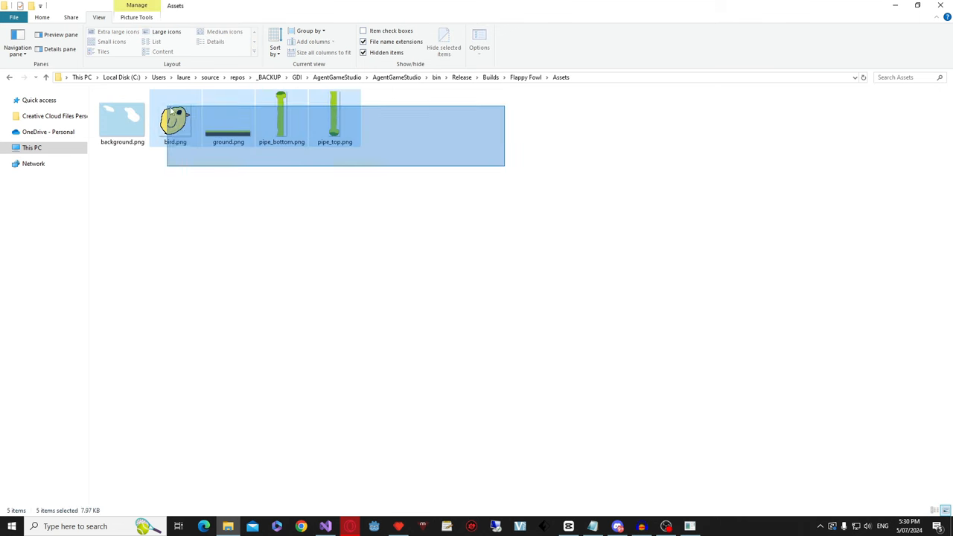
click(9, 78)
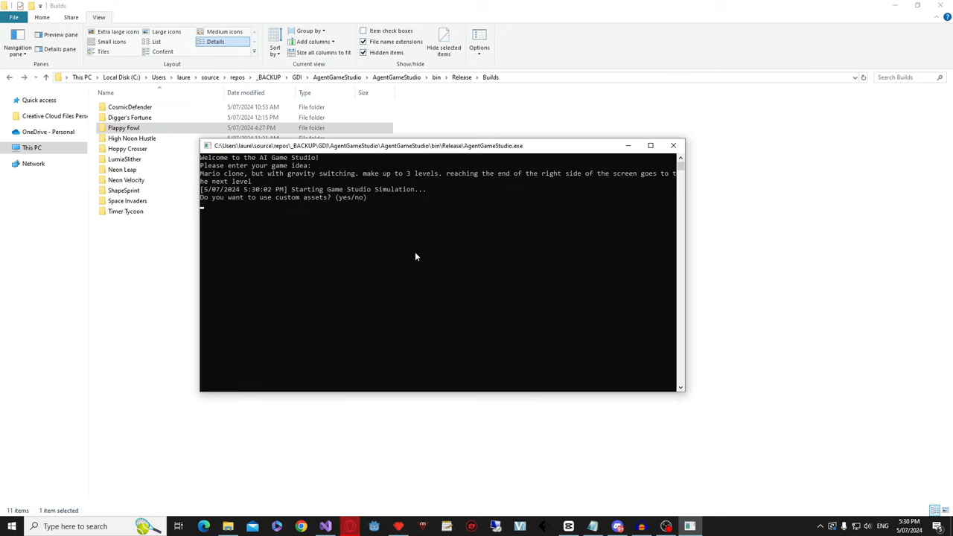
- Answer 'no' to custom assets and scroll through the Flip-Flop Galaxy game plan
text(no)
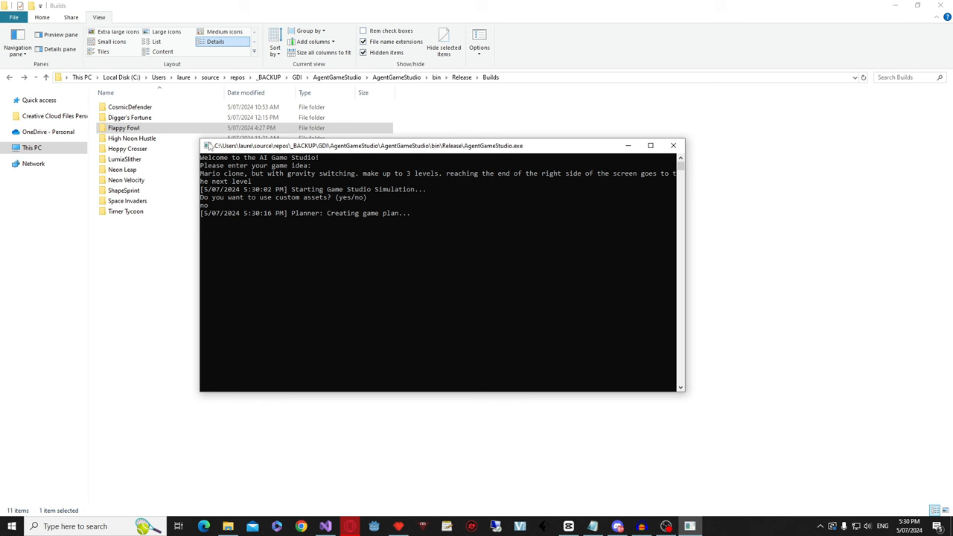
mouse_move(324, 210)
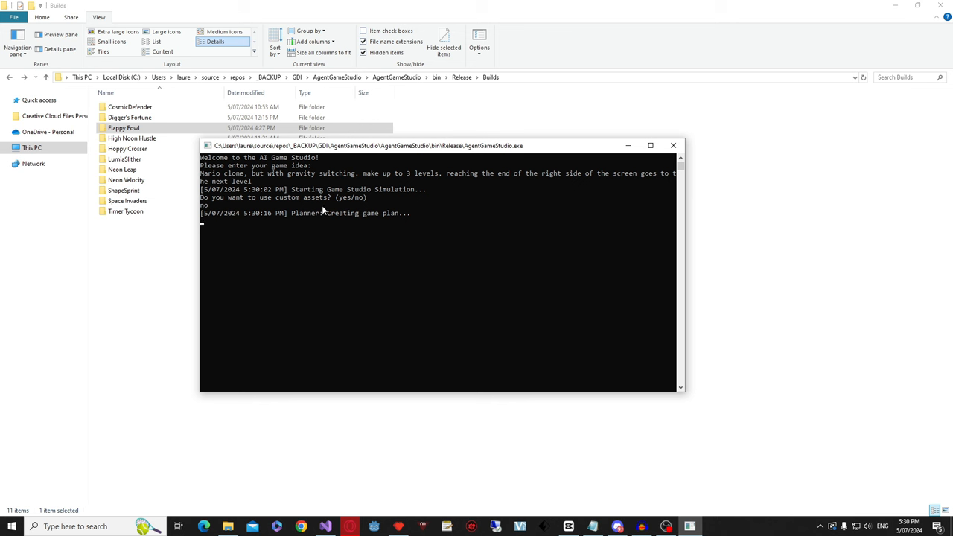
mouse_move(320, 261)
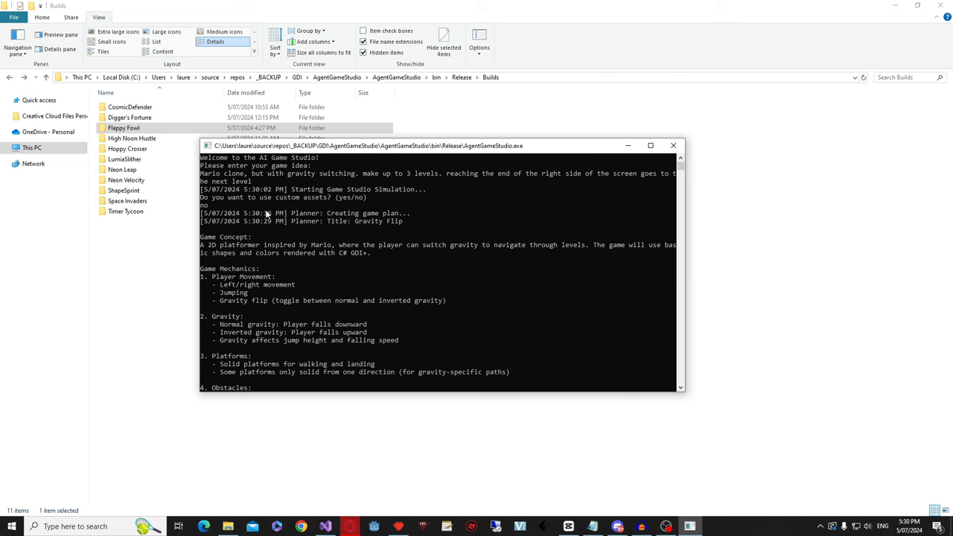
scroll(down, 3)
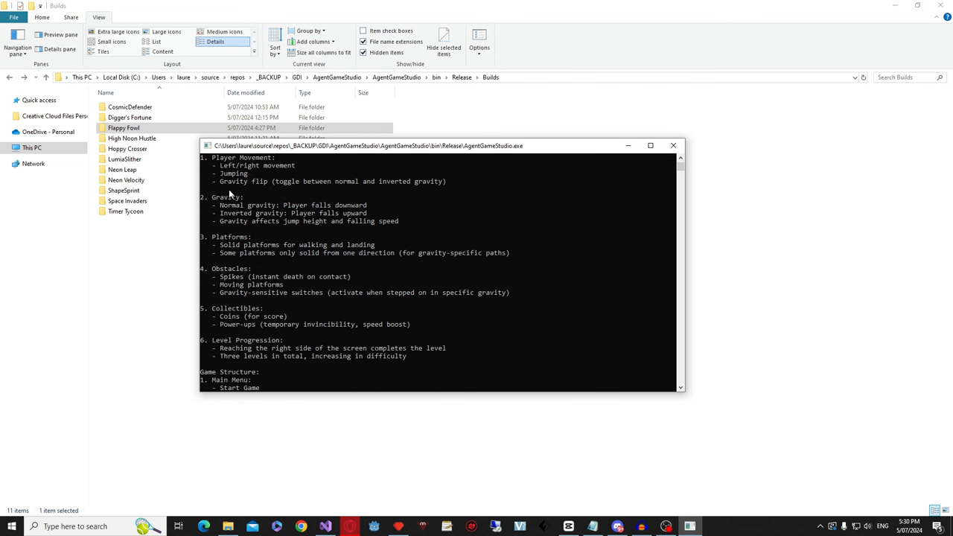
scroll(down, 3)
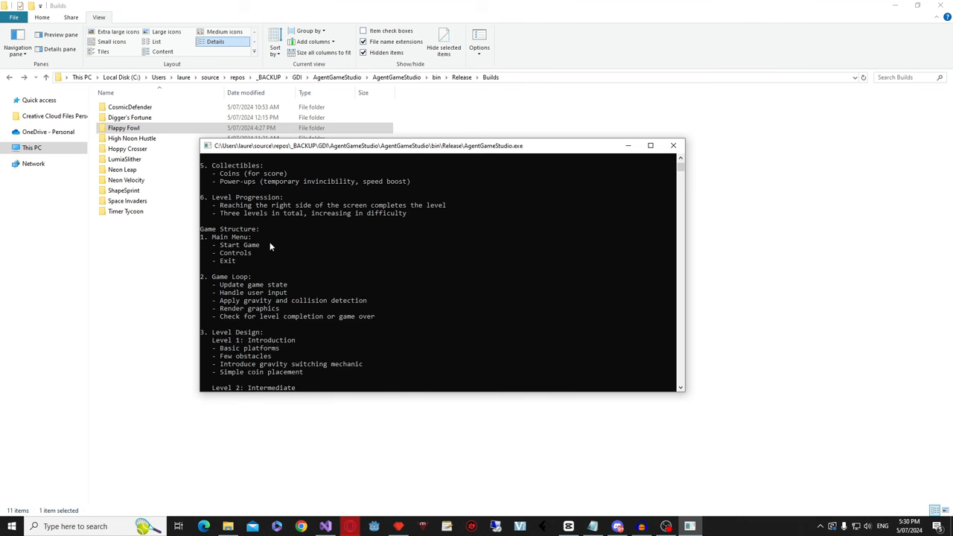
scroll(down, 3)
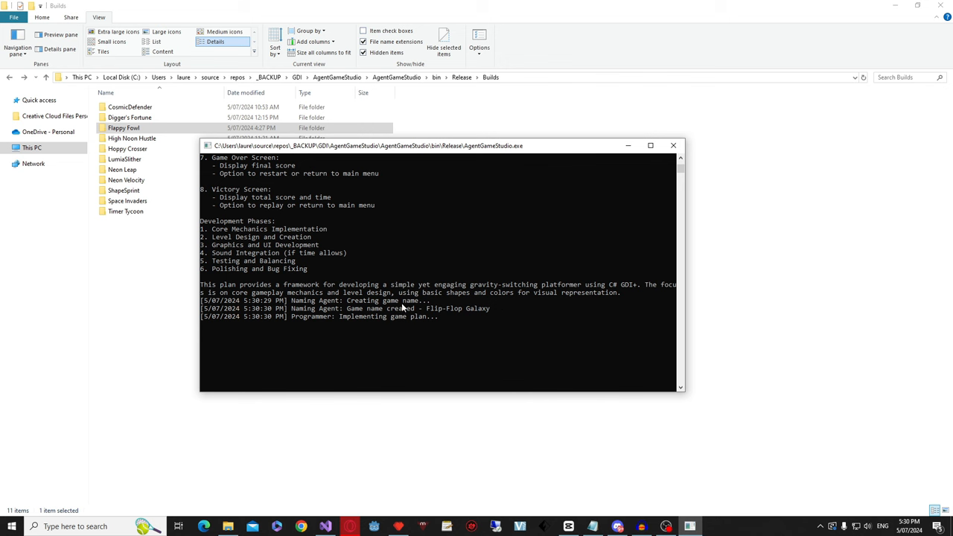
mouse_move(448, 314)
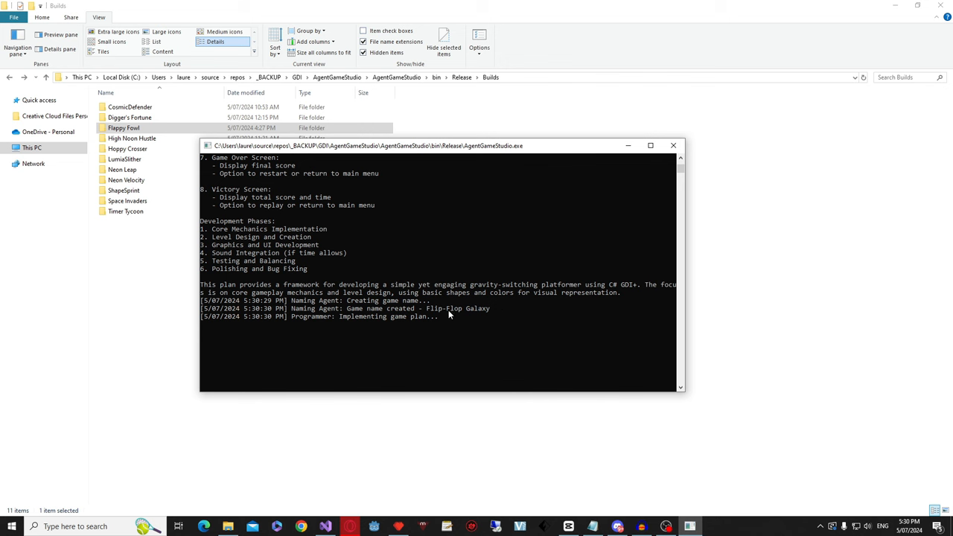
scroll(down, 3)
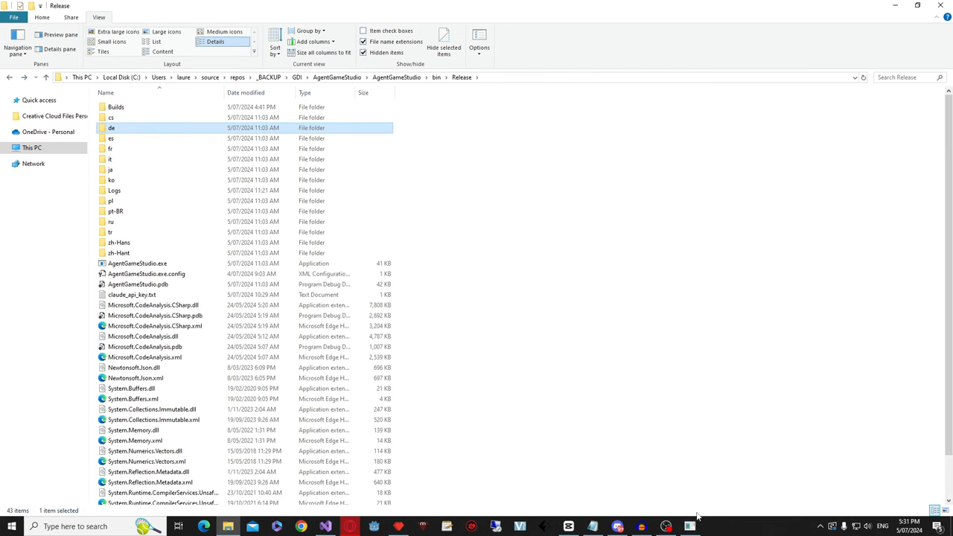
- Bring the AgentGameStudio console back to check the programmer stage
double_click(137, 262)
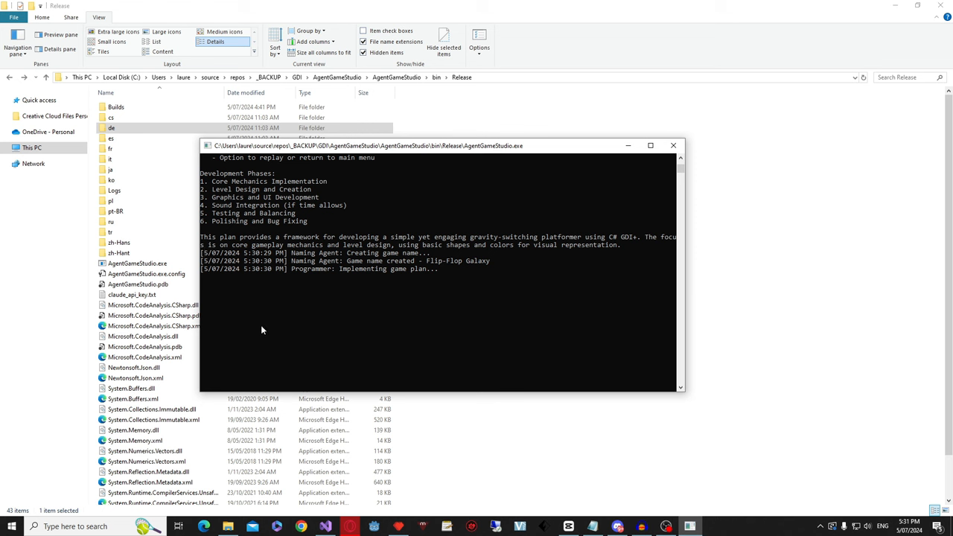
mouse_move(402, 256)
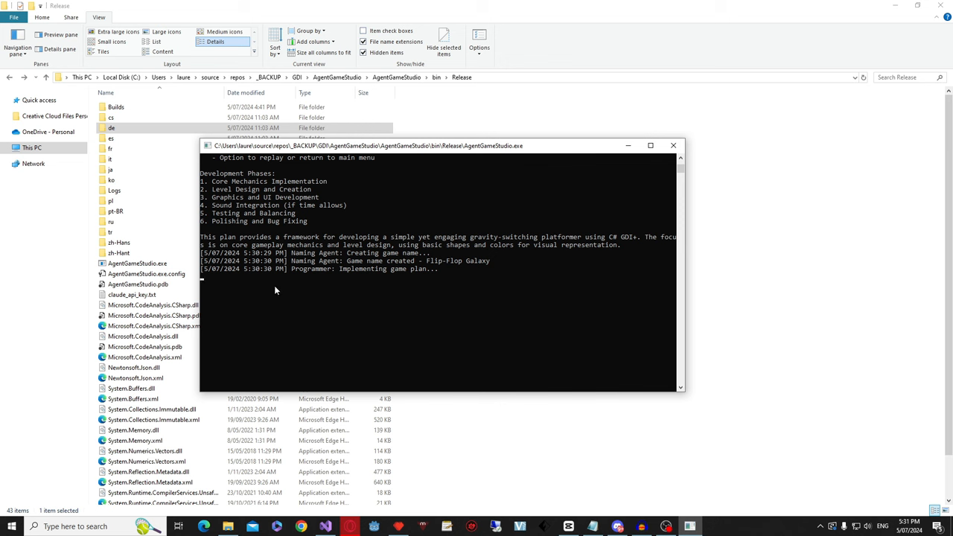
mouse_move(325, 279)
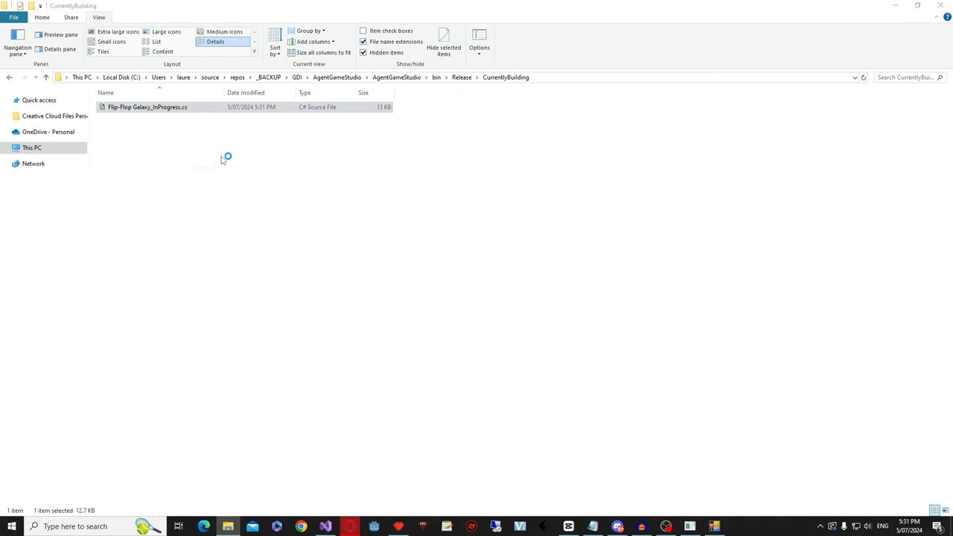
double_click(146, 107)
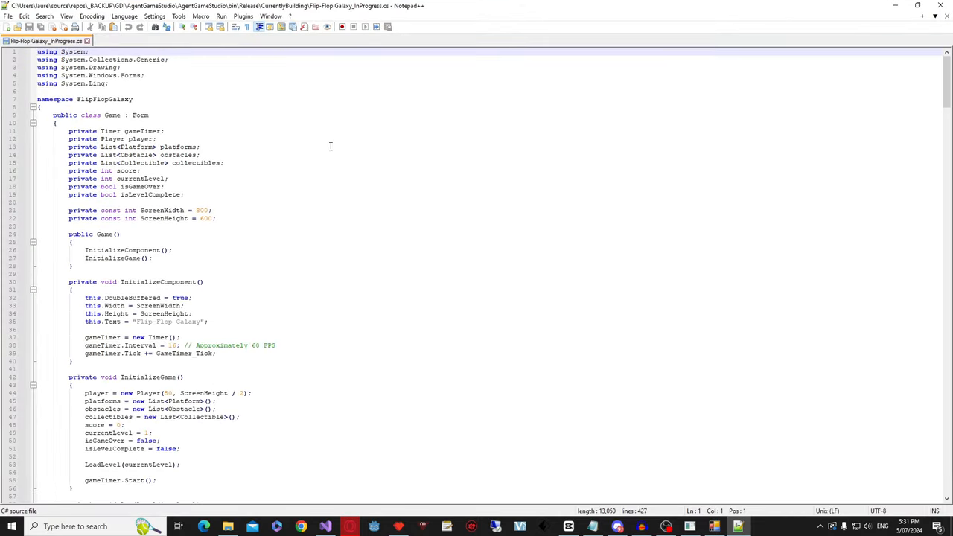
scroll(down, 3)
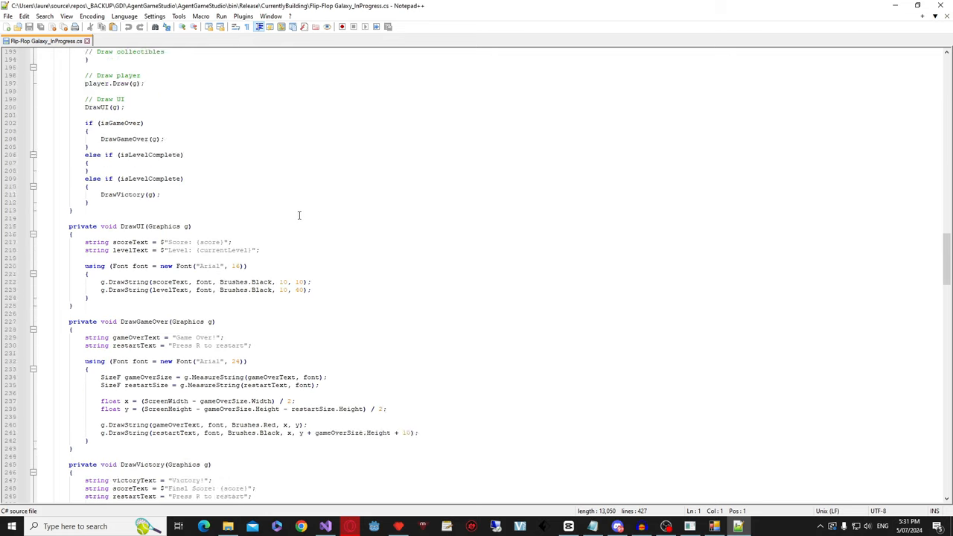
scroll(down, 3)
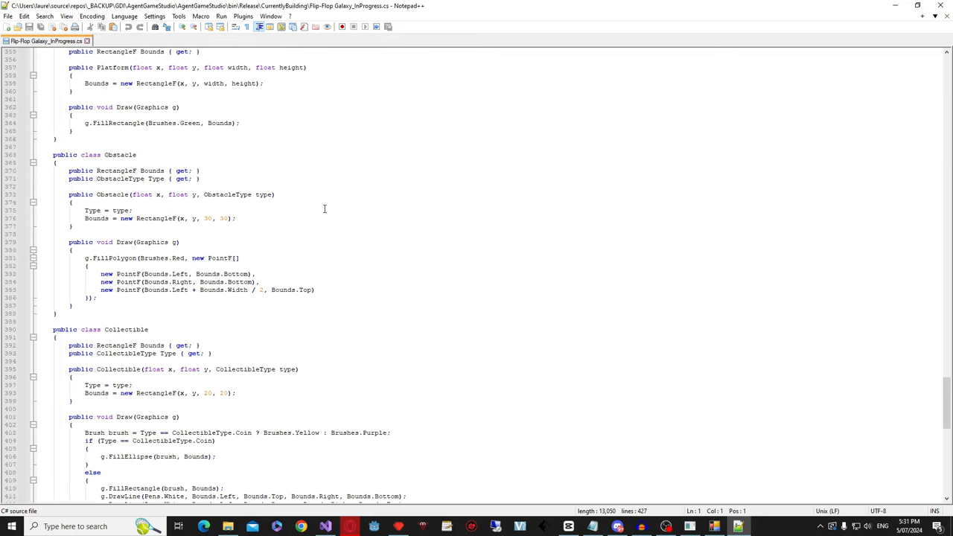
scroll(down, 3)
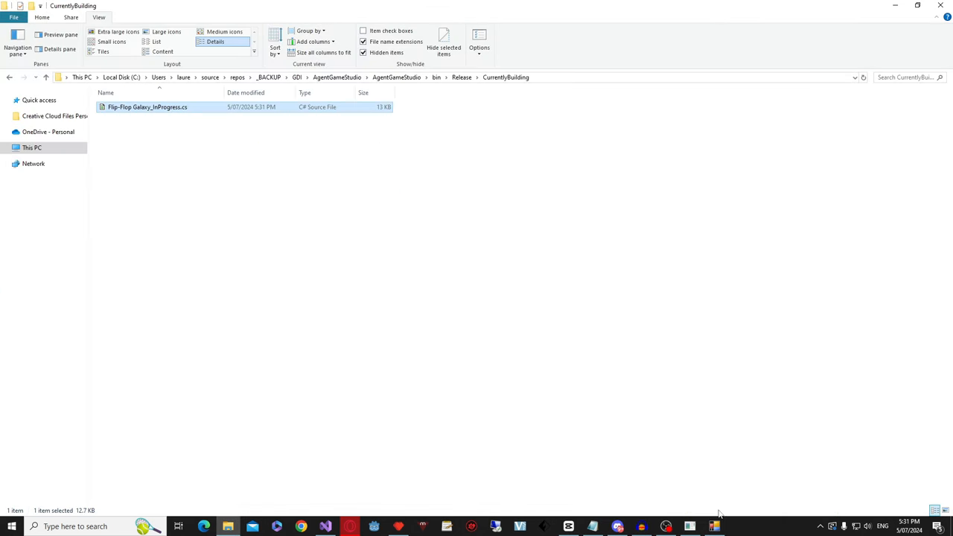
- Bring the running Flip-Flop Galaxy game forward at Level 1 and reposition its window
double_click(148, 106)
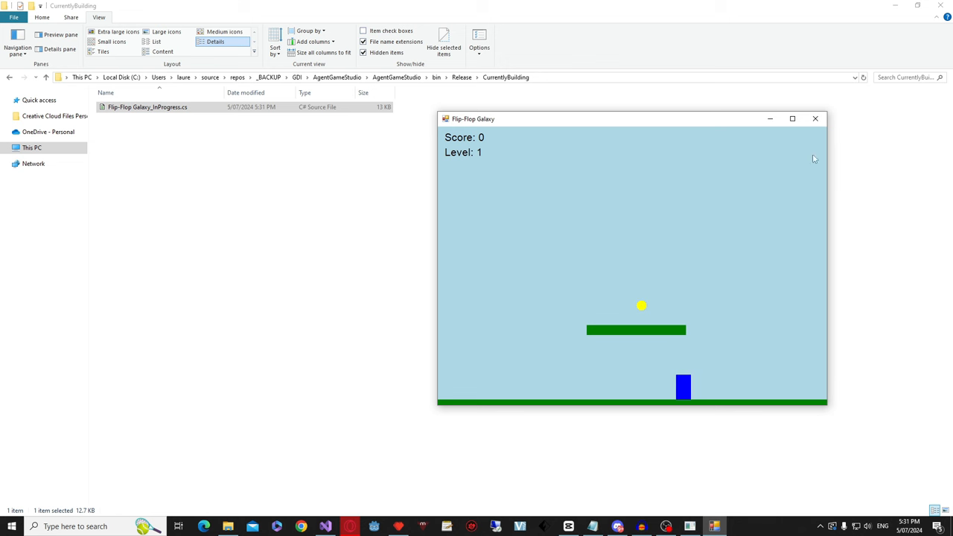
drag(632, 118, 453, 129)
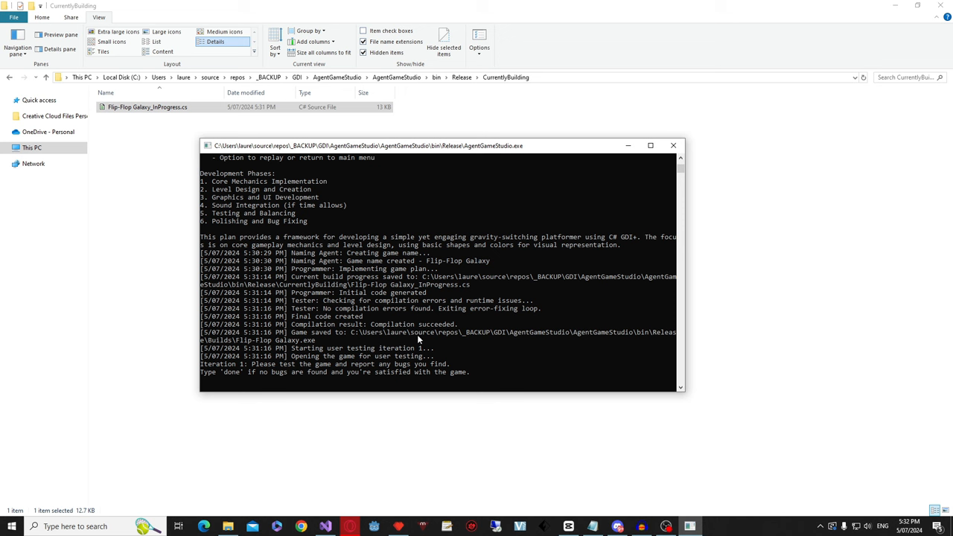
mouse_move(358, 293)
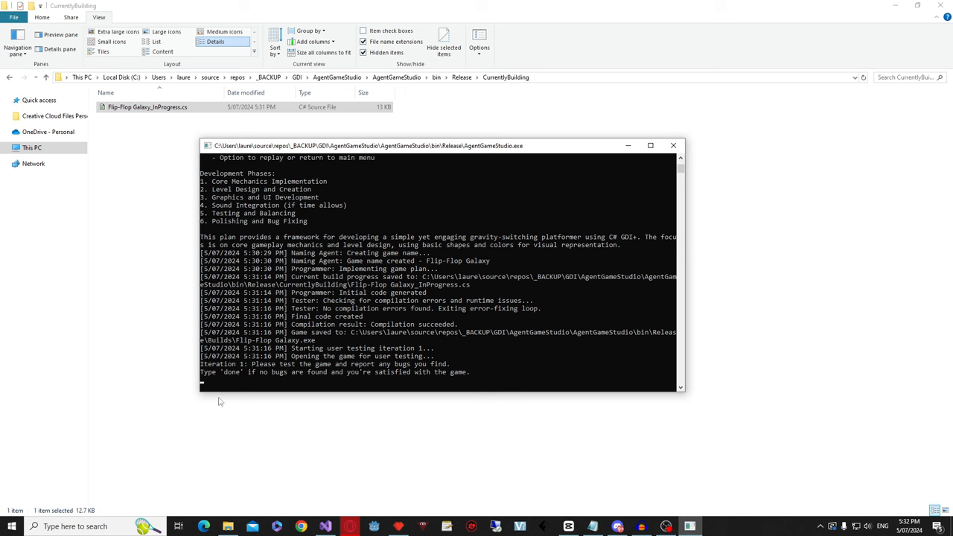
mouse_move(319, 254)
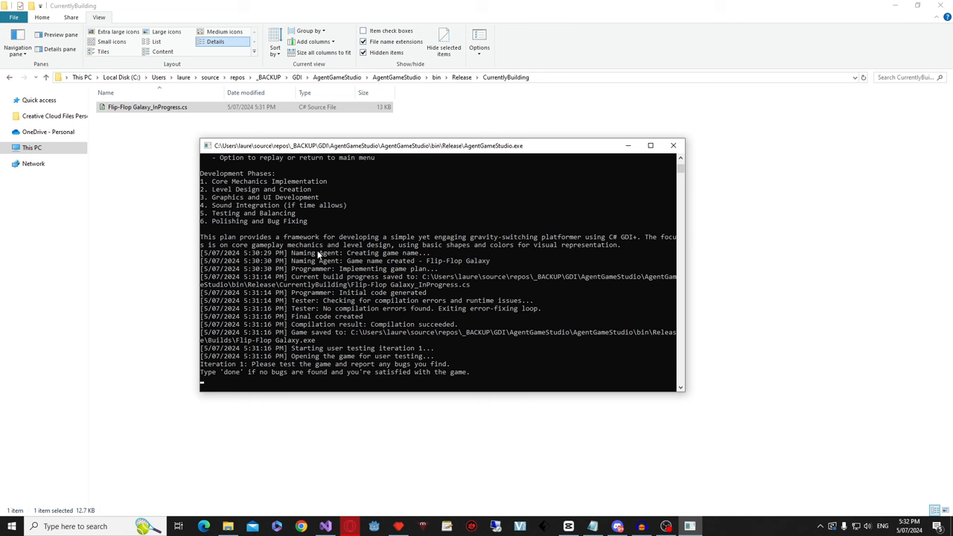
mouse_move(359, 319)
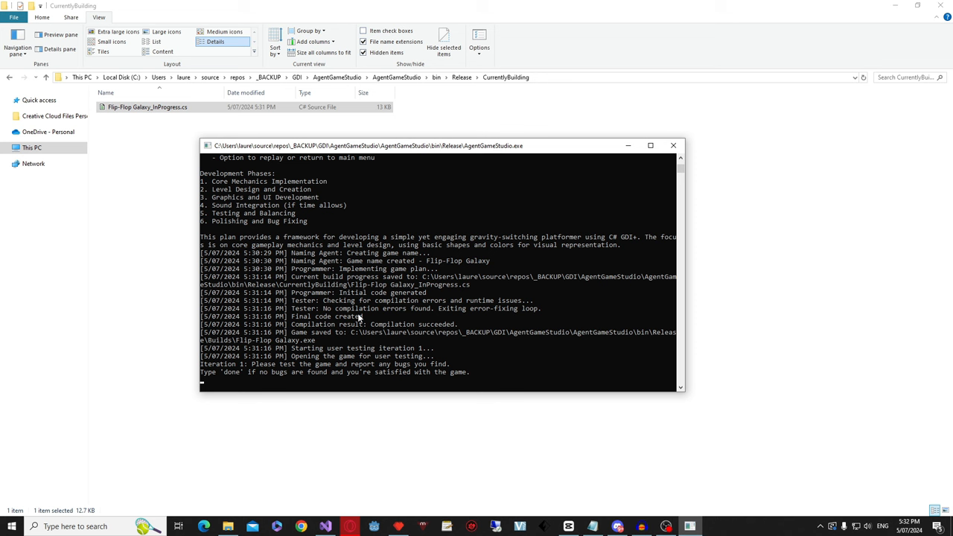
- Report that Flip-Flop Galaxy's jump is broken and level one needs how-to-play UI
text(the jump does not work)
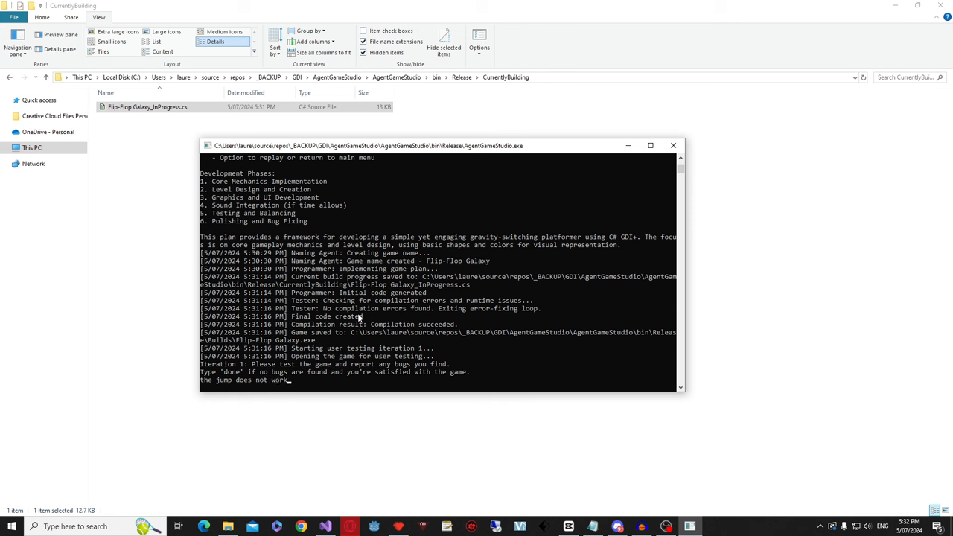
text(and)
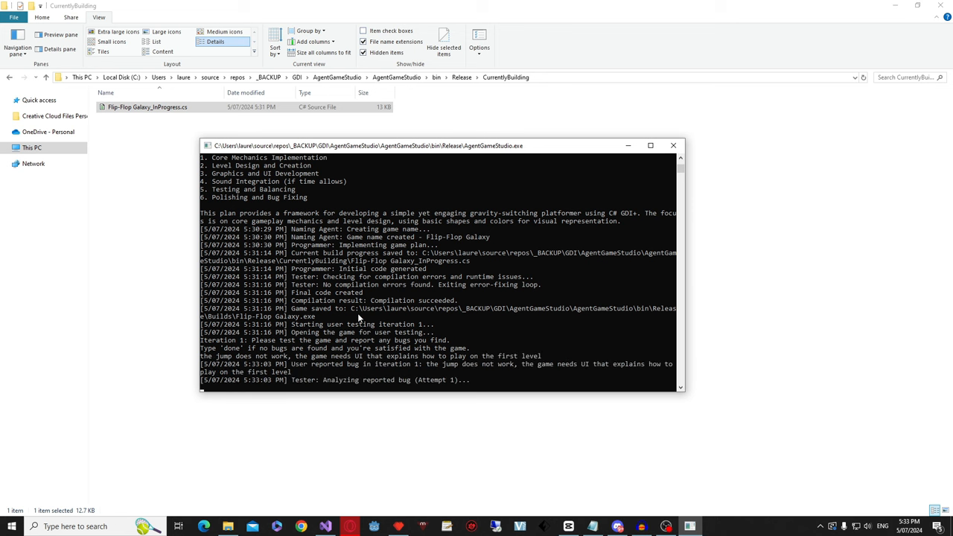
mouse_move(525, 255)
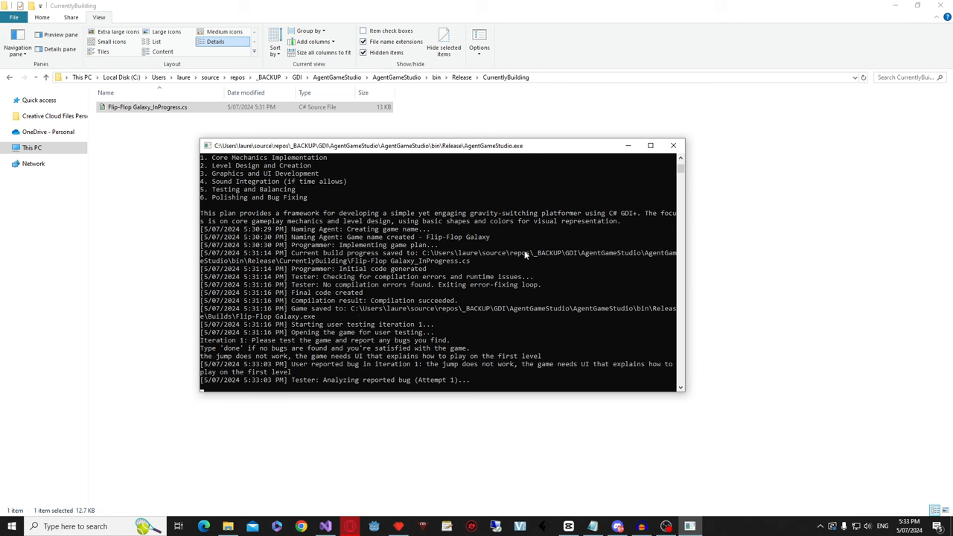
mouse_move(404, 128)
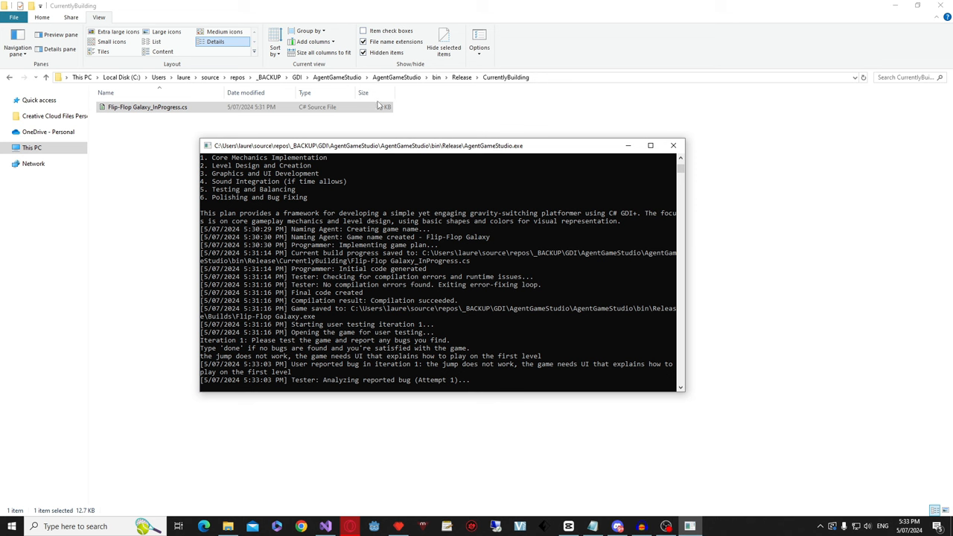
mouse_move(354, 141)
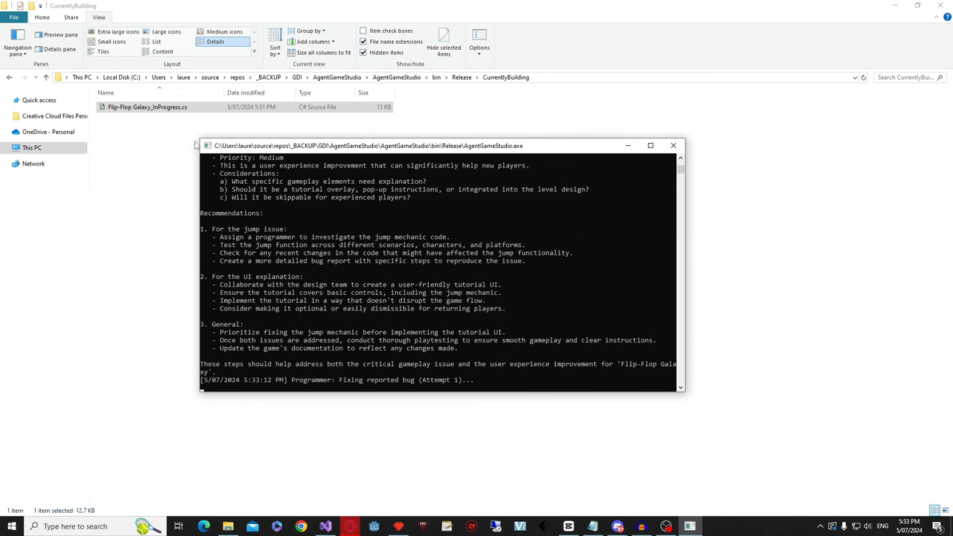
- Open Flip-Flop Galaxy_InProgress.cs in Notepad++ from the file browser
click(673, 145)
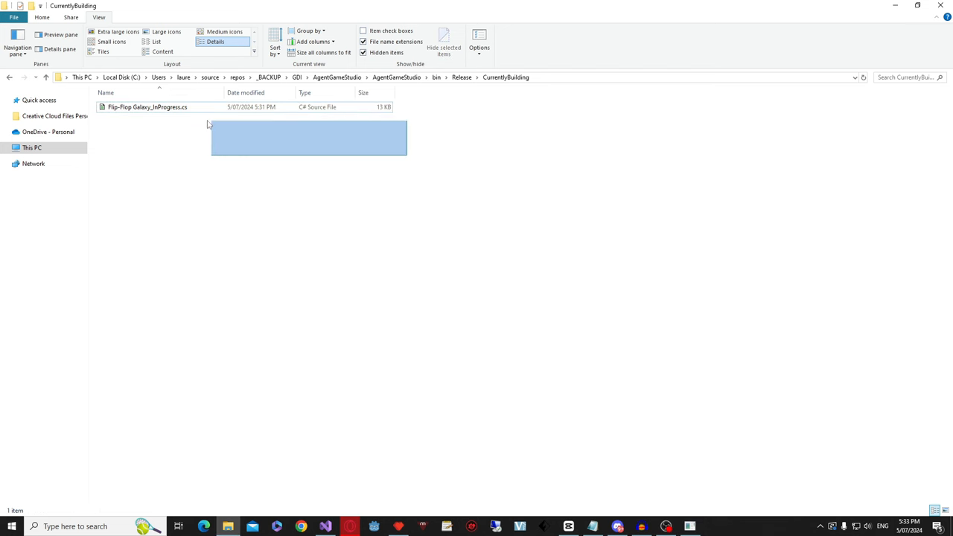
click(147, 106)
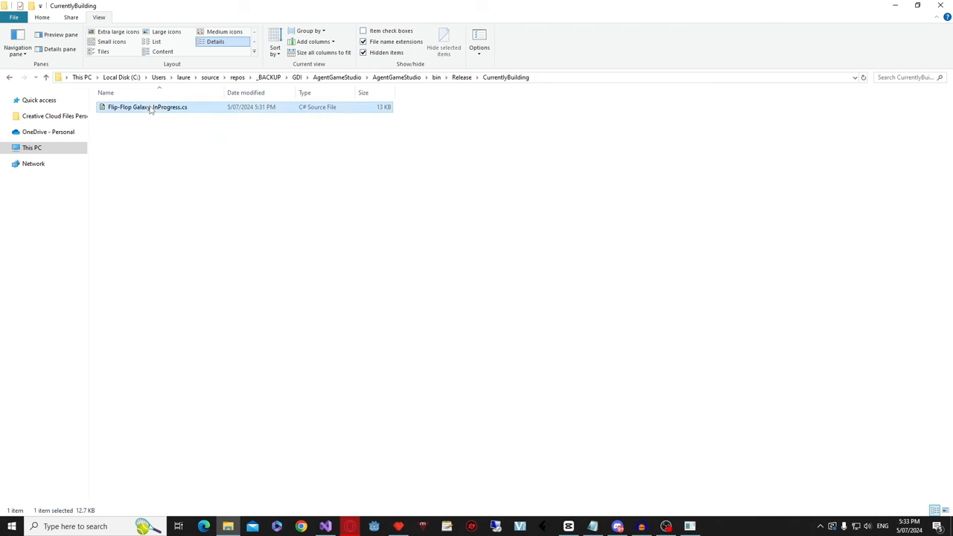
double_click(146, 106)
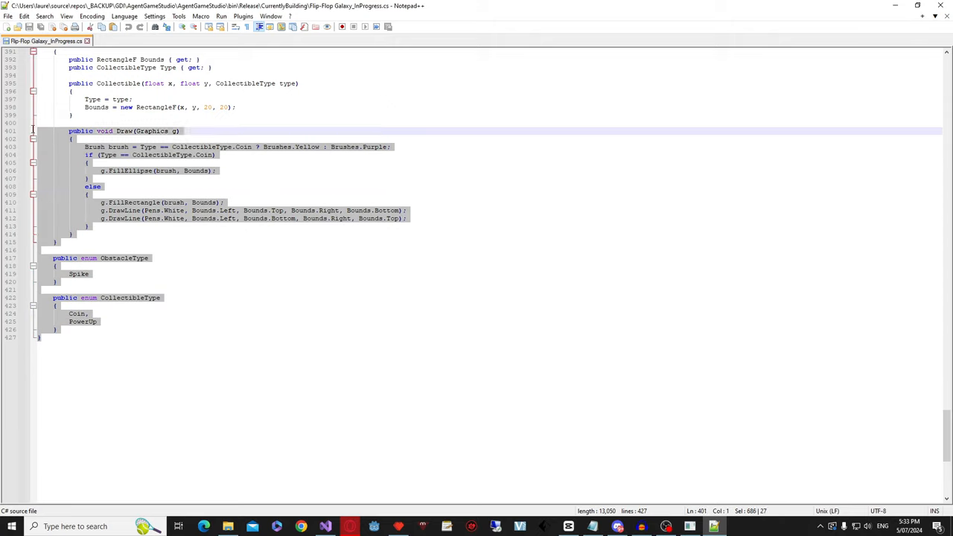
- Delete all code from the Obstacle constructor to the end, leaving 372 lines
scroll(up, 3)
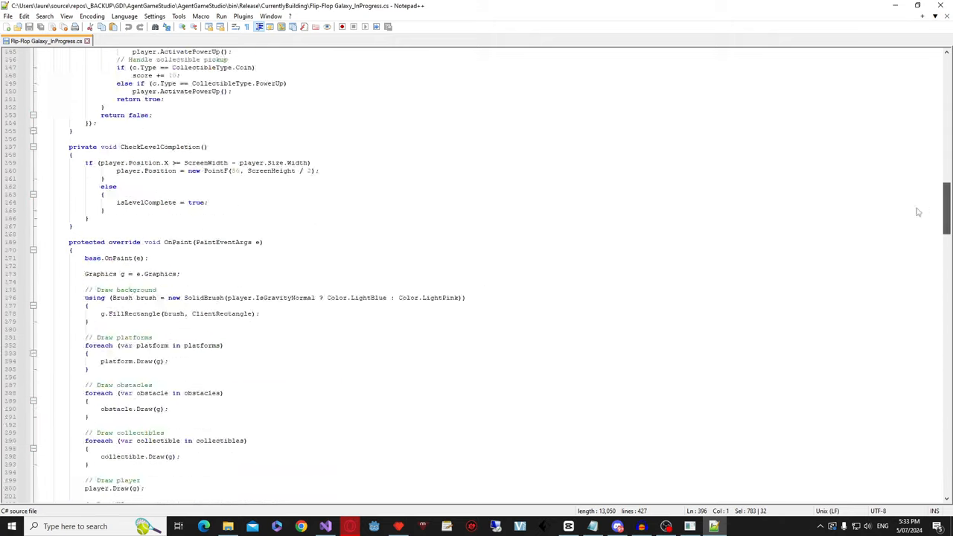
scroll(up, 3)
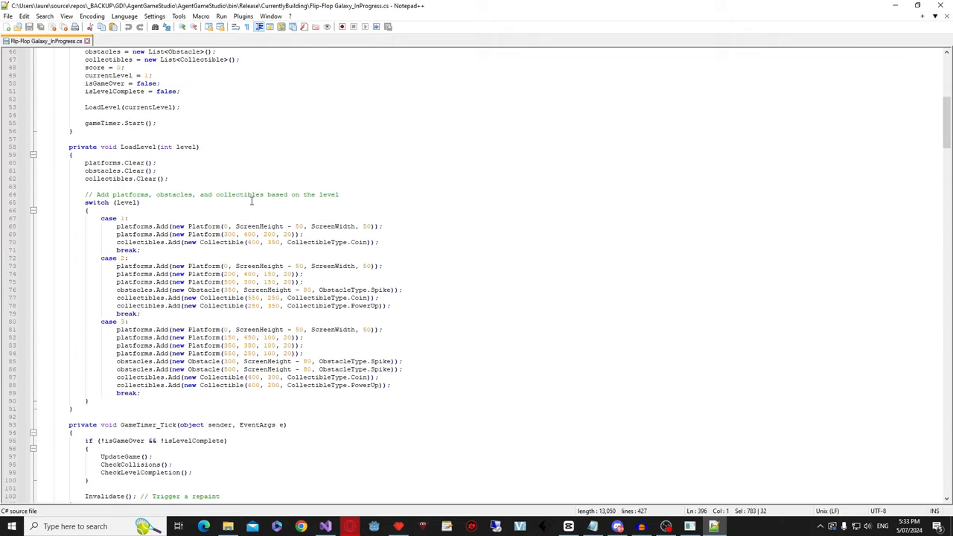
scroll(down, 3)
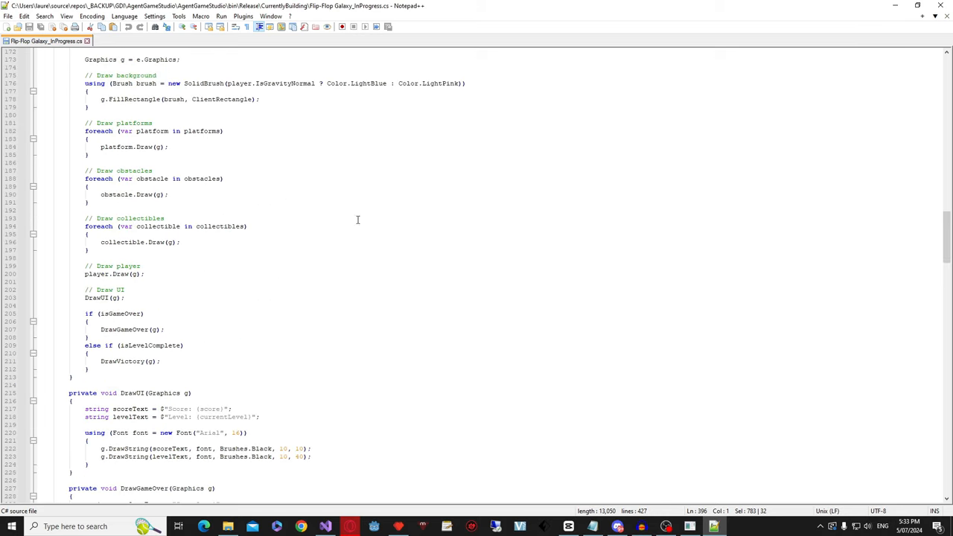
scroll(down, 3)
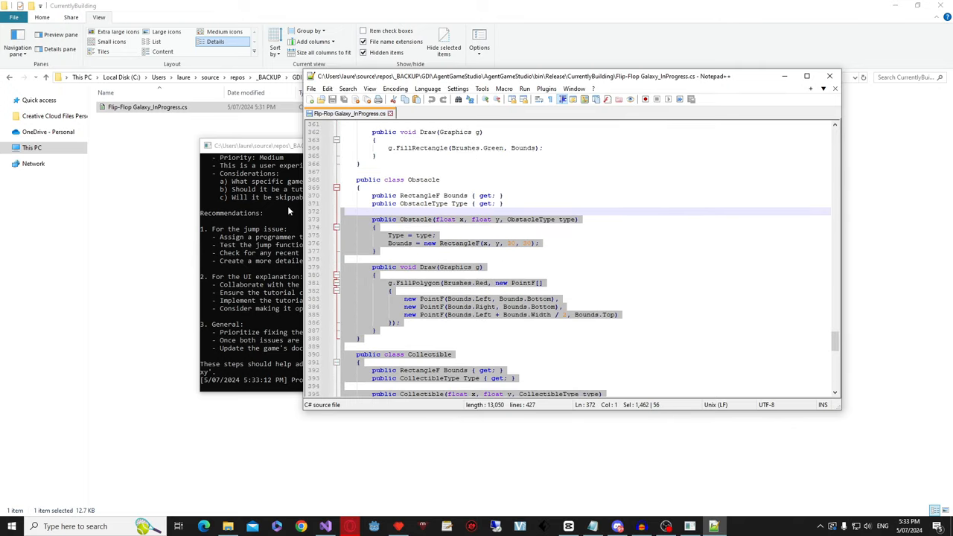
key(Delete)
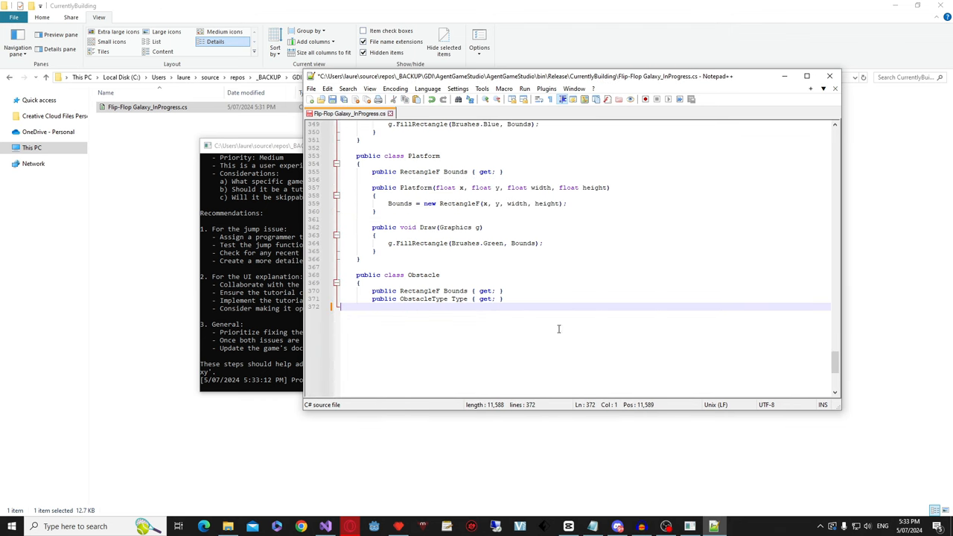
mouse_move(552, 311)
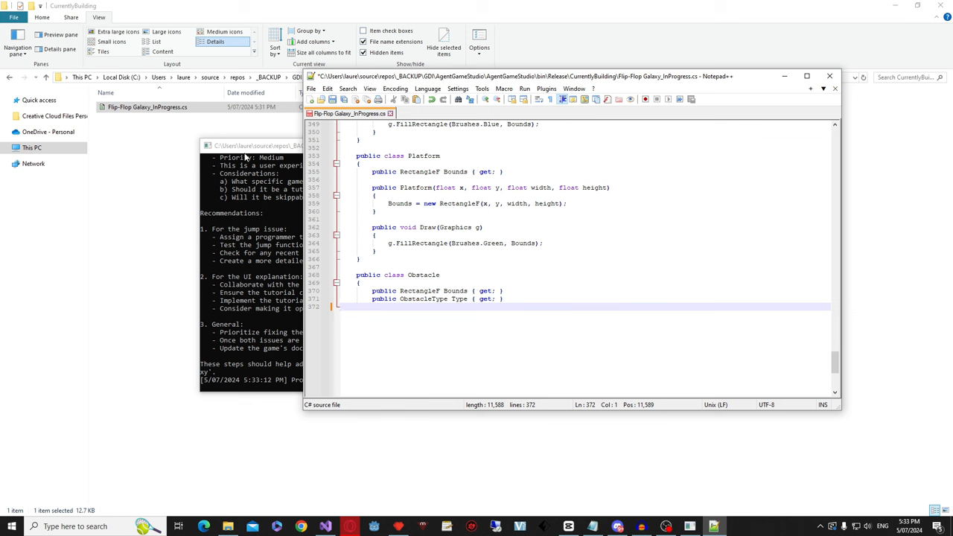
mouse_move(386, 346)
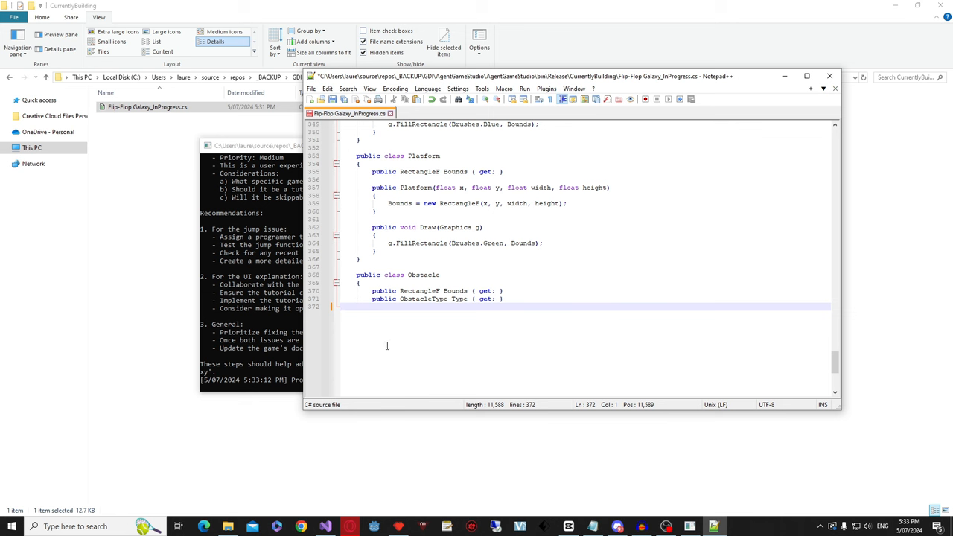
mouse_move(436, 326)
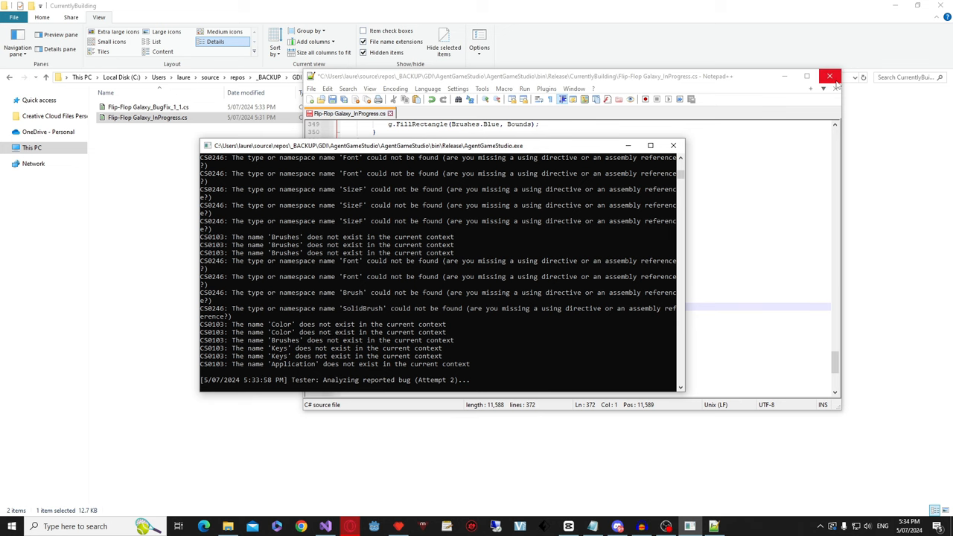
- Close the in-progress file and open Flip-Flop Galaxy_BugFix_1_1.cs in Notepad++
click(828, 76)
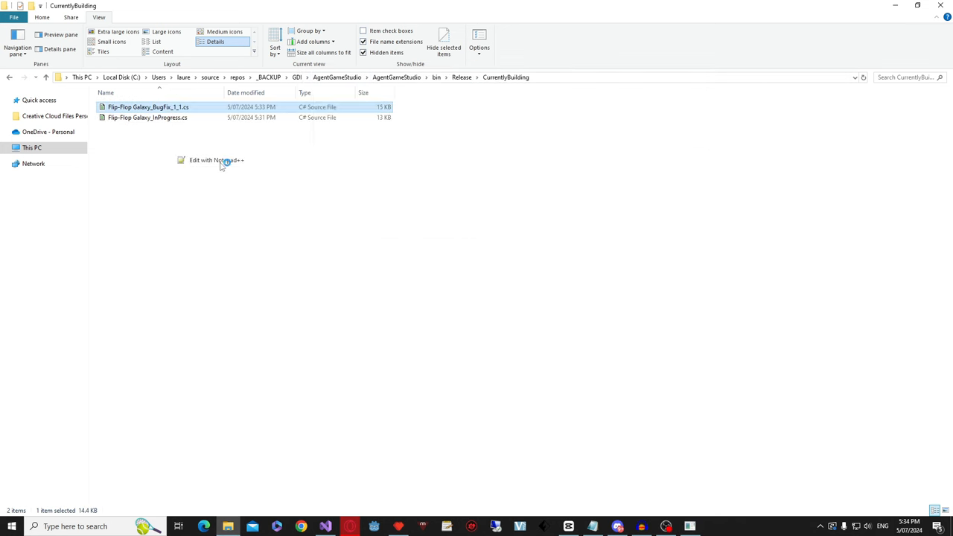
click(216, 160)
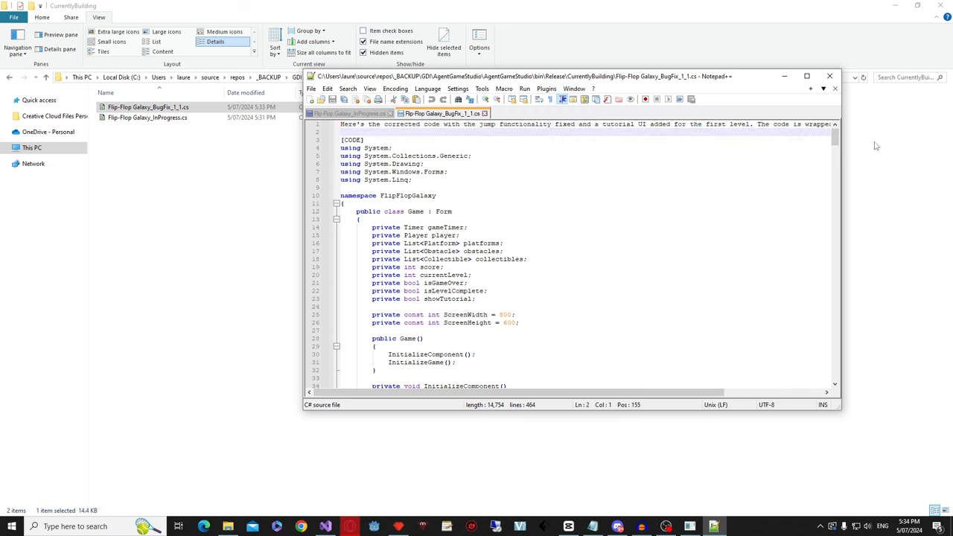
scroll(down, 3)
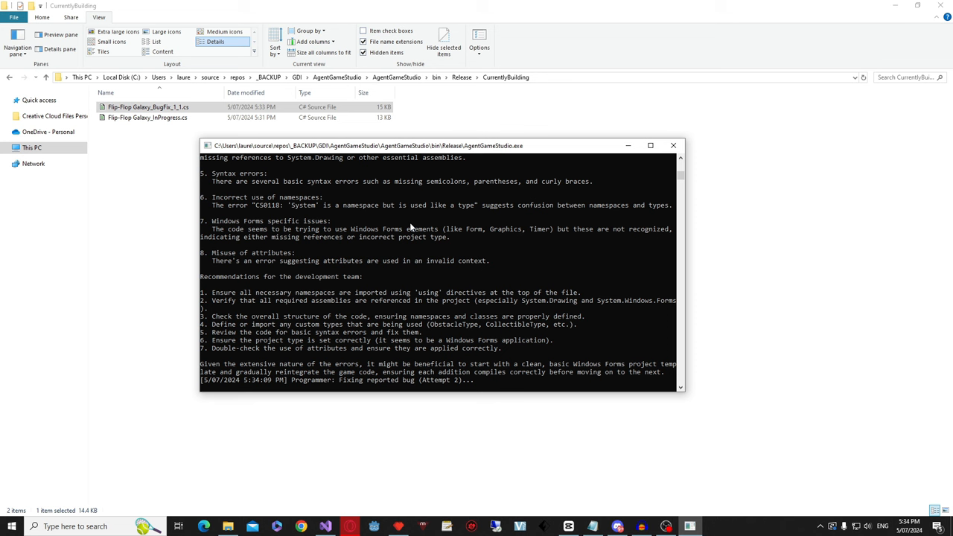
mouse_move(365, 208)
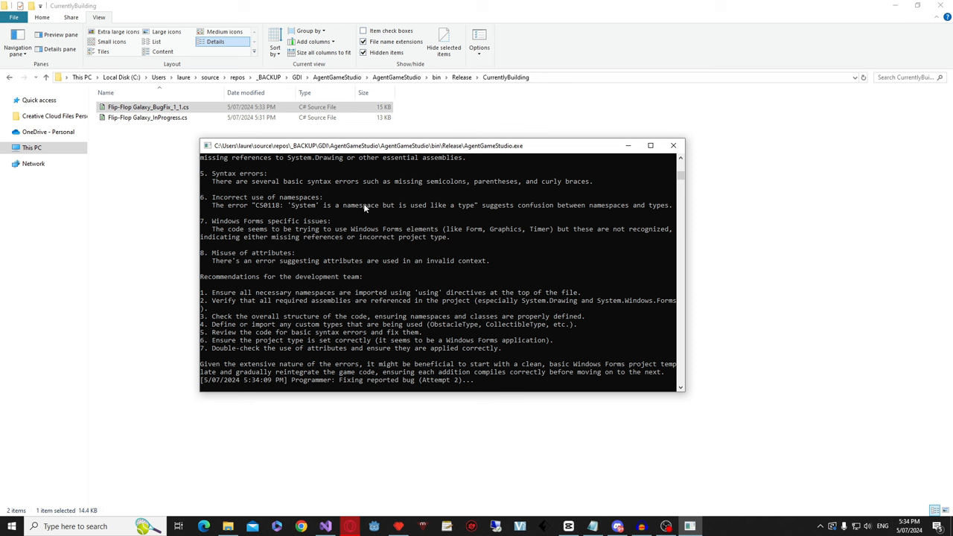
mouse_move(320, 361)
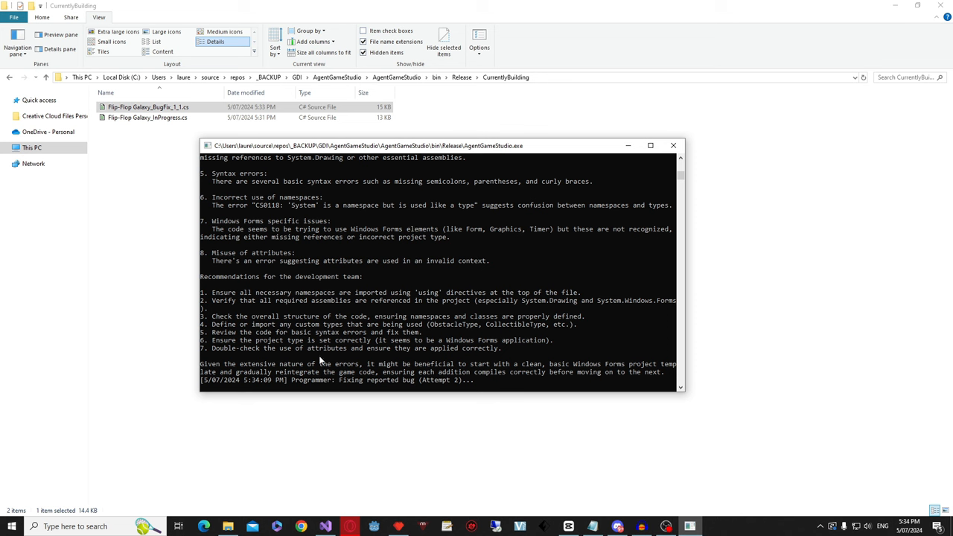
click(148, 106)
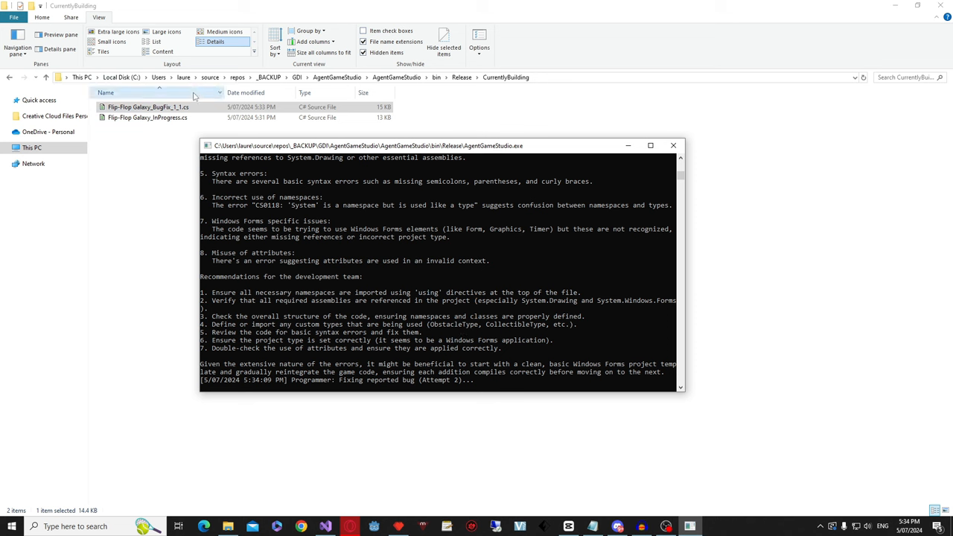
click(147, 107)
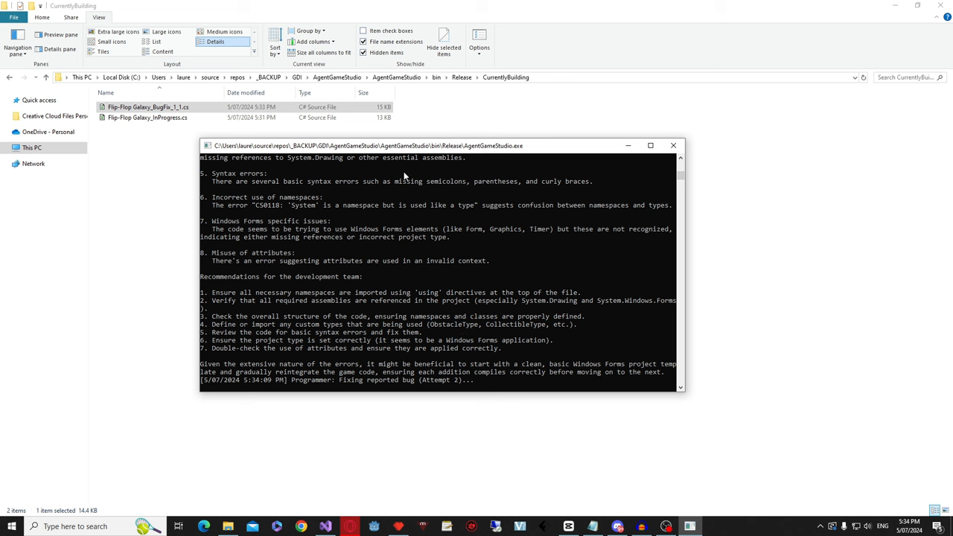
mouse_move(280, 209)
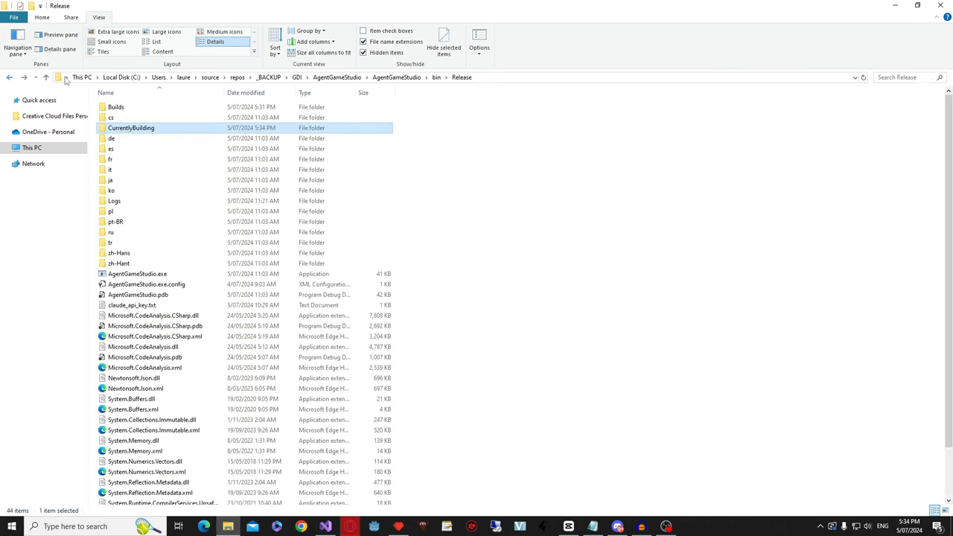
- Relaunch AgentGameStudio and describe a tiled plant-farming simulator with box selection and right-click submenus
click(137, 274)
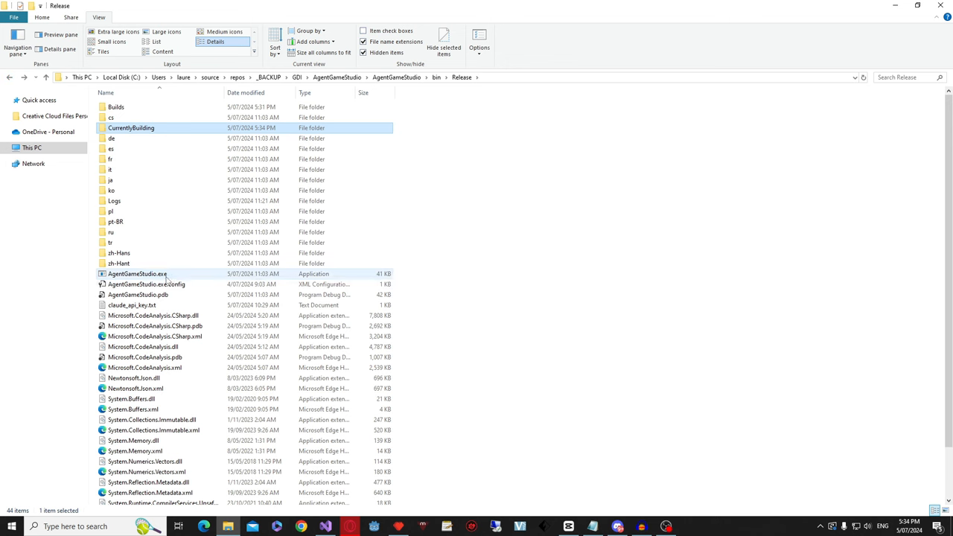
double_click(136, 274)
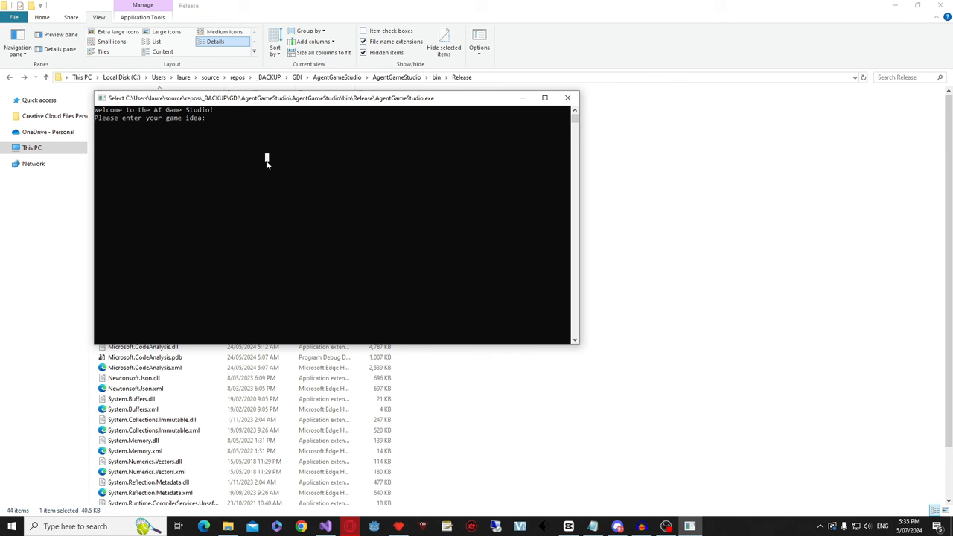
text(Tiled)
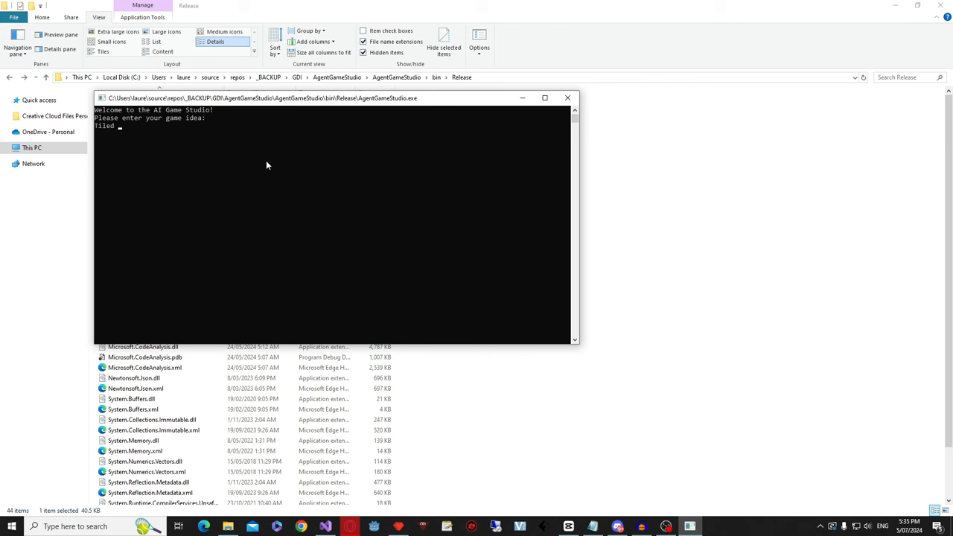
text(farming simulator)
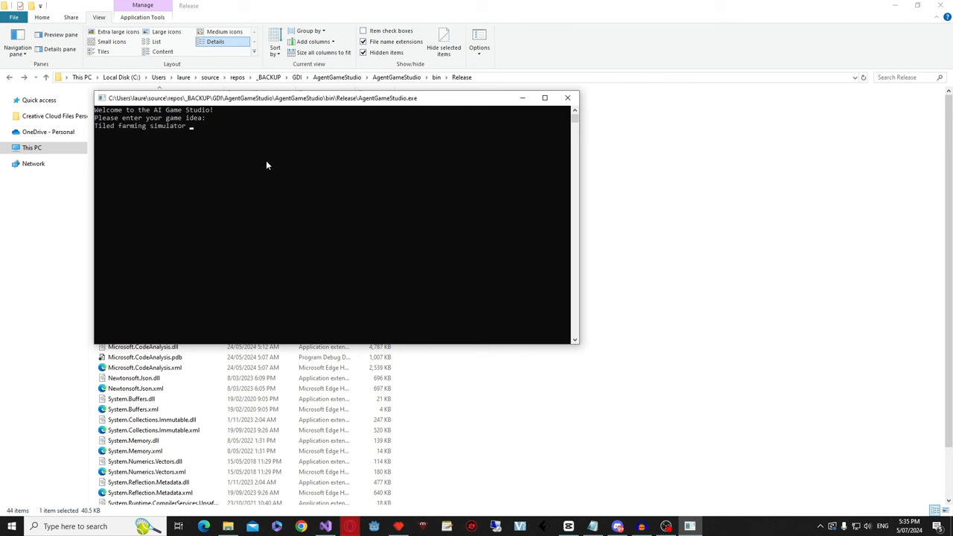
text(for plants. w)
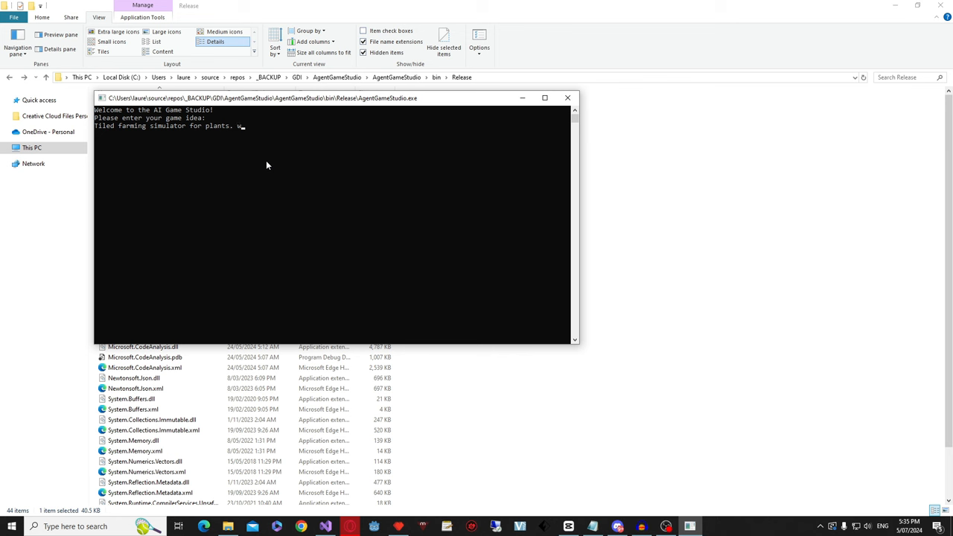
text(e want box selec)
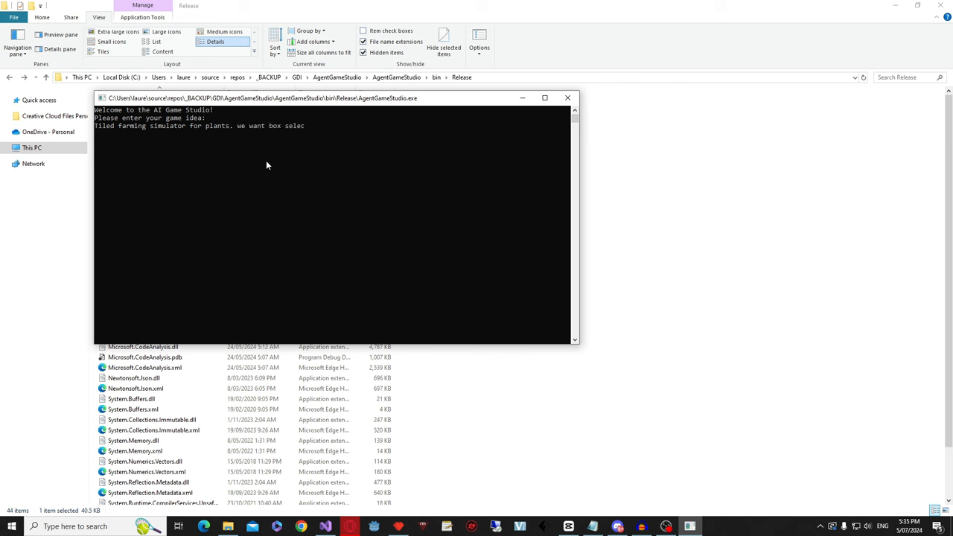
text(tion with a riugh)
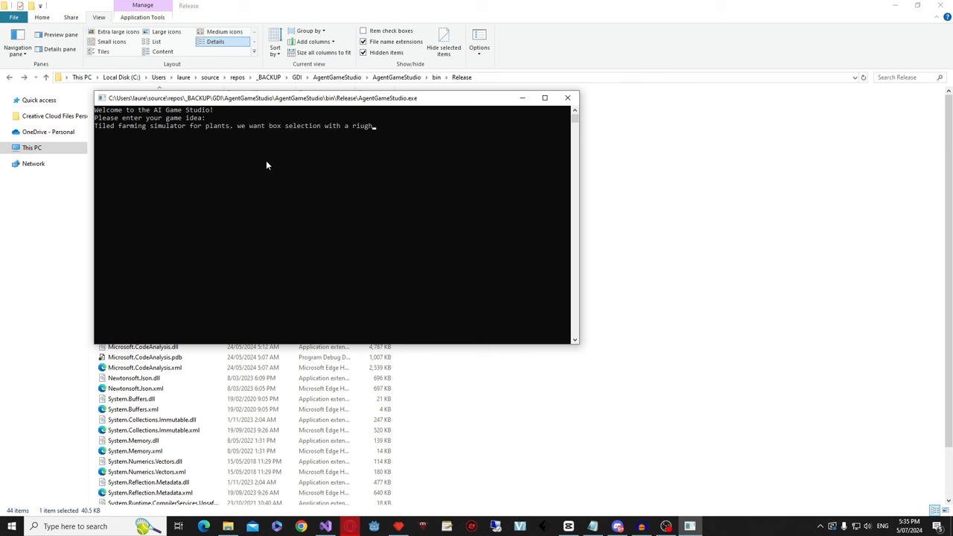
text(right c)
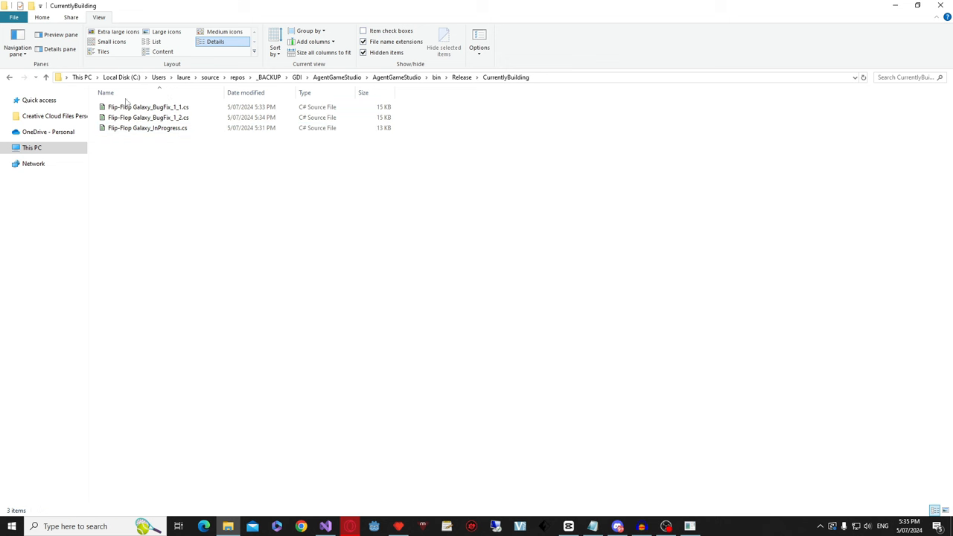
- Skim Flip-Flop Galaxy_InProgress.cs in Notepad++, then go back to the Release folder
click(148, 117)
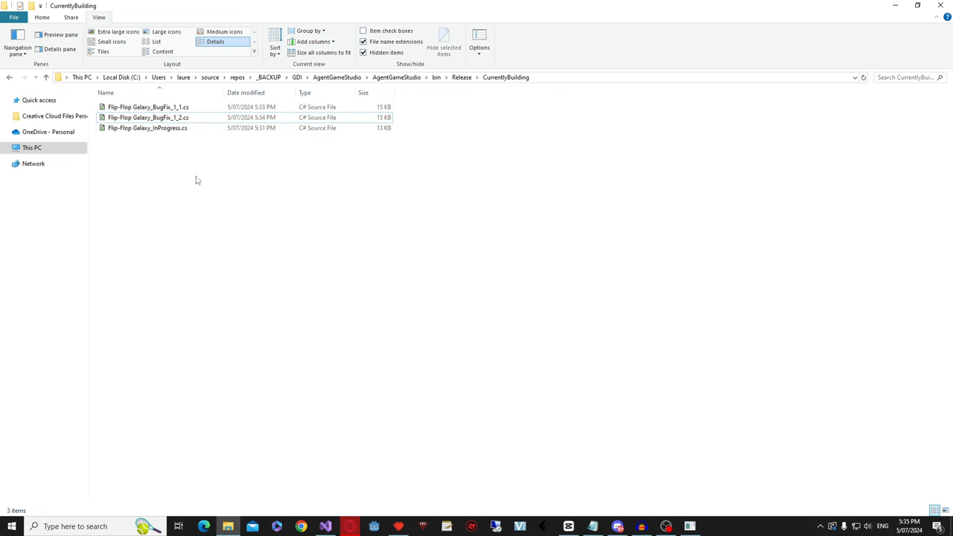
double_click(147, 128)
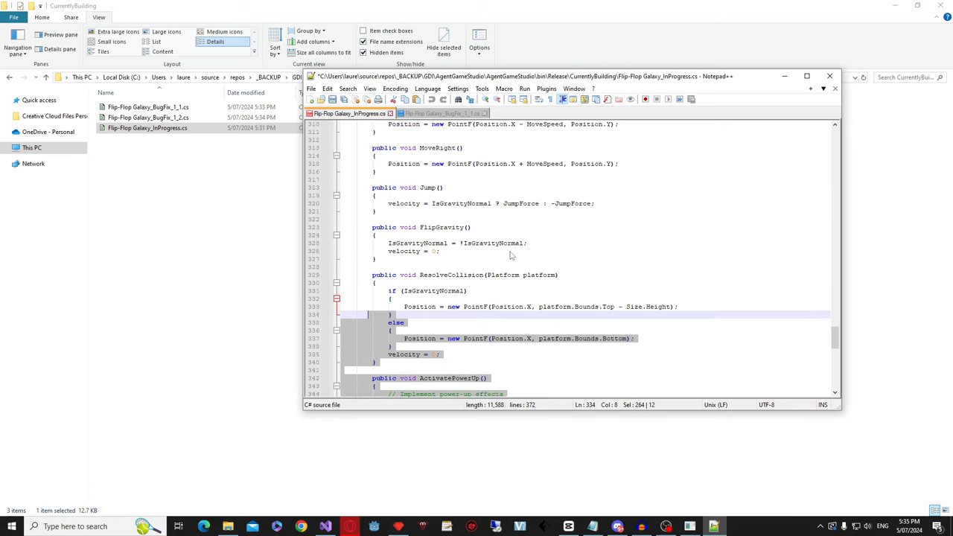
scroll(down, 3)
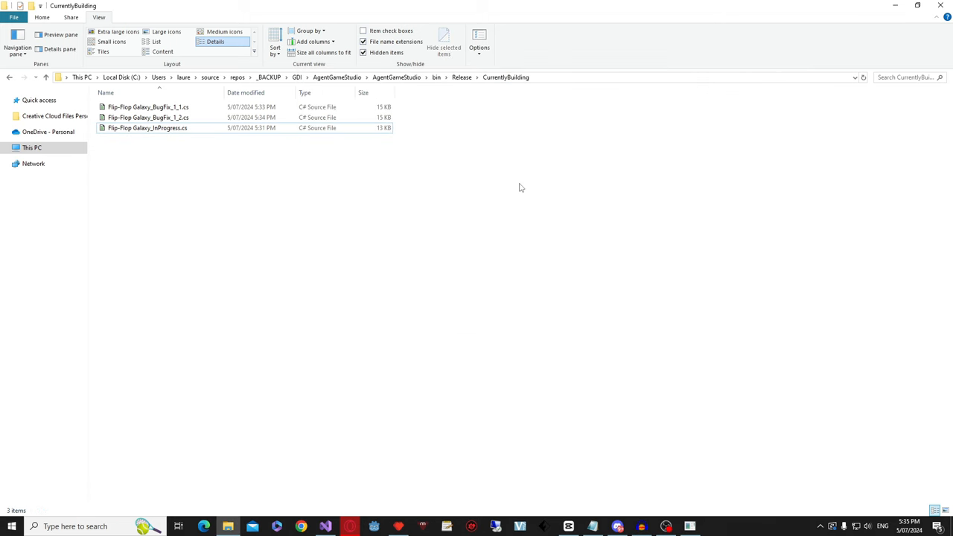
mouse_move(484, 215)
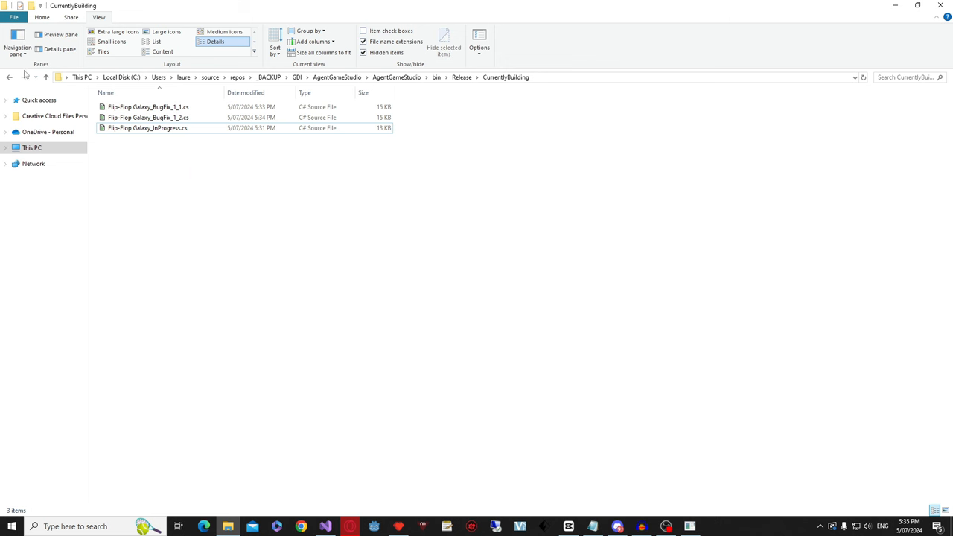
click(45, 76)
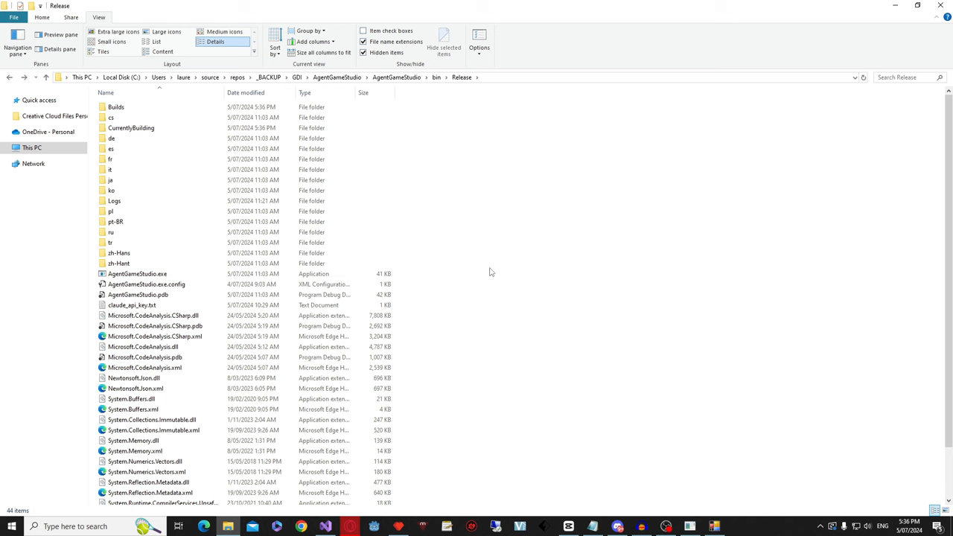
mouse_move(637, 410)
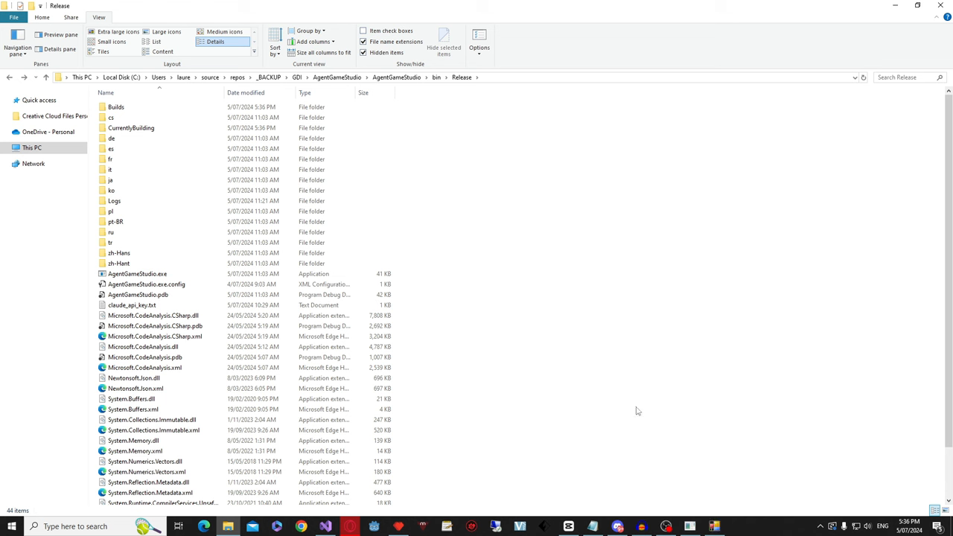
- Launch Pixel Plantasia, plant wheat on a tile block, clear it, and select a top row
double_click(137, 273)
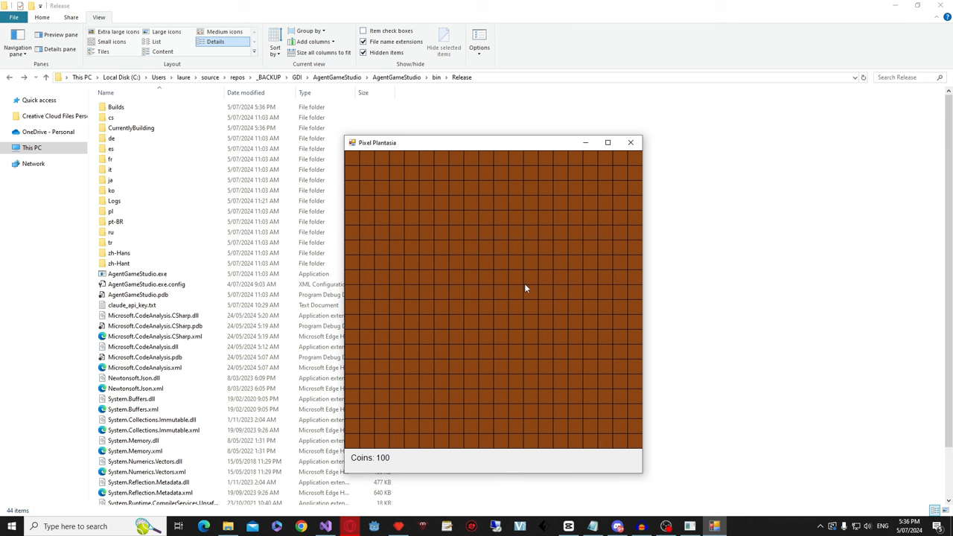
right_click(524, 289)
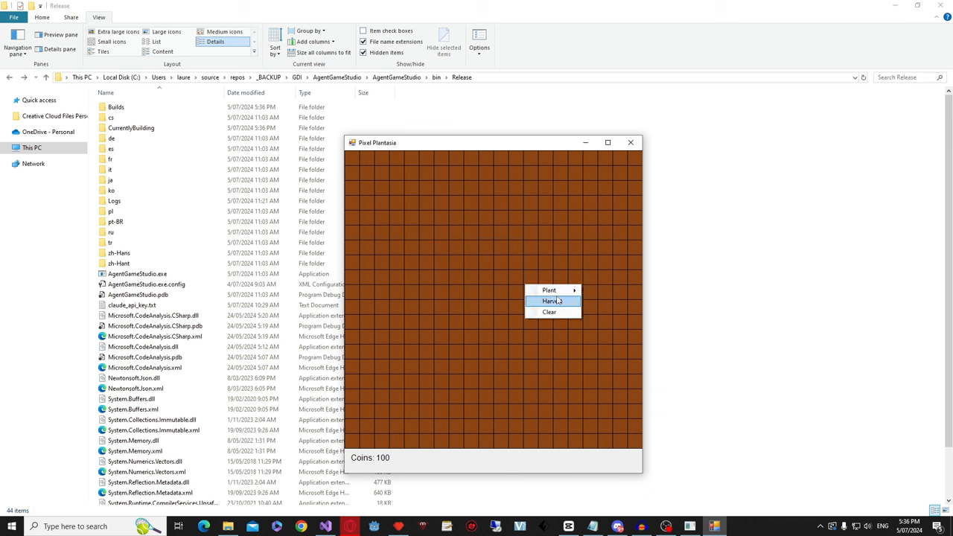
mouse_move(550, 289)
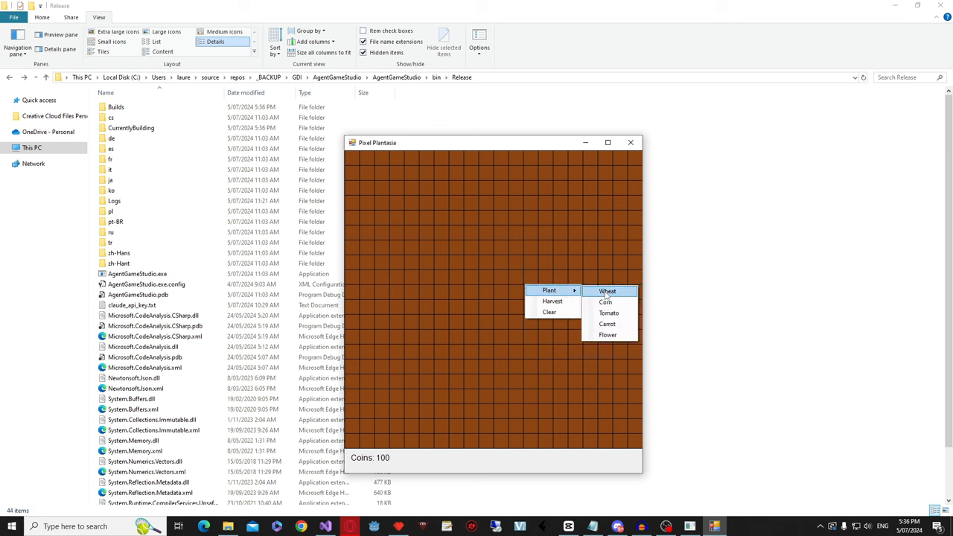
click(607, 290)
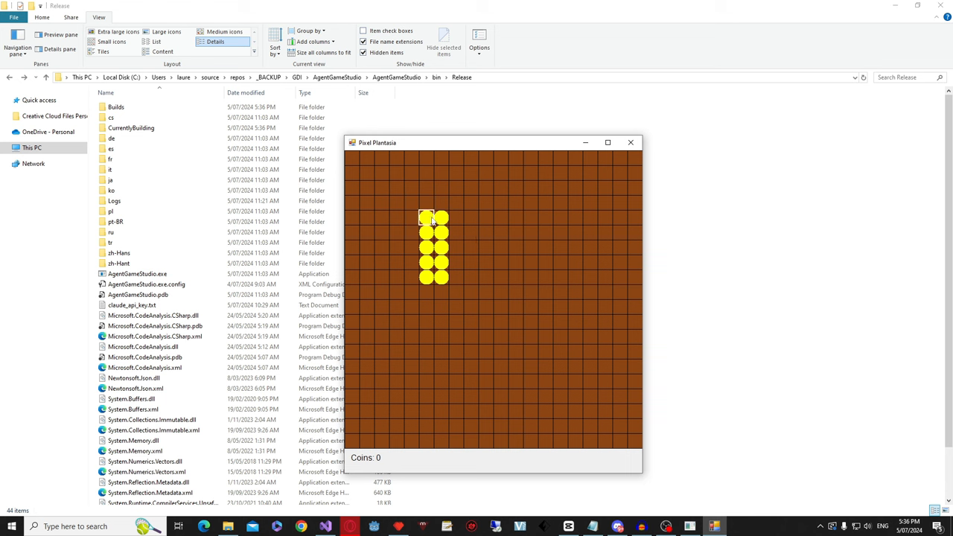
right_click(427, 216)
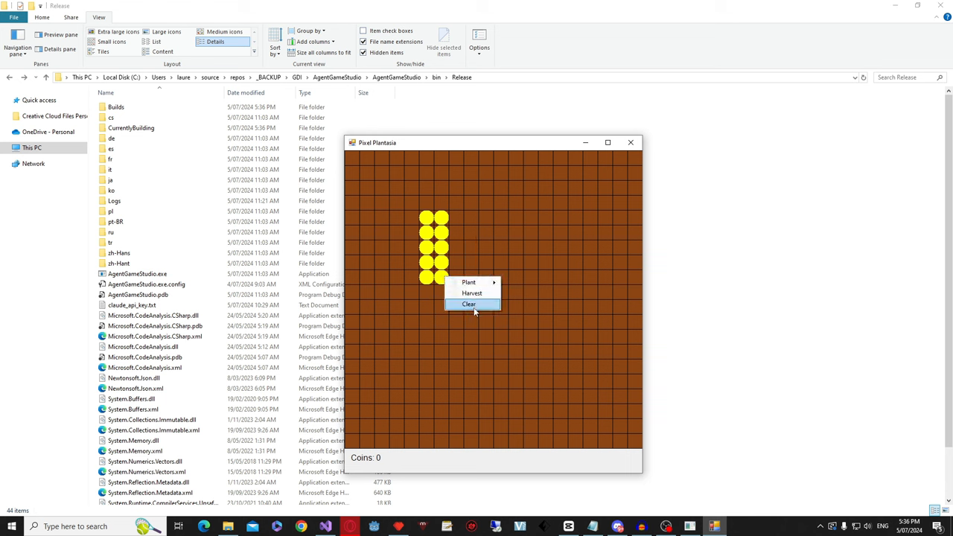
click(472, 293)
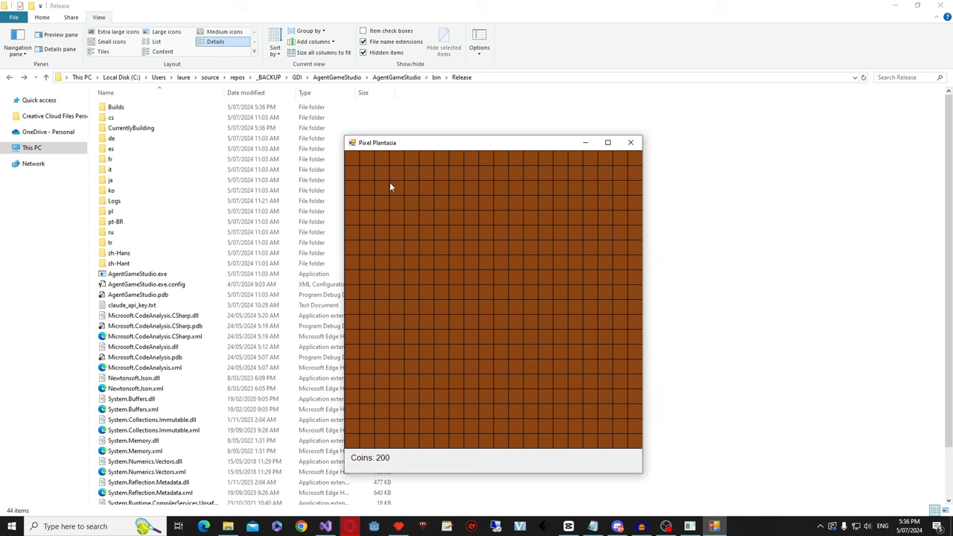
drag(391, 185, 623, 247)
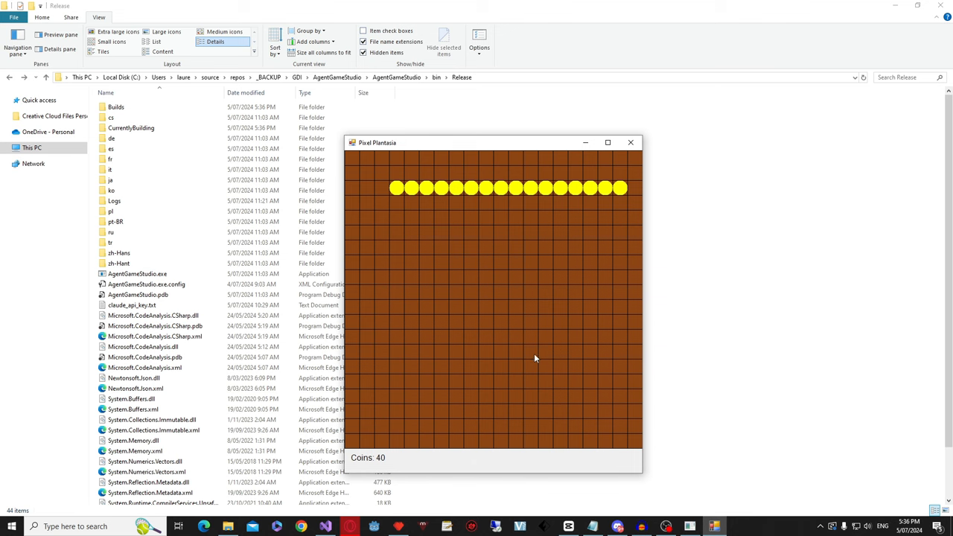
mouse_move(587, 258)
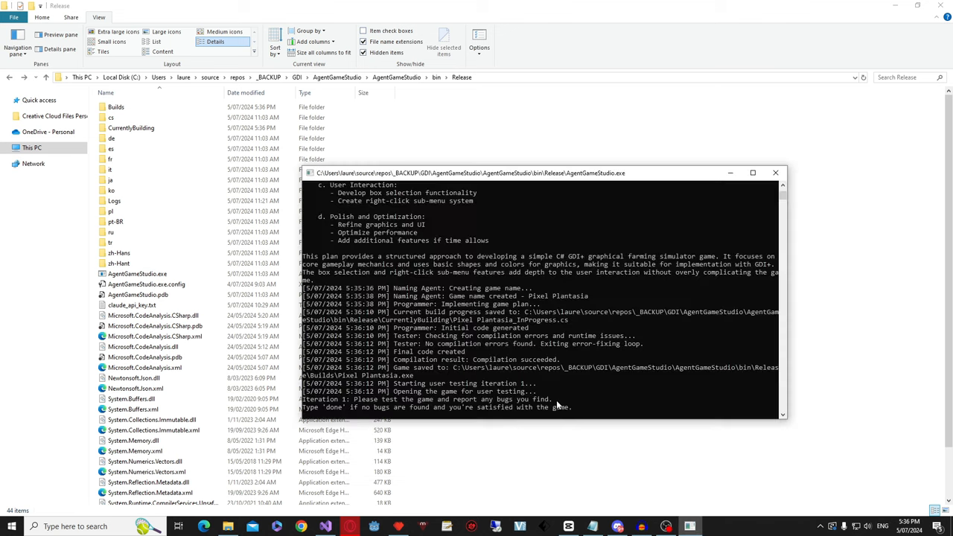
- Report that the box selection should persist until a submenu choice is made
click(554, 402)
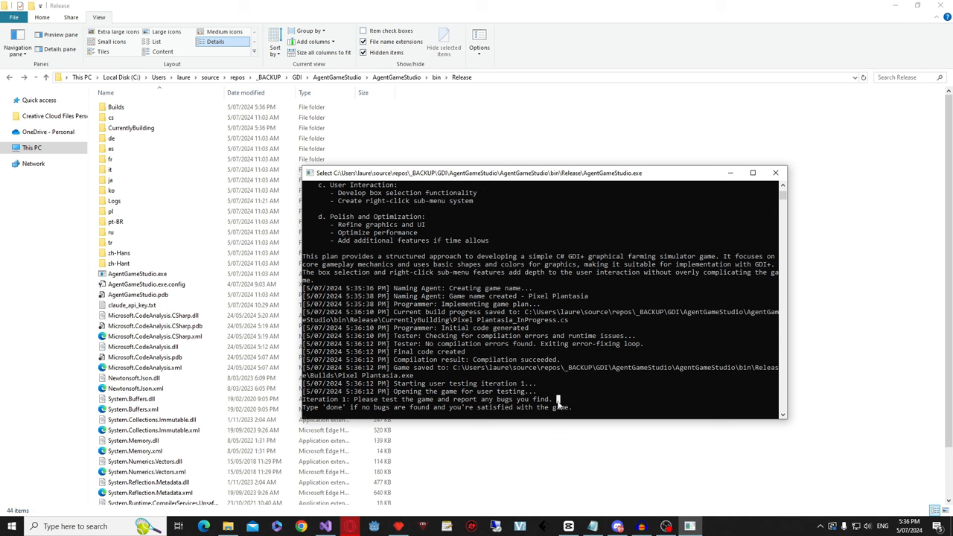
text(i want the box selection to)
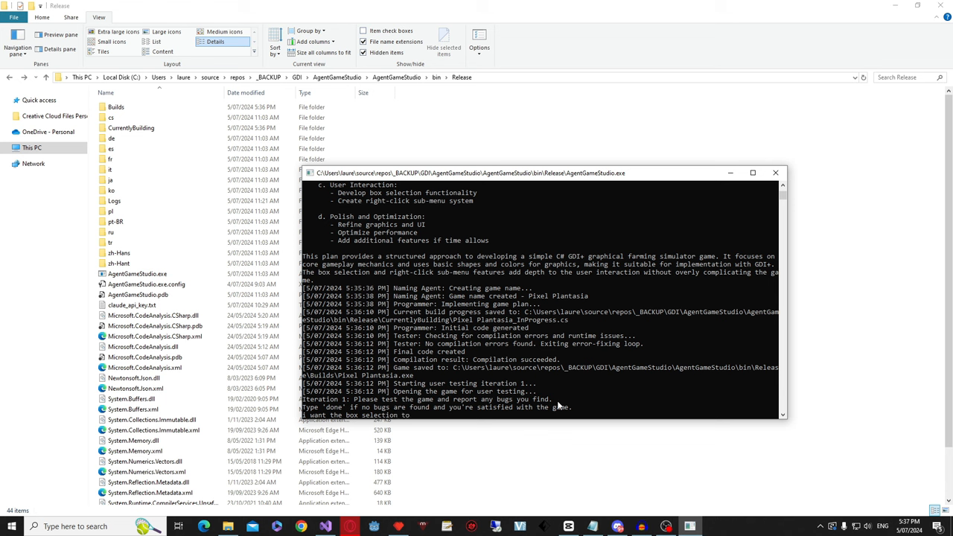
text(persisit)
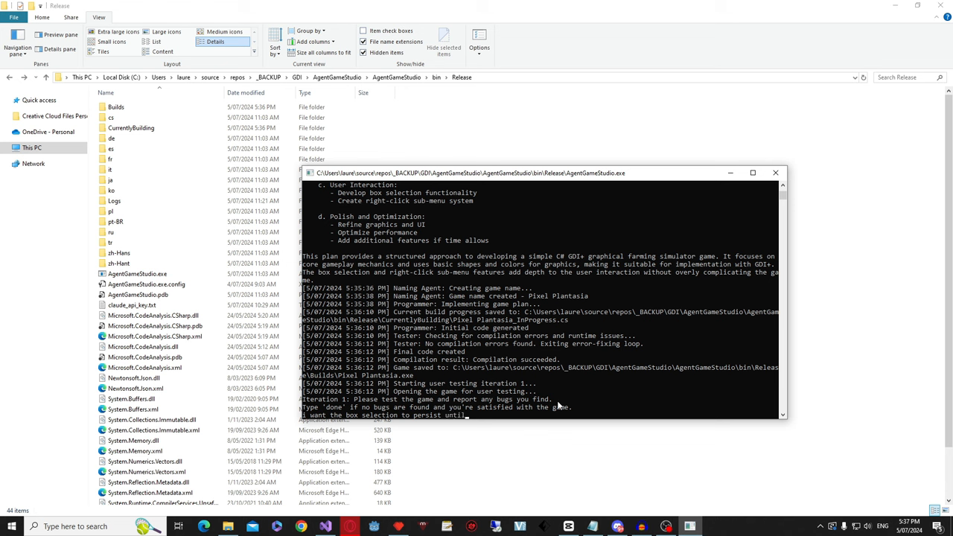
text(we make a selection in the submenu)
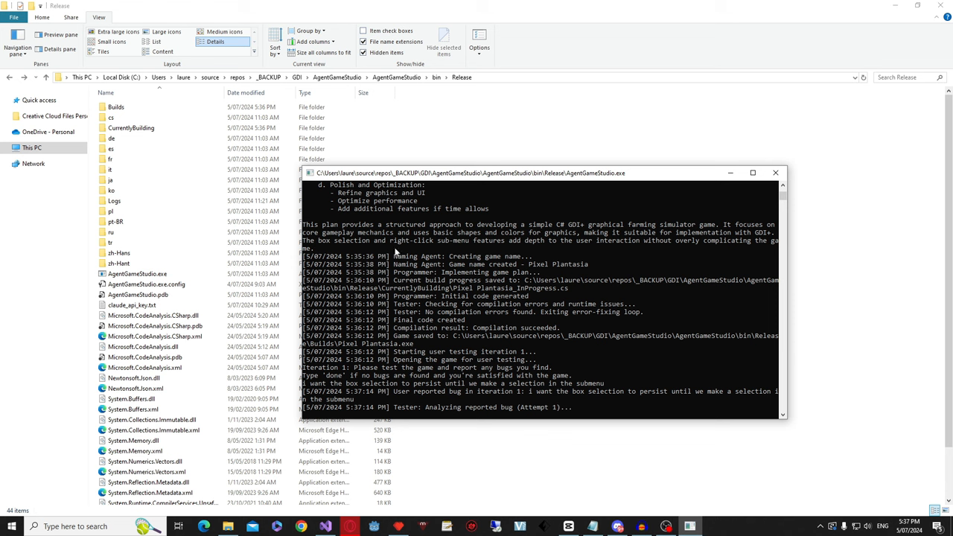
mouse_move(580, 323)
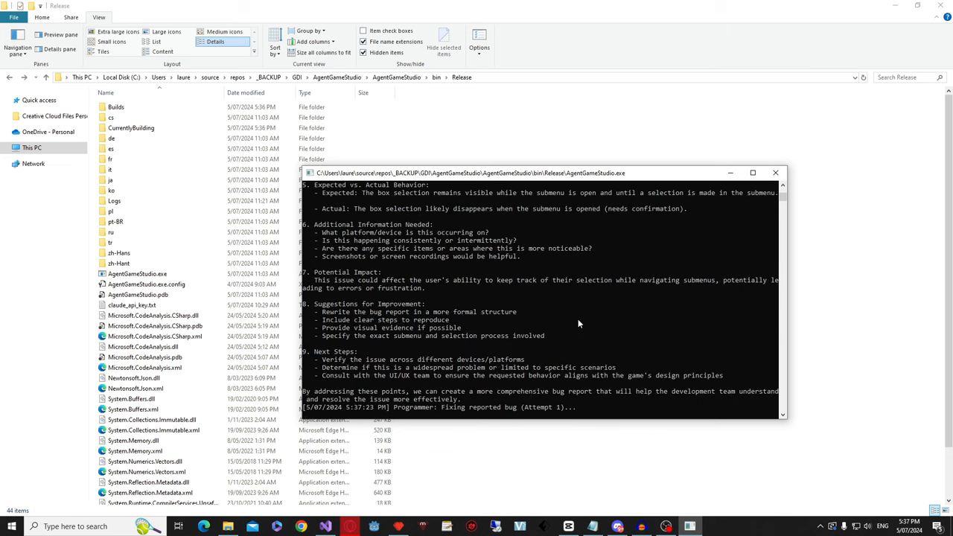
mouse_move(395, 383)
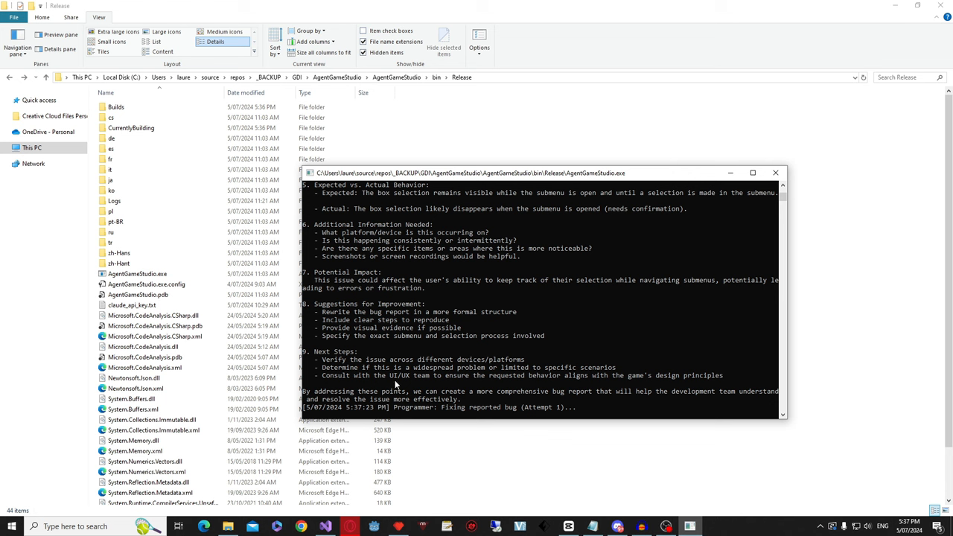
click(111, 117)
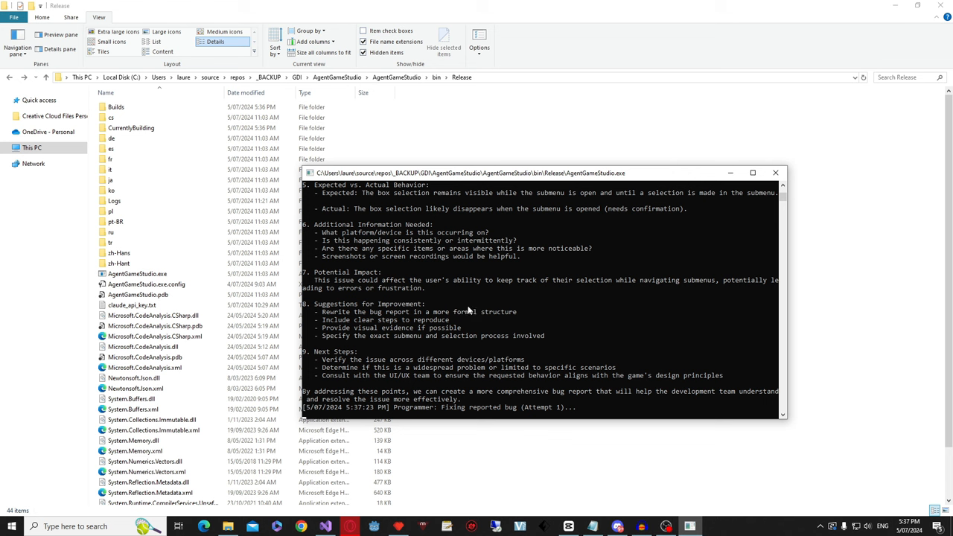
mouse_move(480, 349)
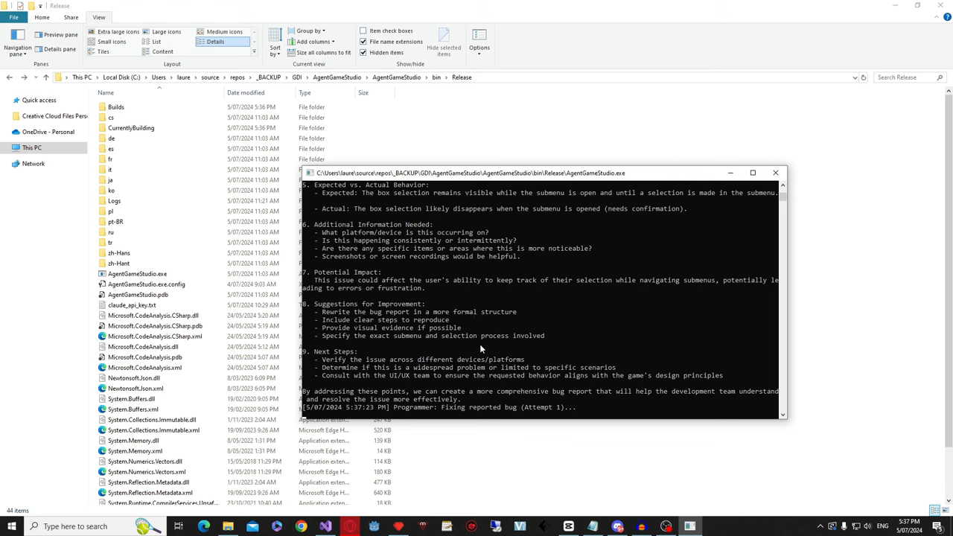
mouse_move(480, 350)
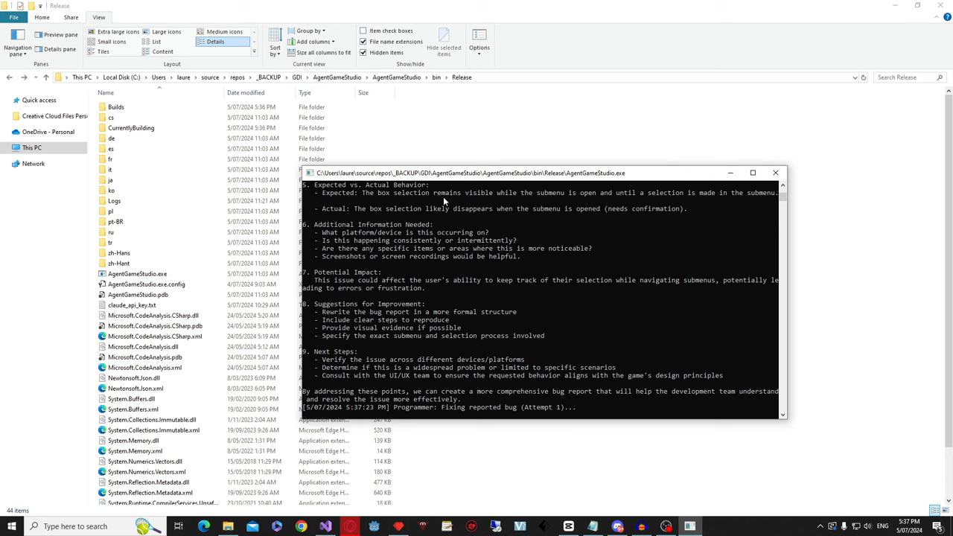
mouse_move(527, 344)
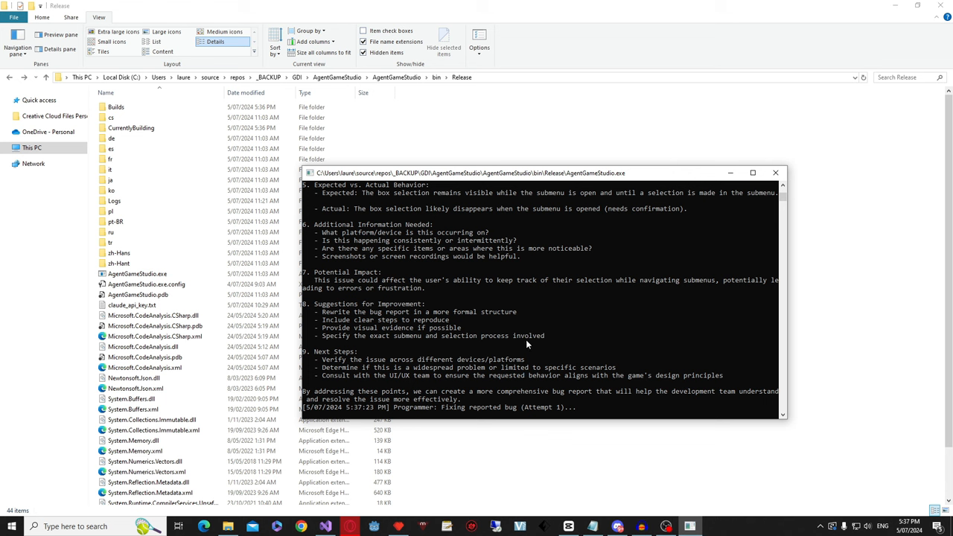
mouse_move(359, 323)
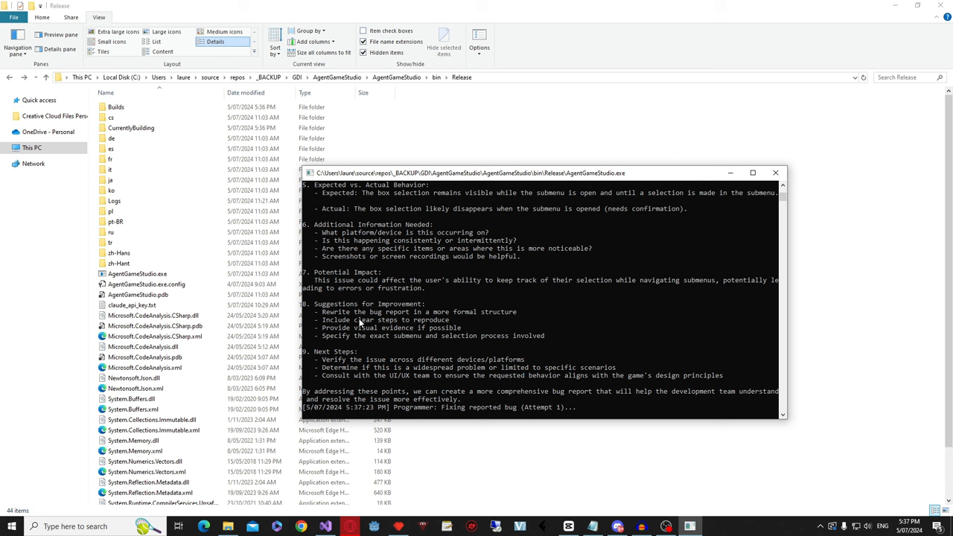
- Minimize the console to show the Release folder while fix attempt 1 runs
click(110, 137)
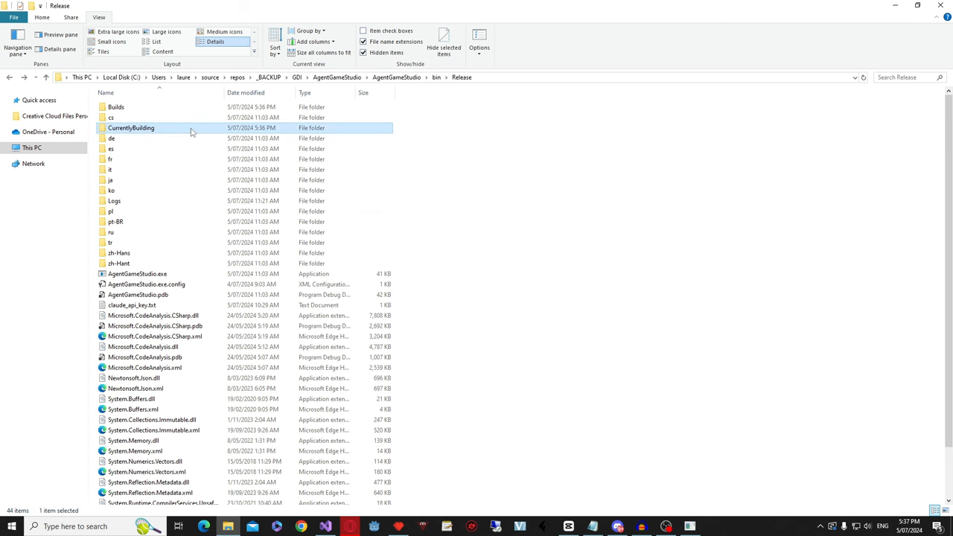
- Open CurrentlyBuilding and read the Plant class in Pixel Plantasia_InProgress.cs
double_click(130, 128)
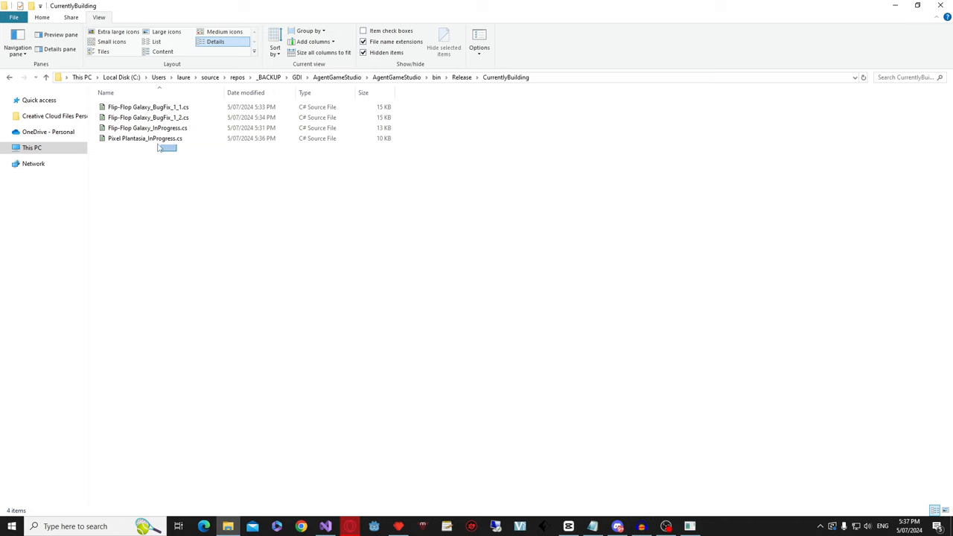
double_click(144, 137)
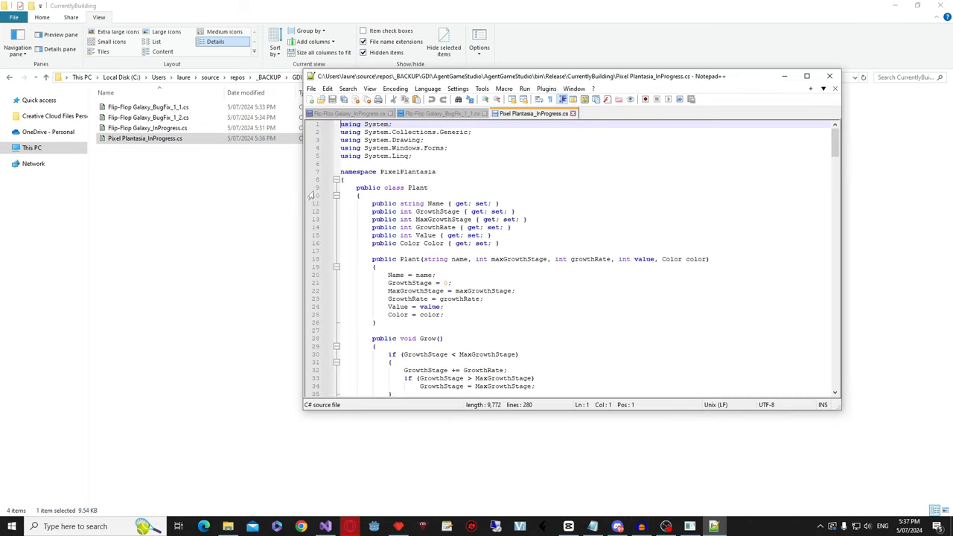
scroll(down, 3)
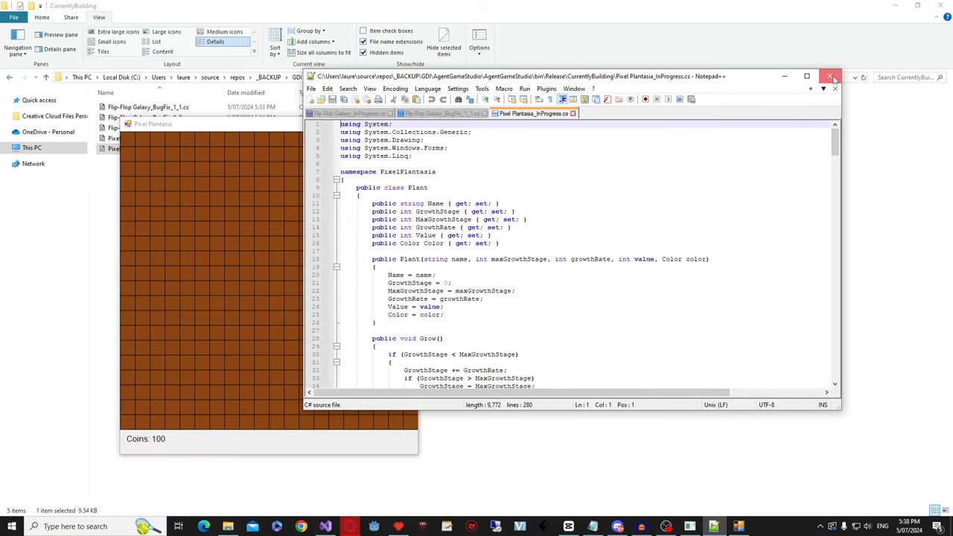
- Close the editor, harvest yellow and orange crops up to 1592 coins, then quit the game
click(830, 77)
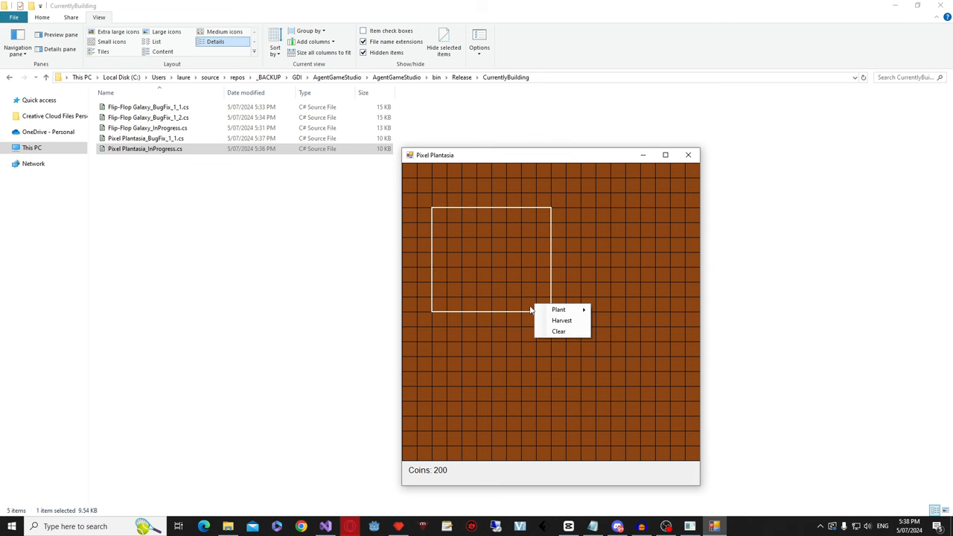
click(558, 309)
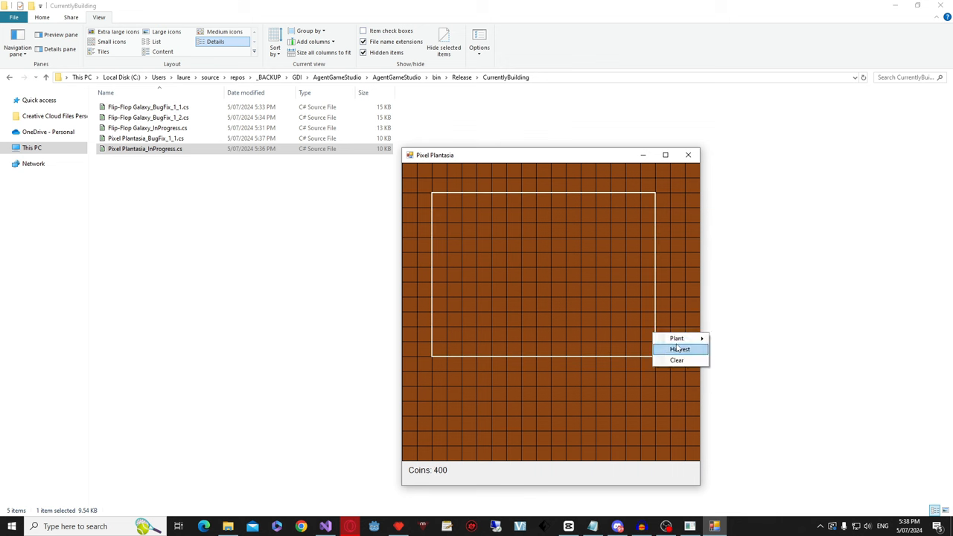
click(675, 338)
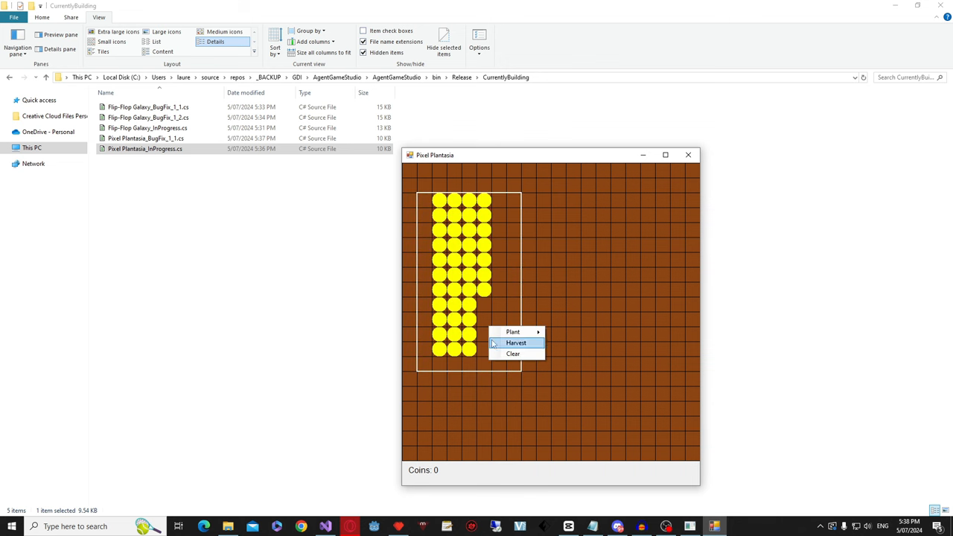
click(516, 342)
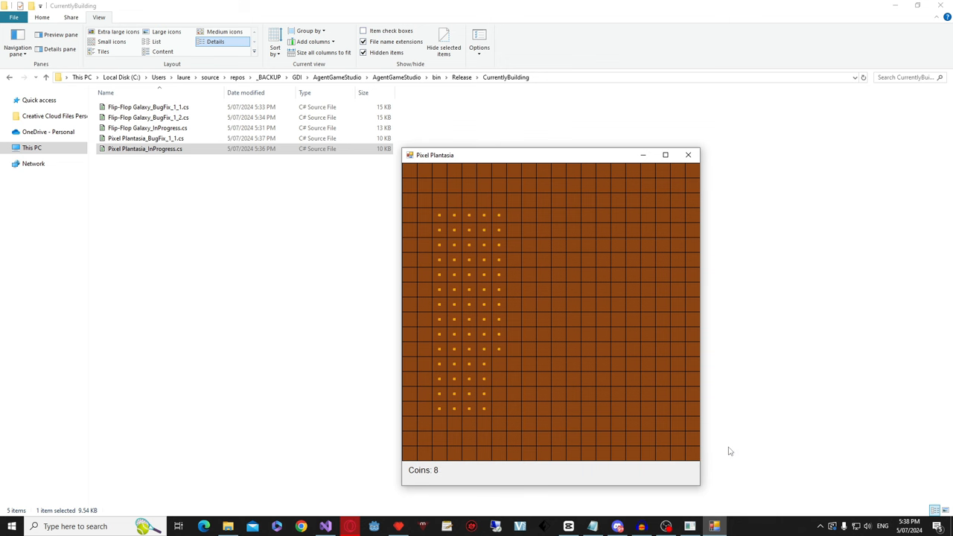
right_click(547, 361)
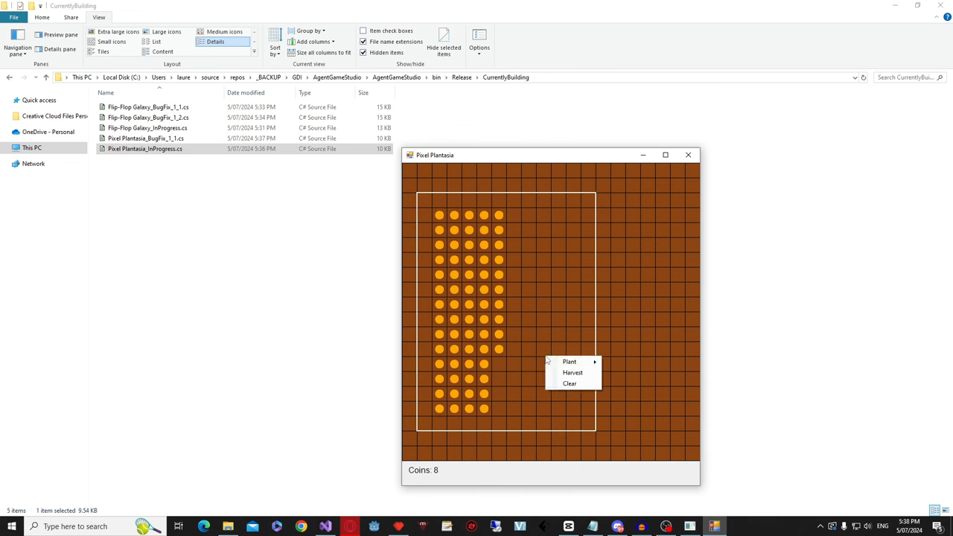
mouse_move(572, 372)
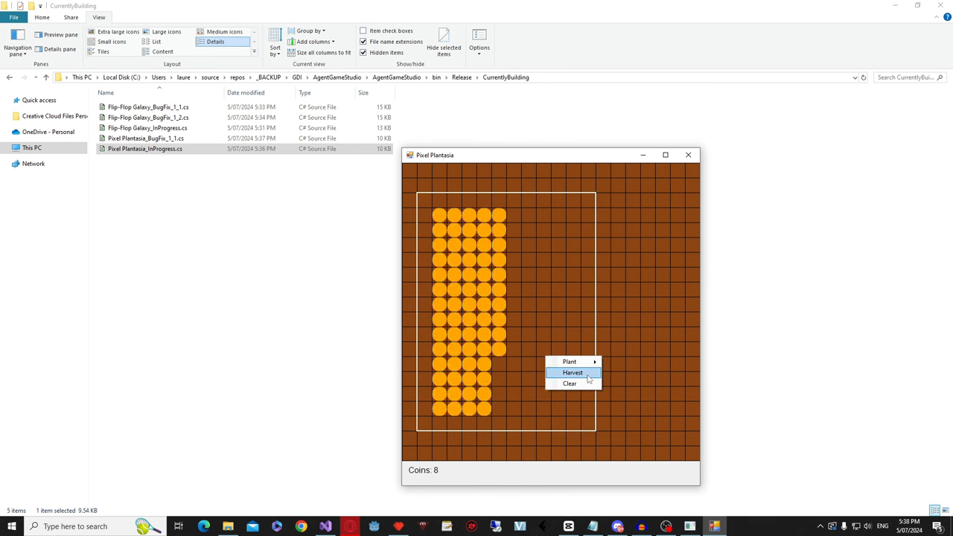
click(573, 372)
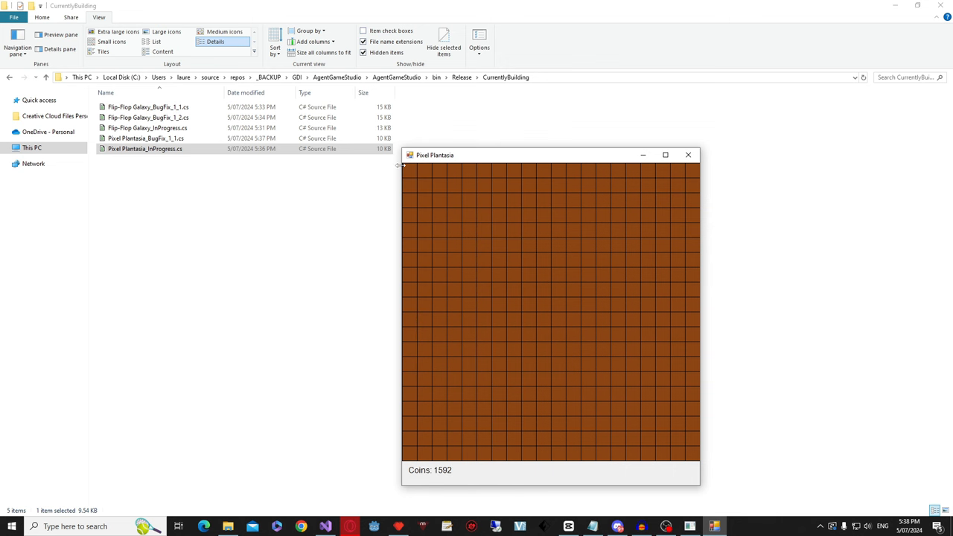
mouse_move(631, 162)
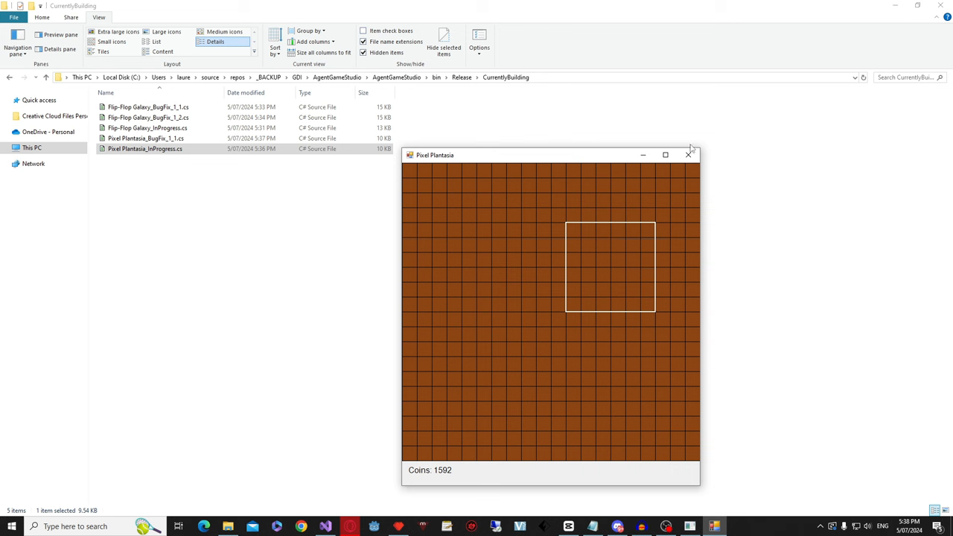
mouse_move(413, 132)
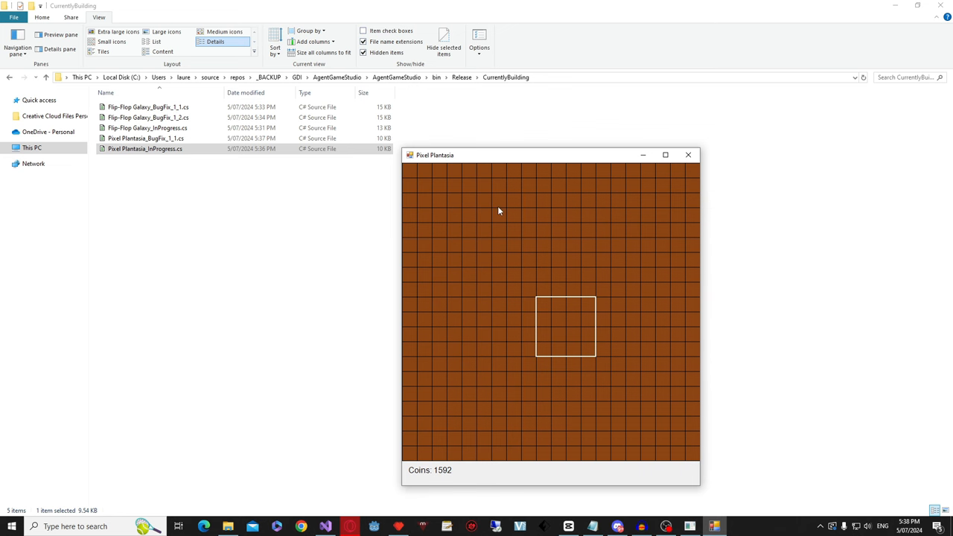
click(687, 155)
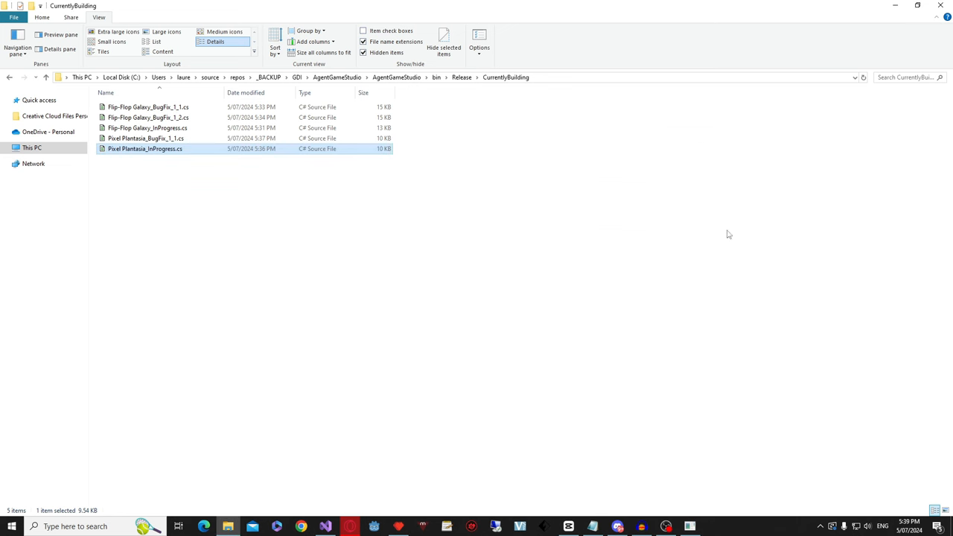
- View the Builds folder with Pixel Plantasia.exe and Pixel Plantasia_BugFixed_1_1.exe, then return to Release
click(461, 76)
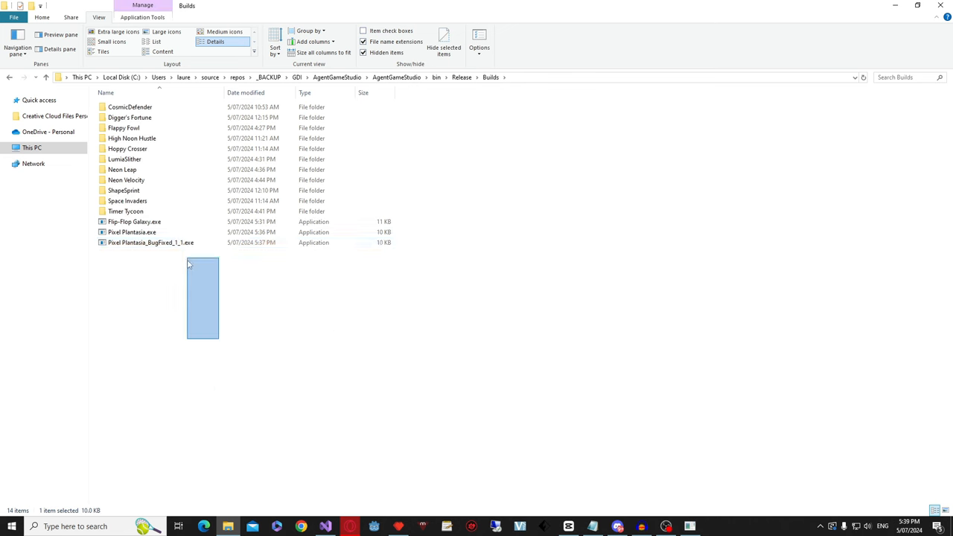
click(232, 284)
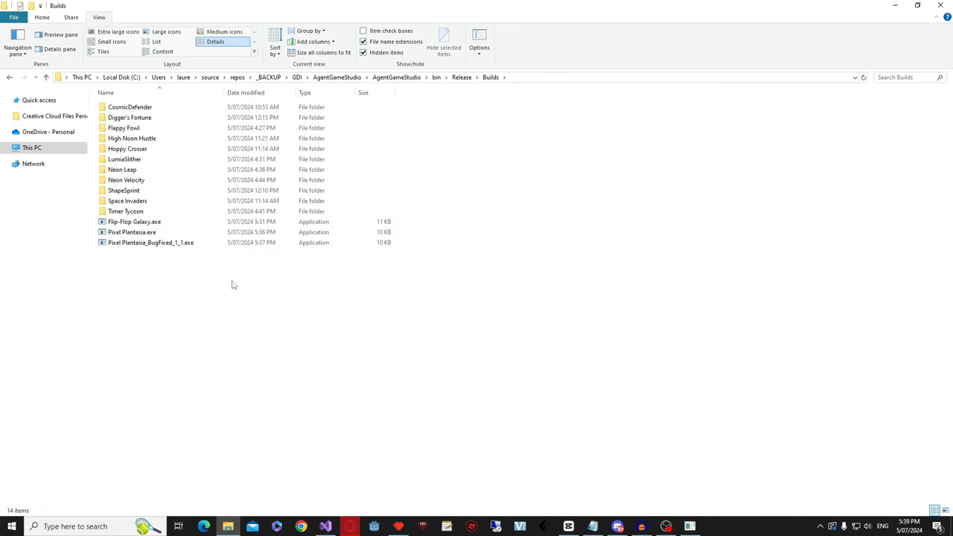
click(151, 242)
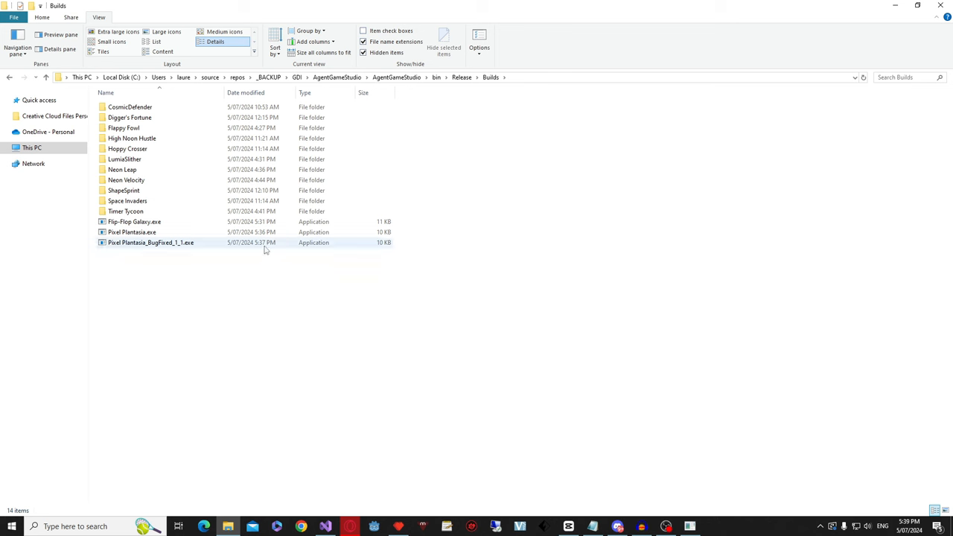
click(130, 106)
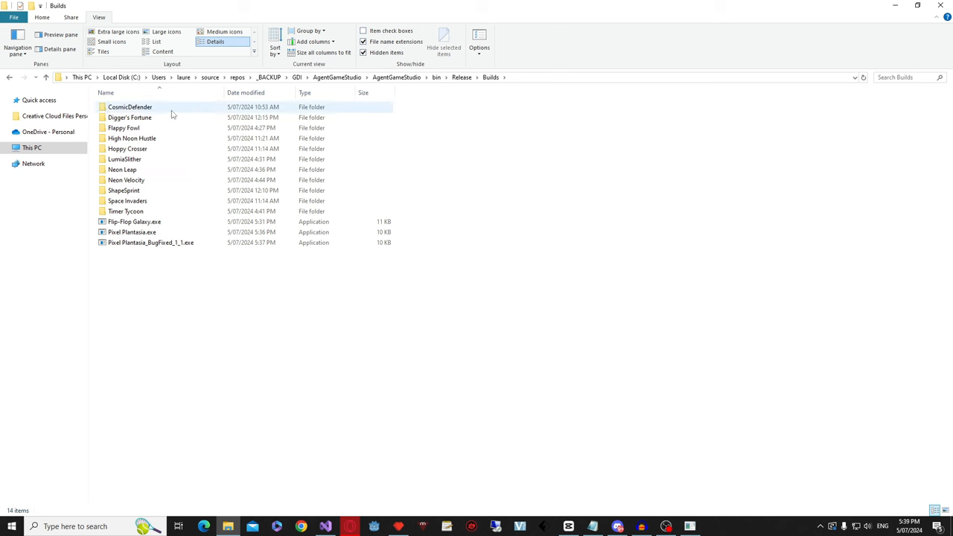
mouse_move(73, 99)
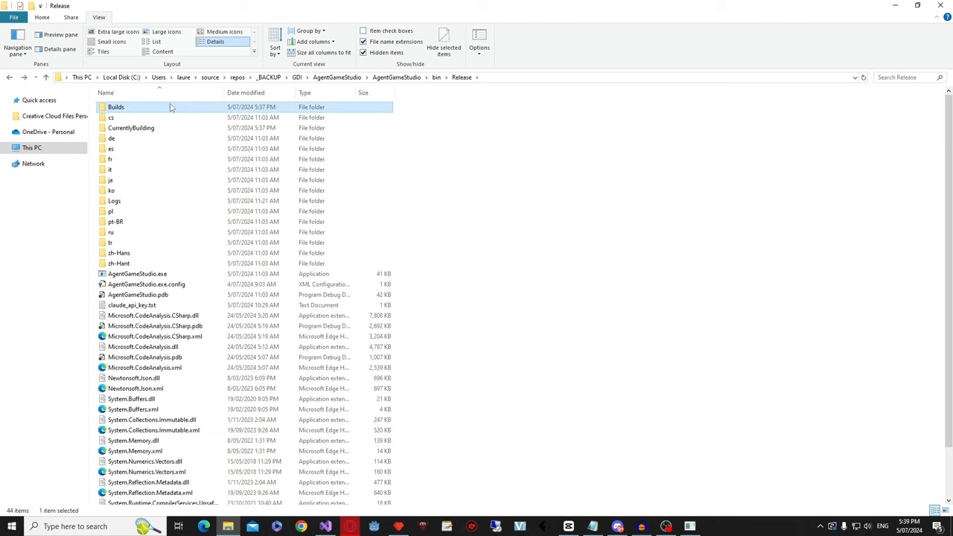
- Browse into Flappy Fowl's Assets folder and navigate back up to Release
double_click(116, 106)
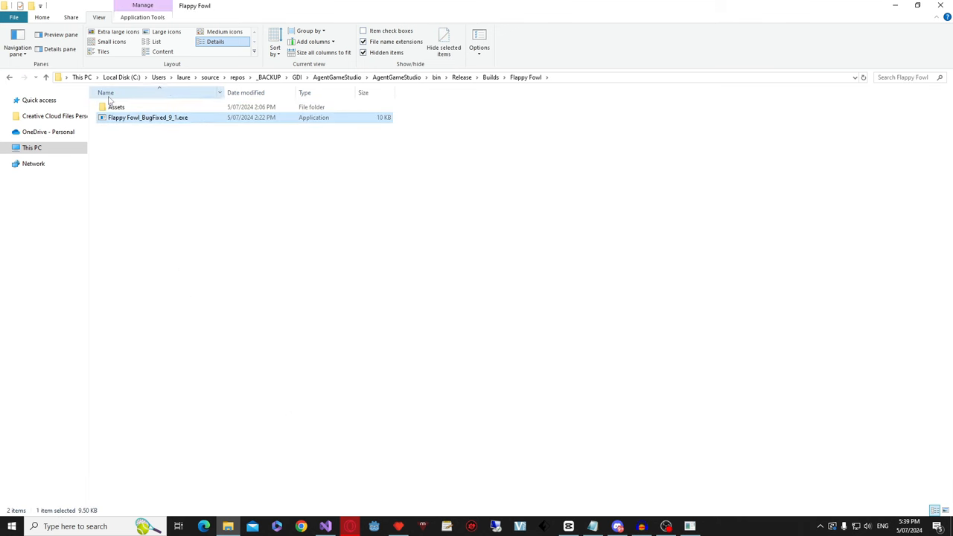
double_click(116, 106)
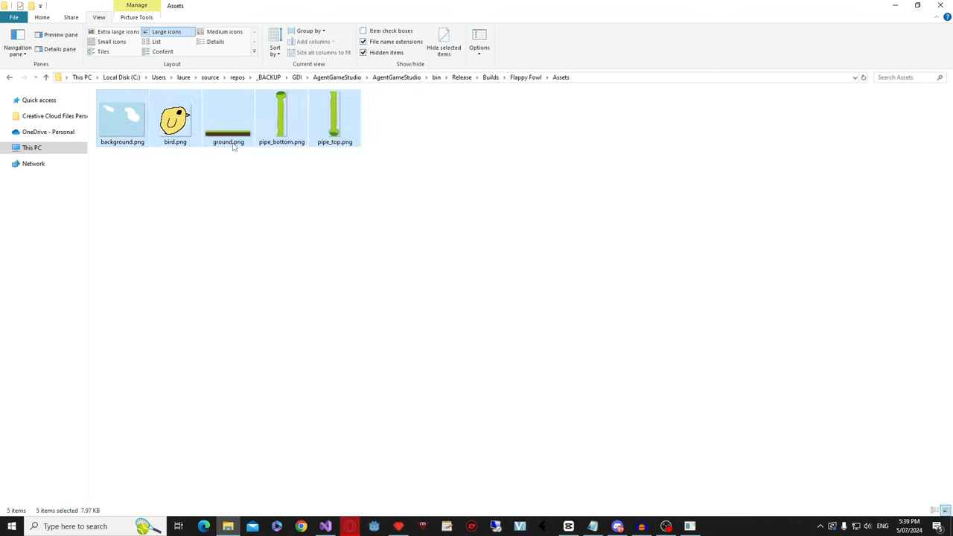
click(10, 77)
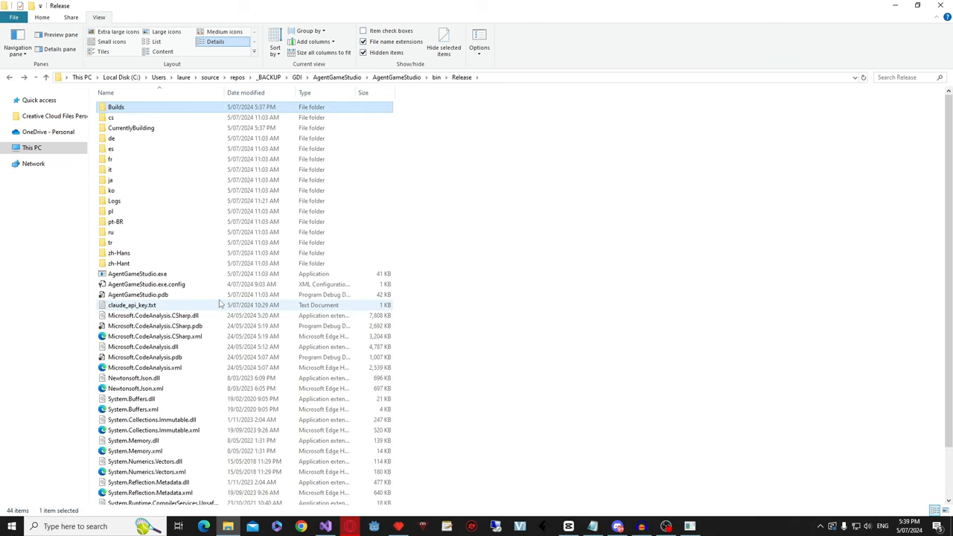
click(132, 304)
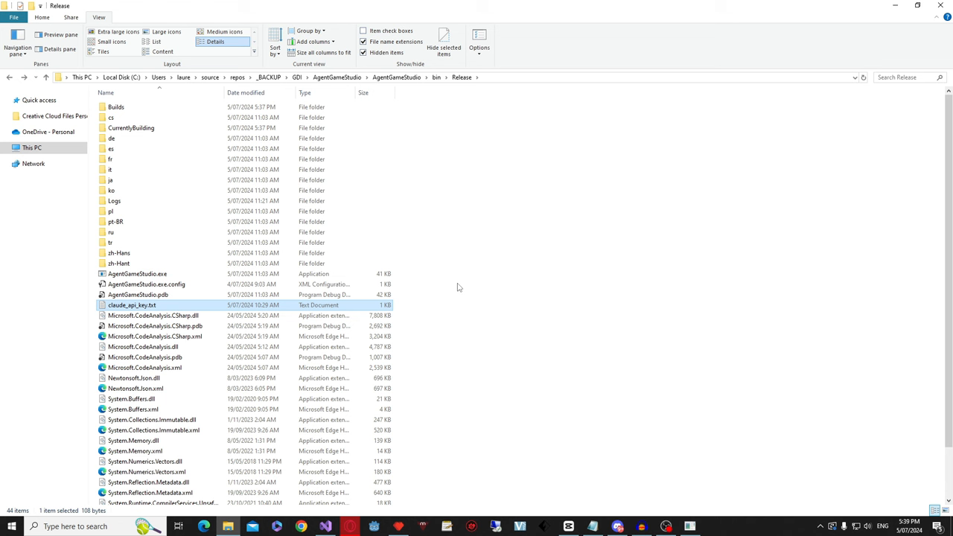
mouse_move(462, 281)
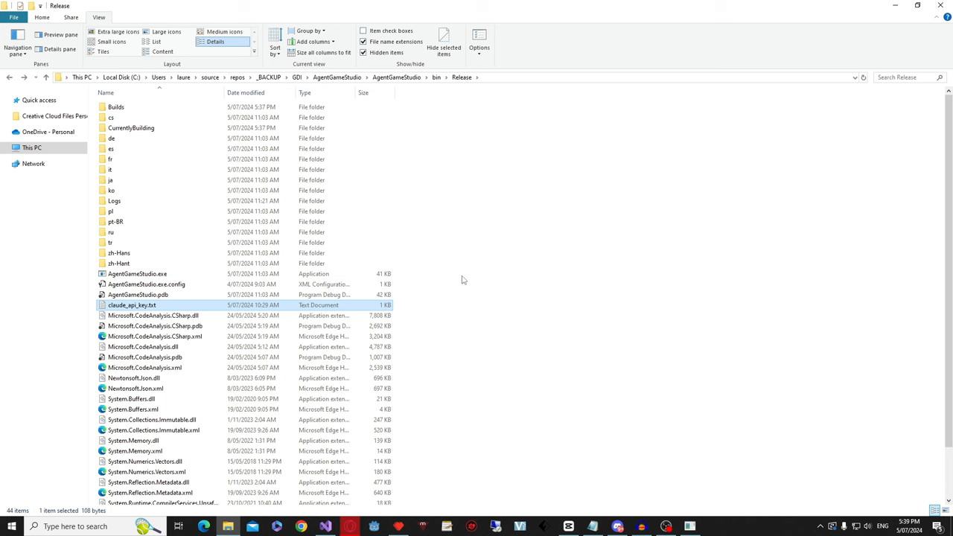
mouse_move(523, 340)
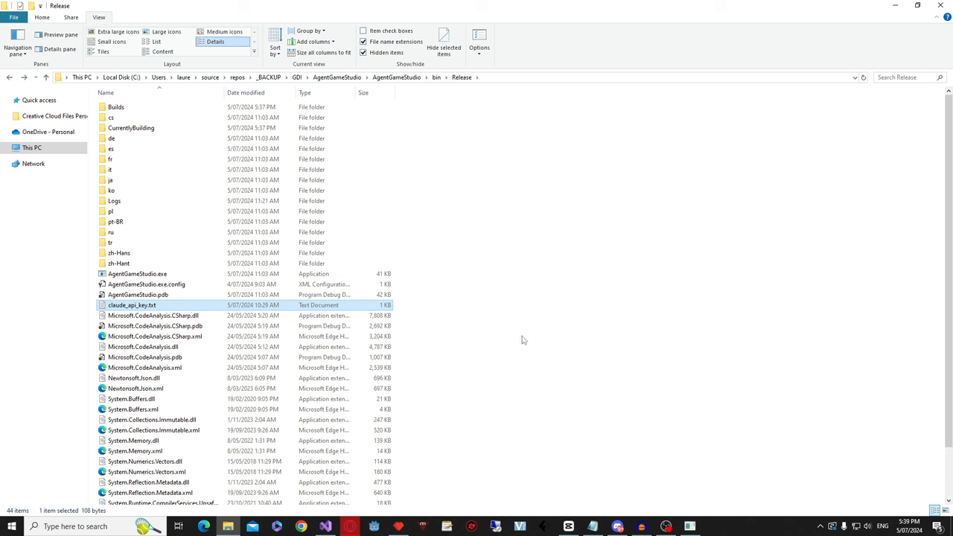
mouse_move(522, 340)
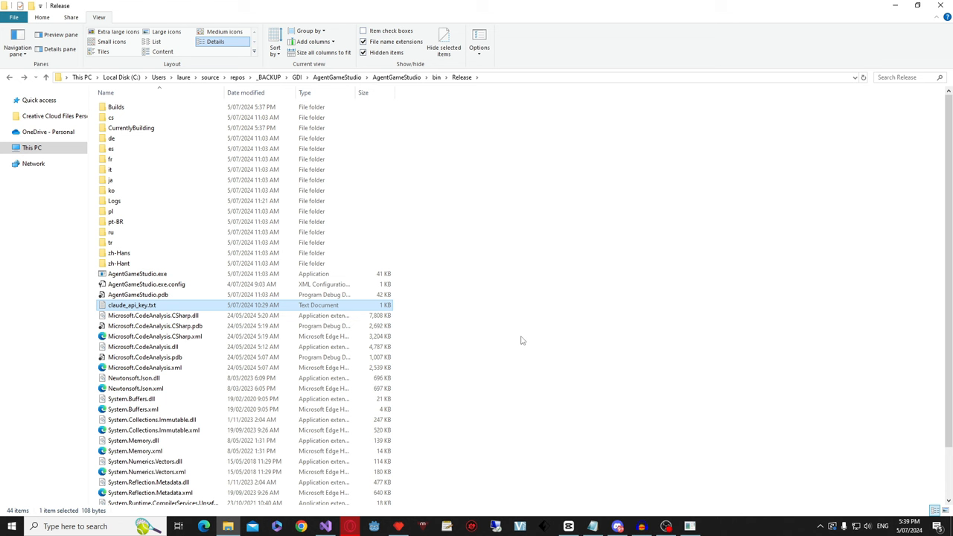
scroll(down, 3)
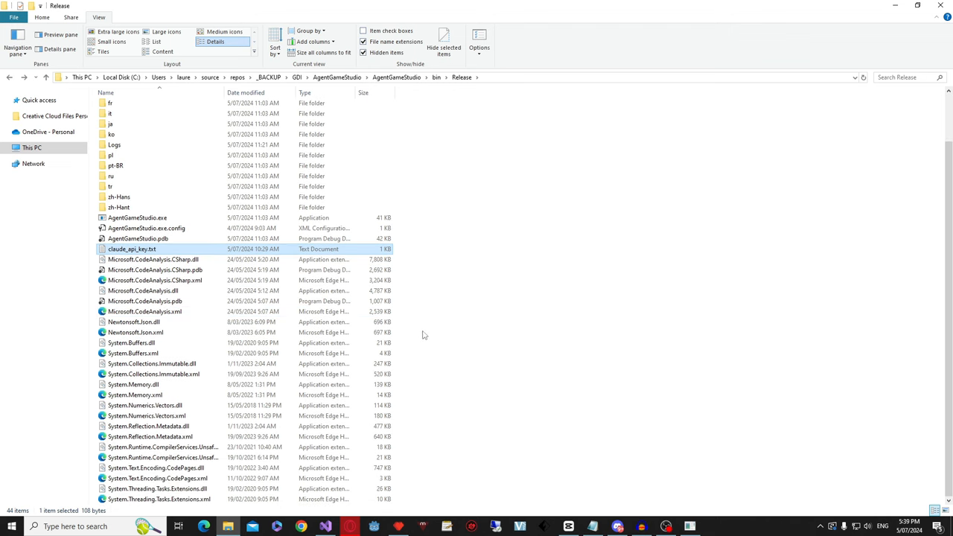
mouse_move(426, 331)
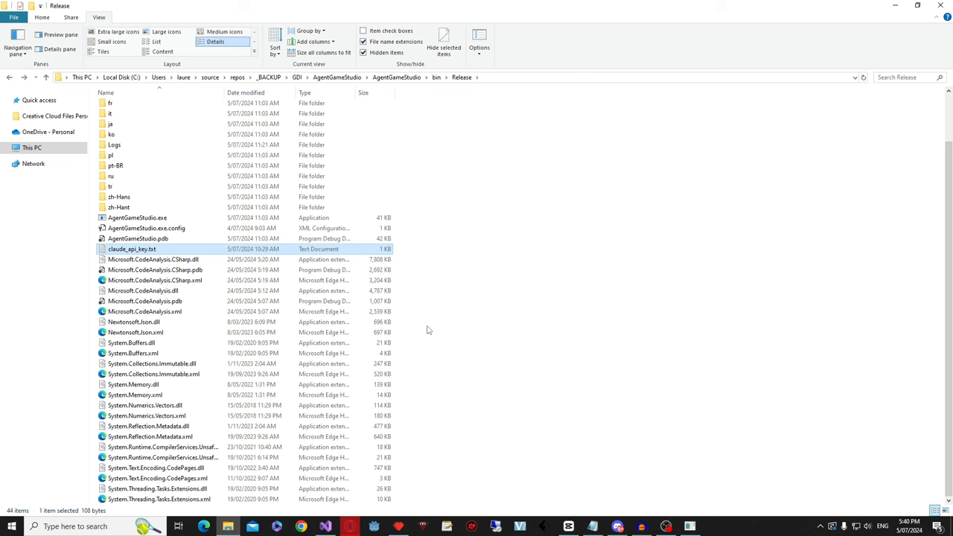
click(106, 92)
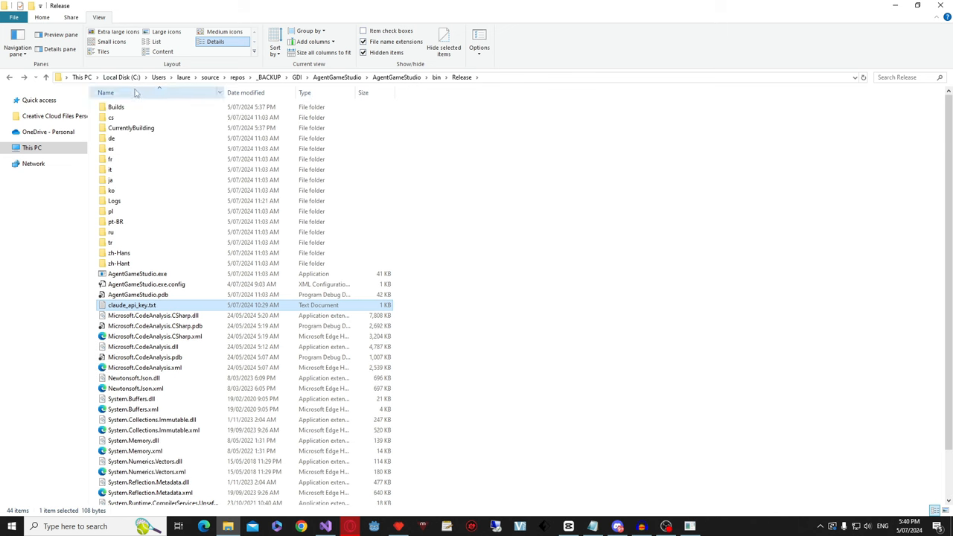
scroll(down, 3)
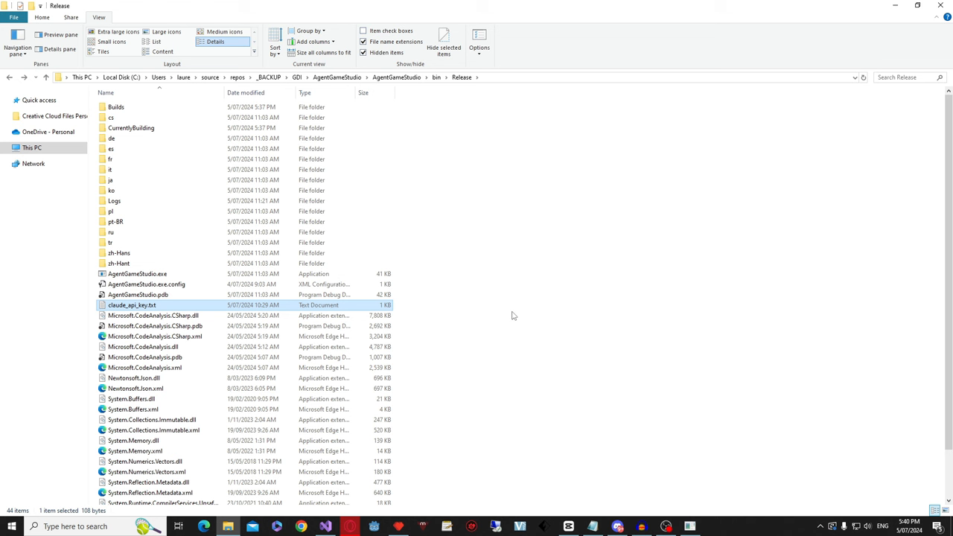
mouse_move(455, 308)
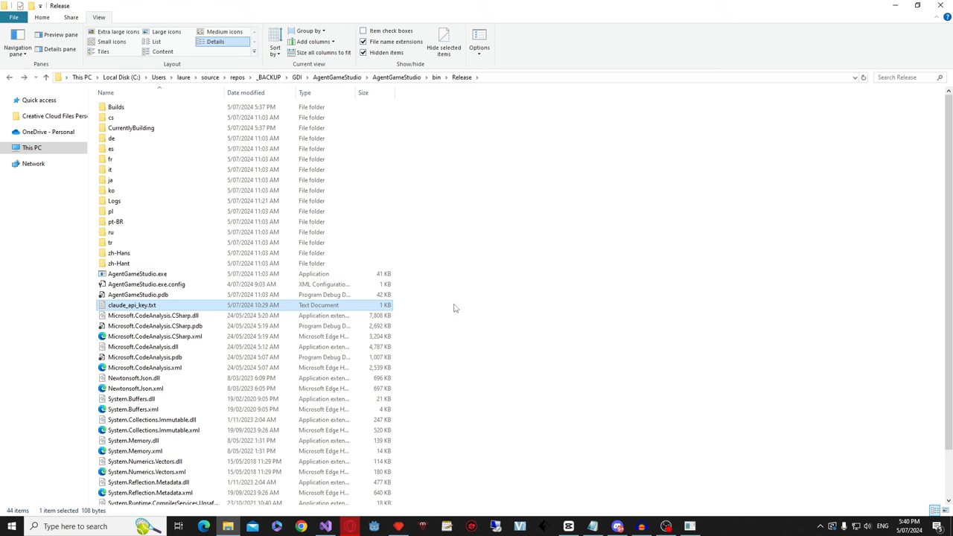
mouse_move(779, 359)
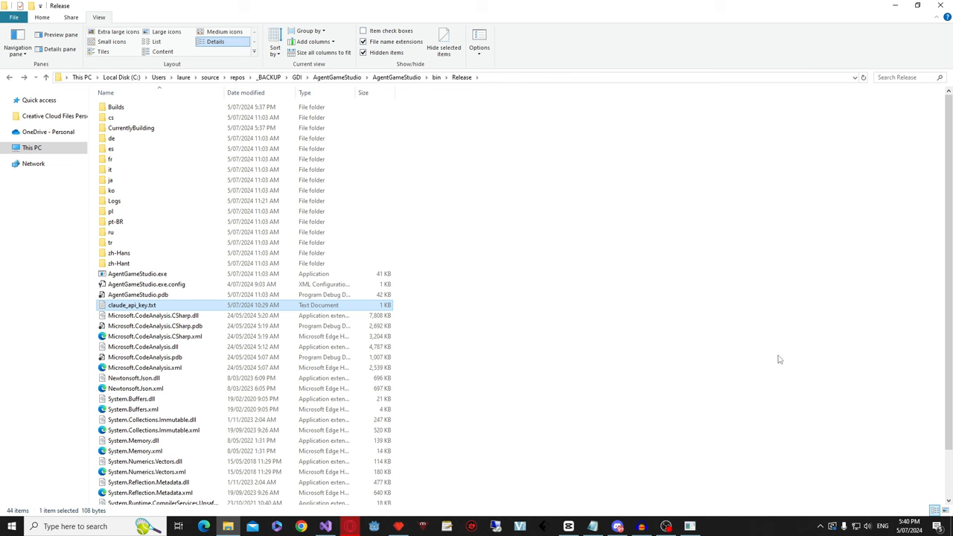
scroll(down, 3)
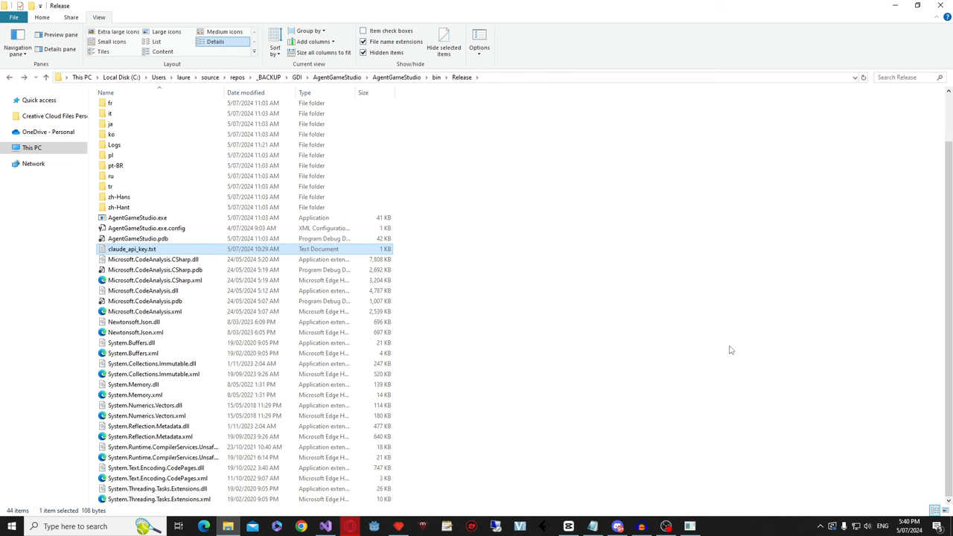